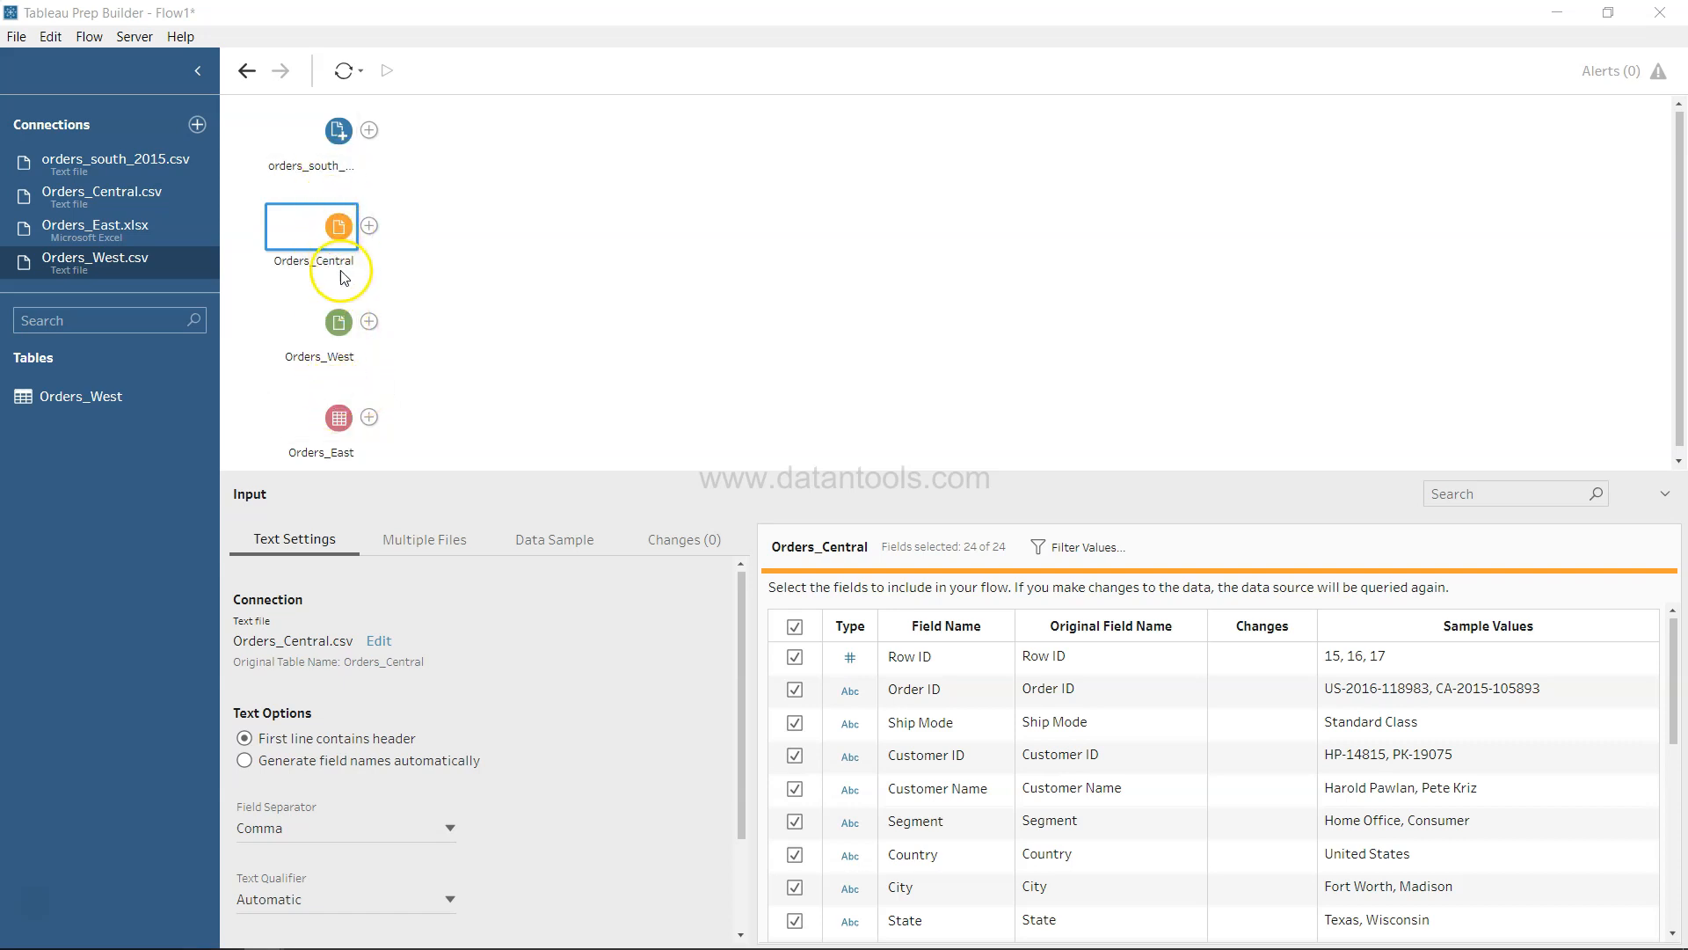
{"action": "mouse_move", "coordinate": [350, 458]}
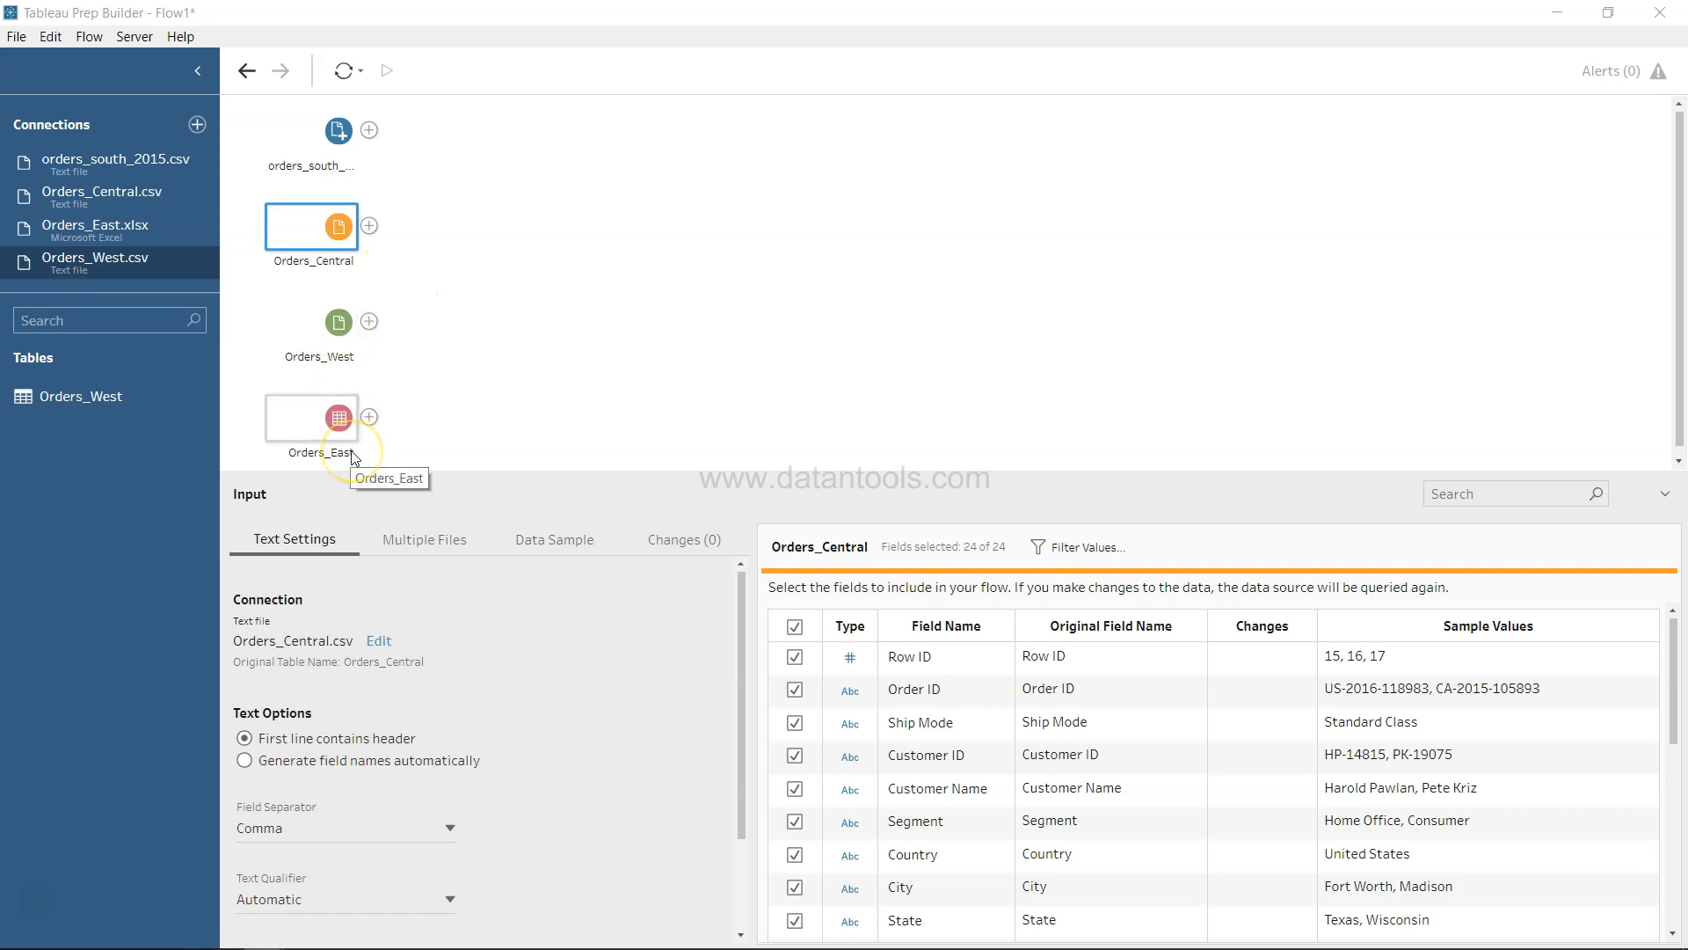
{"action": "mouse_move", "coordinate": [945, 778]}
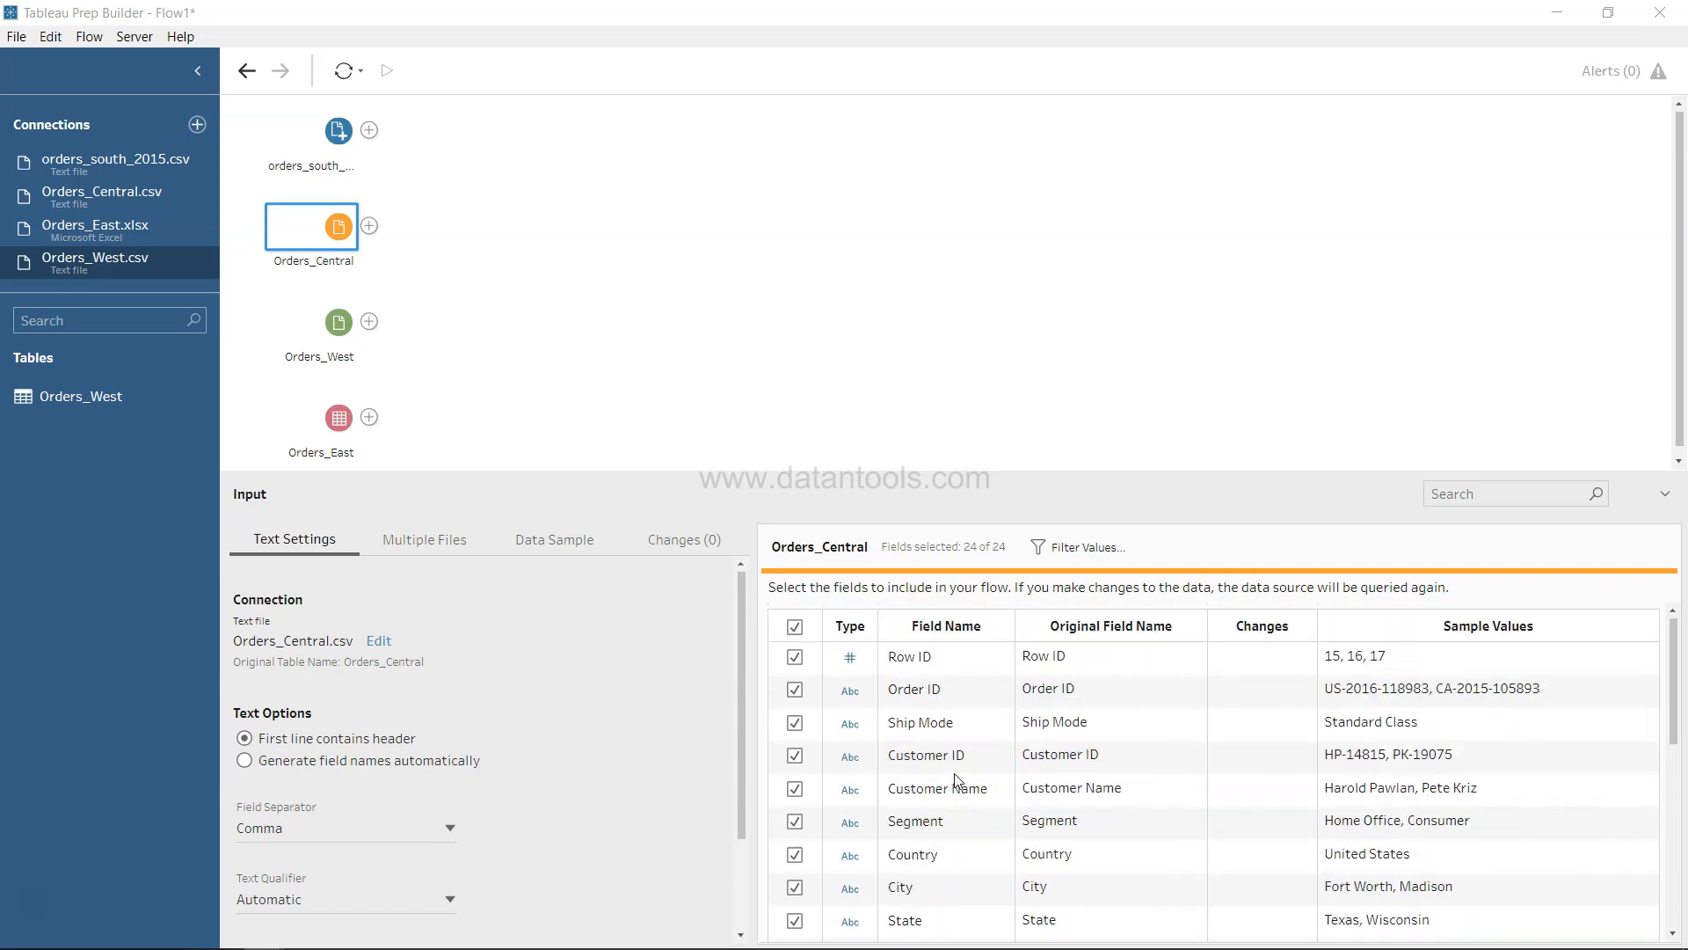
{"action": "mouse_move", "coordinate": [1280, 697]}
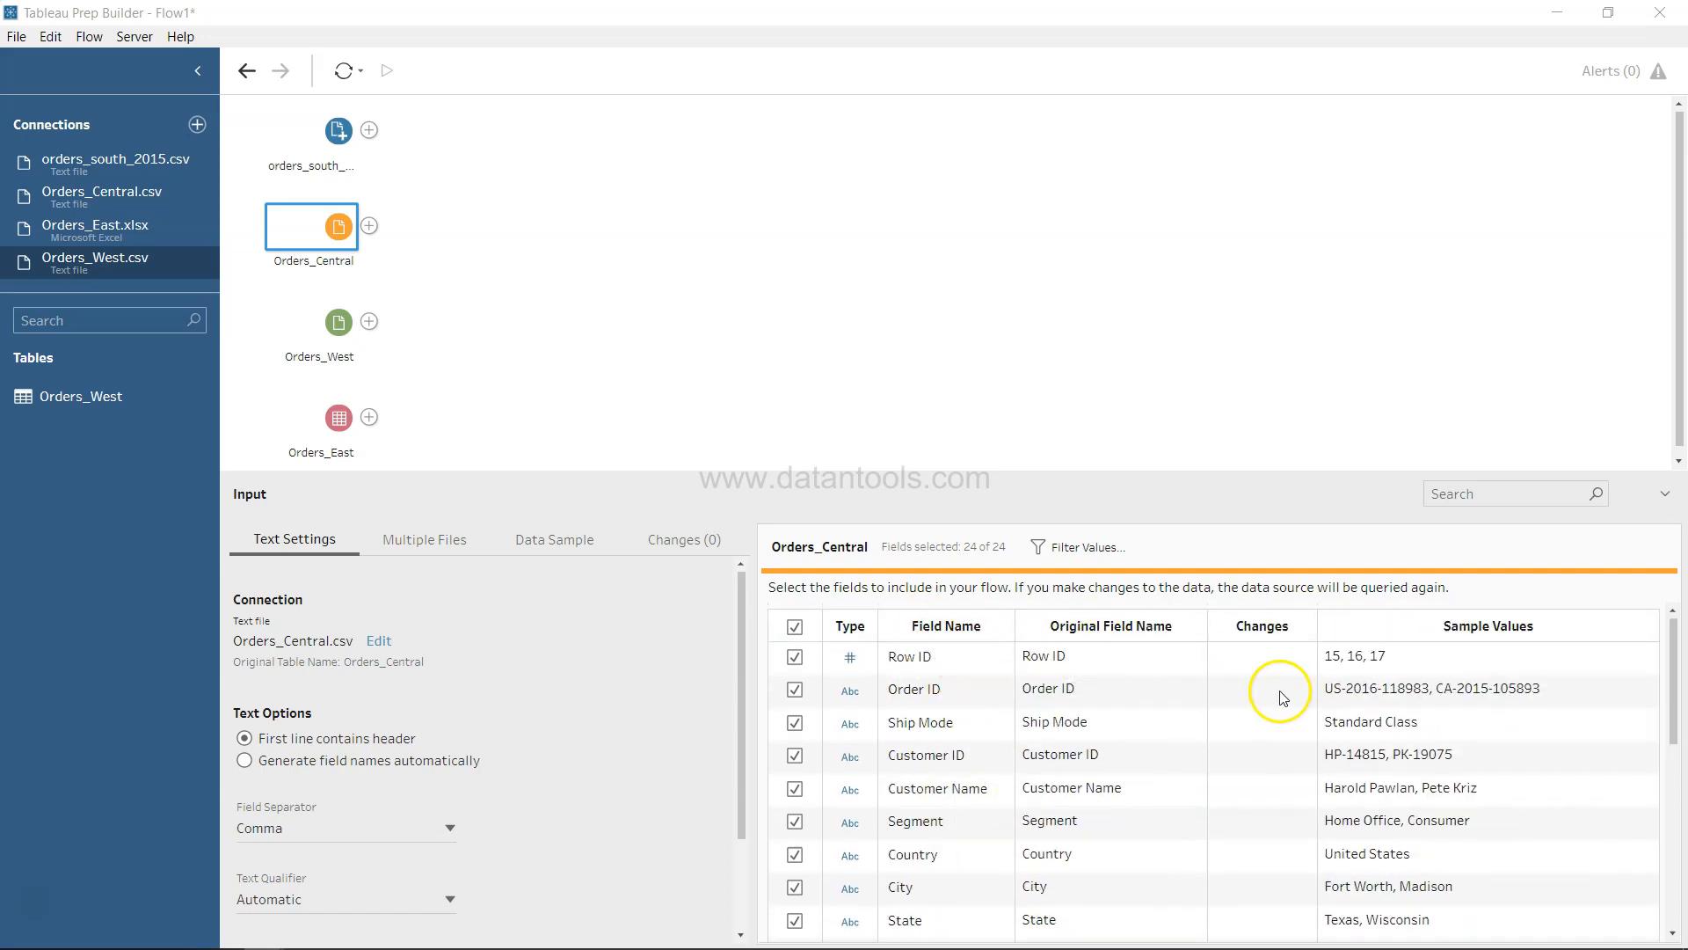
Step: Scroll through the Orders_Central input's field list and sample values
{"action": "scroll", "scroll_direction": "down", "scroll_amount": 3}
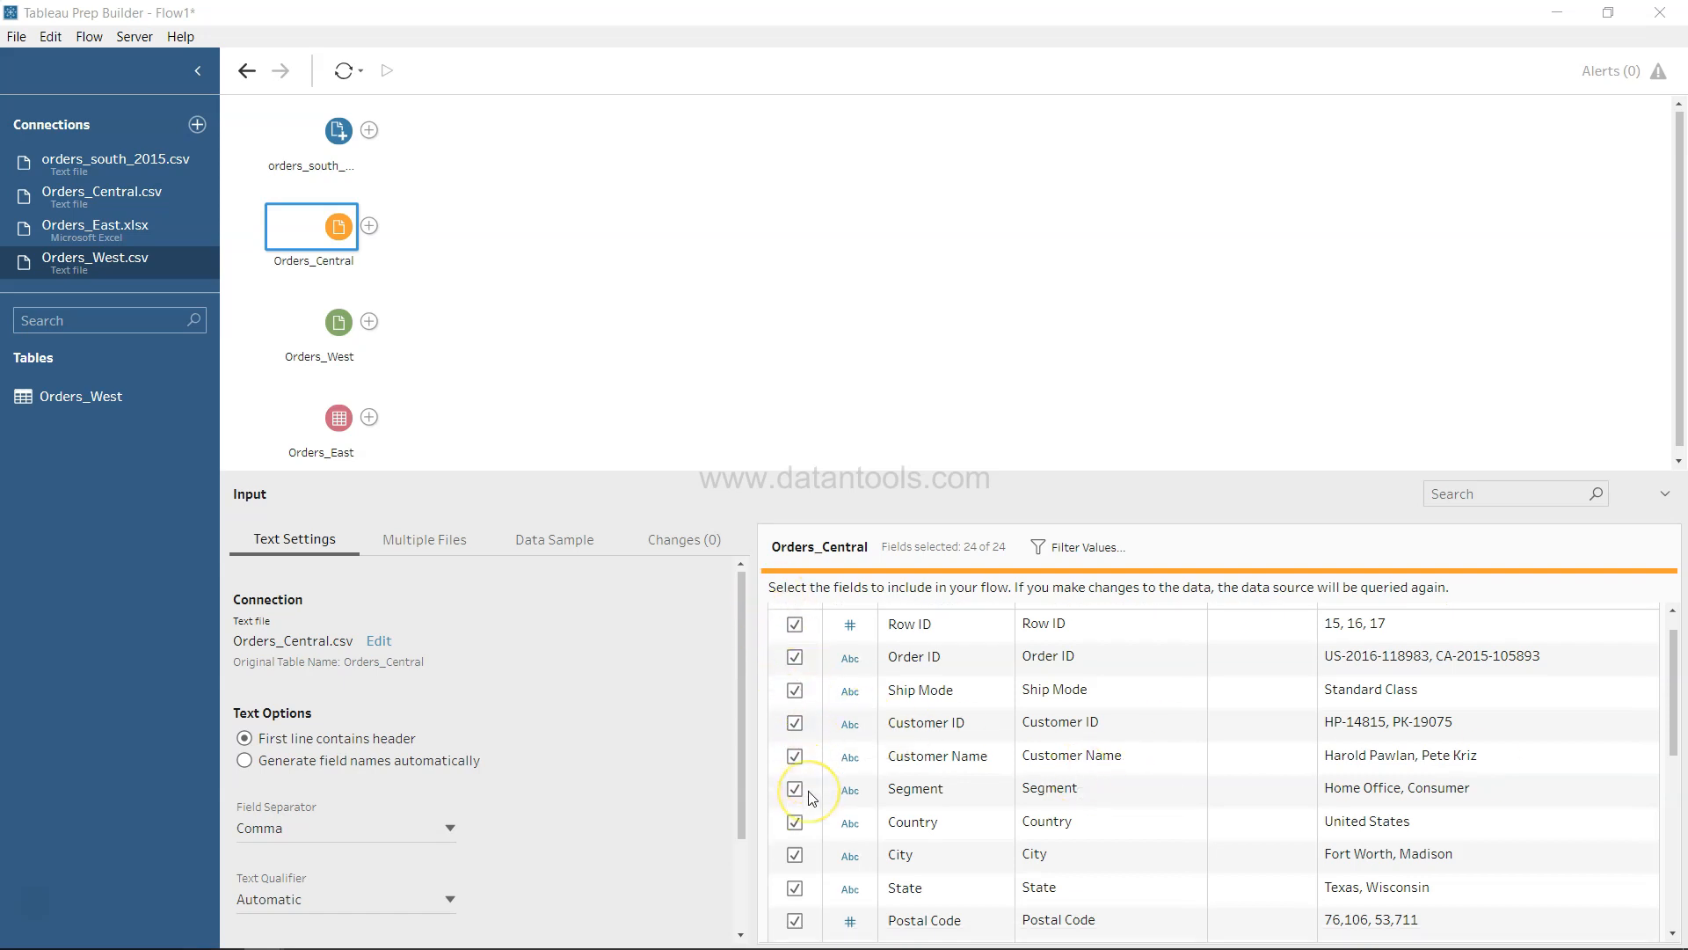
{"action": "scroll", "scroll_direction": "down", "scroll_amount": 3}
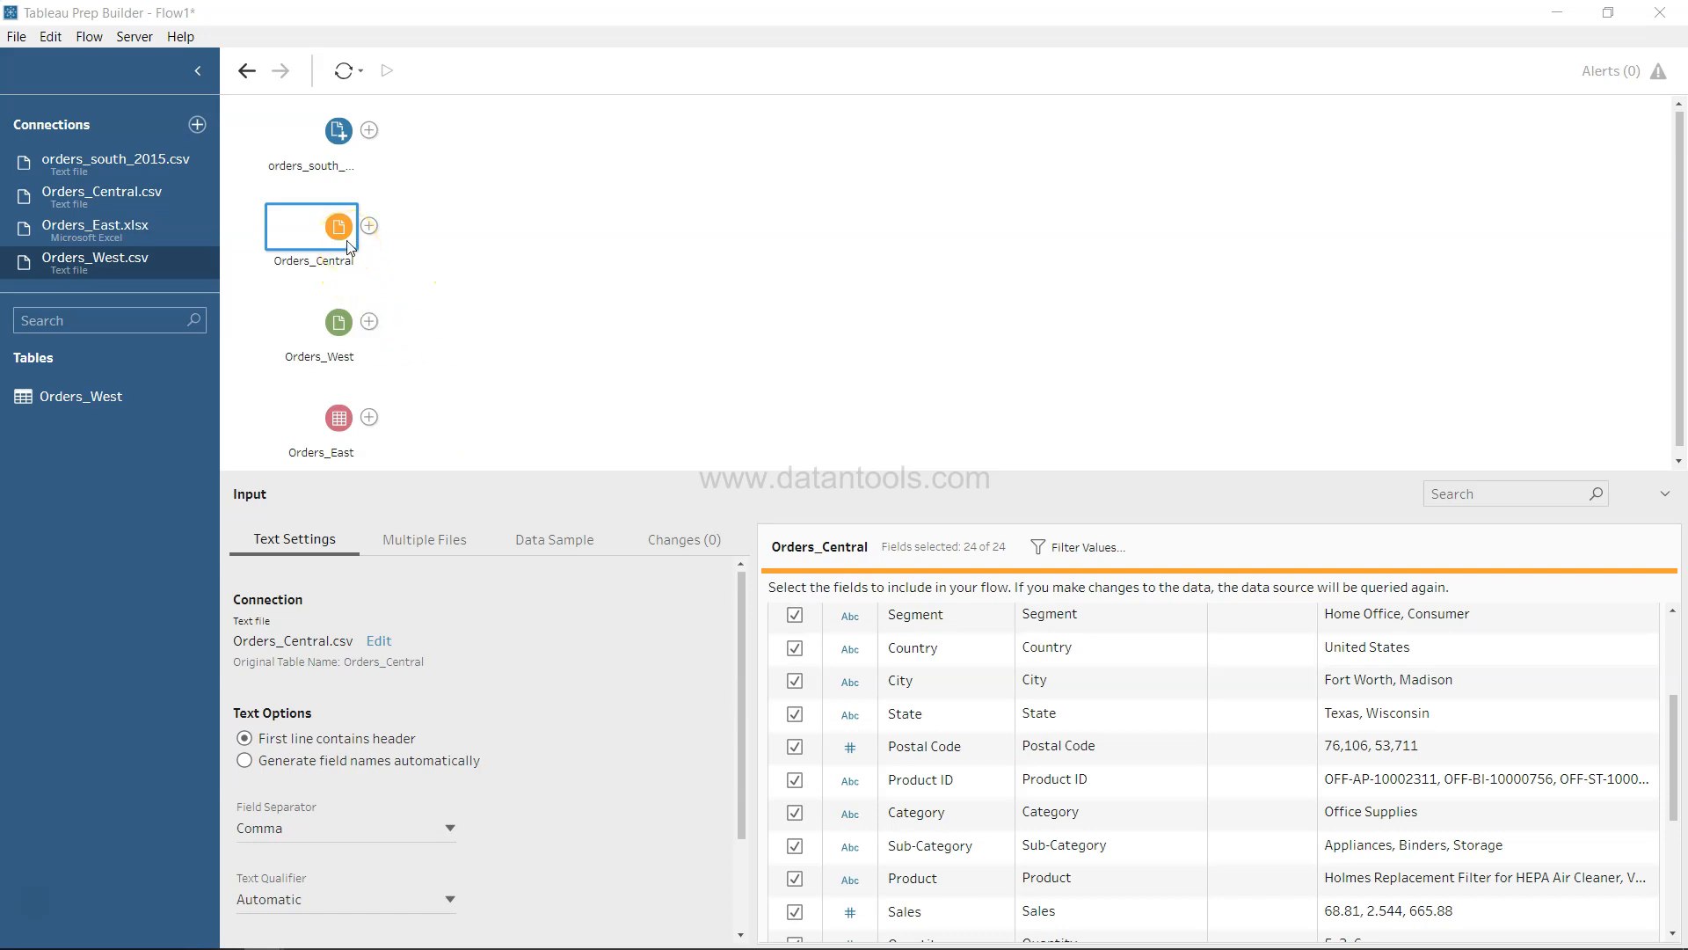
{"action": "left_click", "coordinate": [338, 226]}
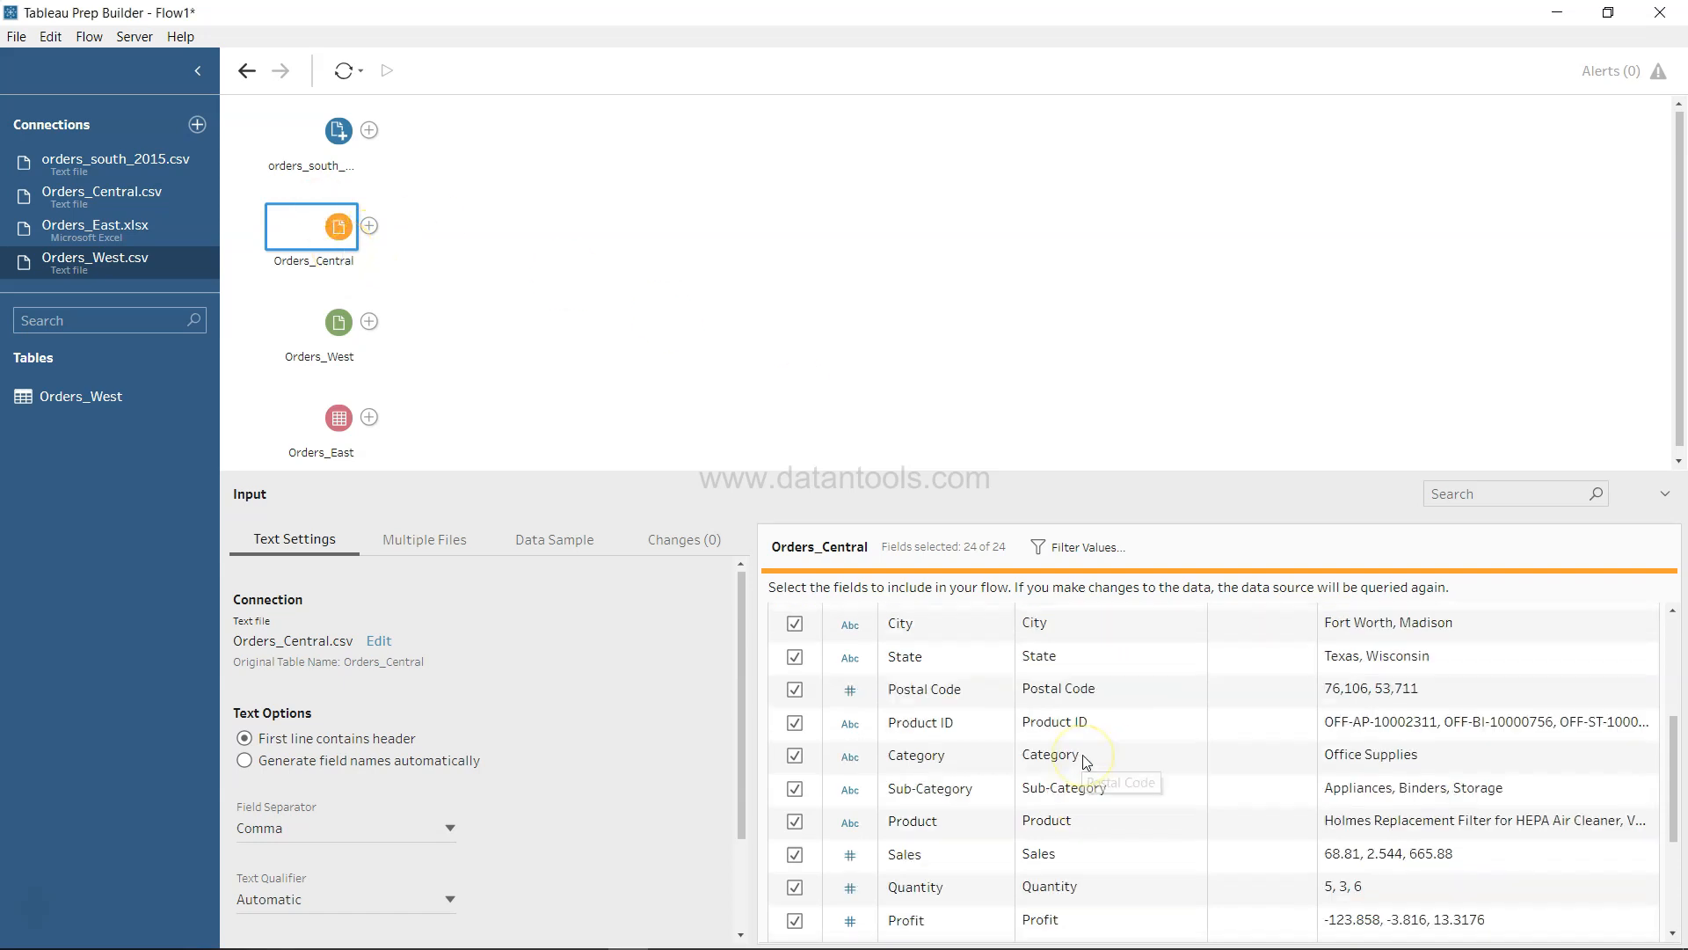
{"action": "scroll", "scroll_direction": "down", "scroll_amount": 3}
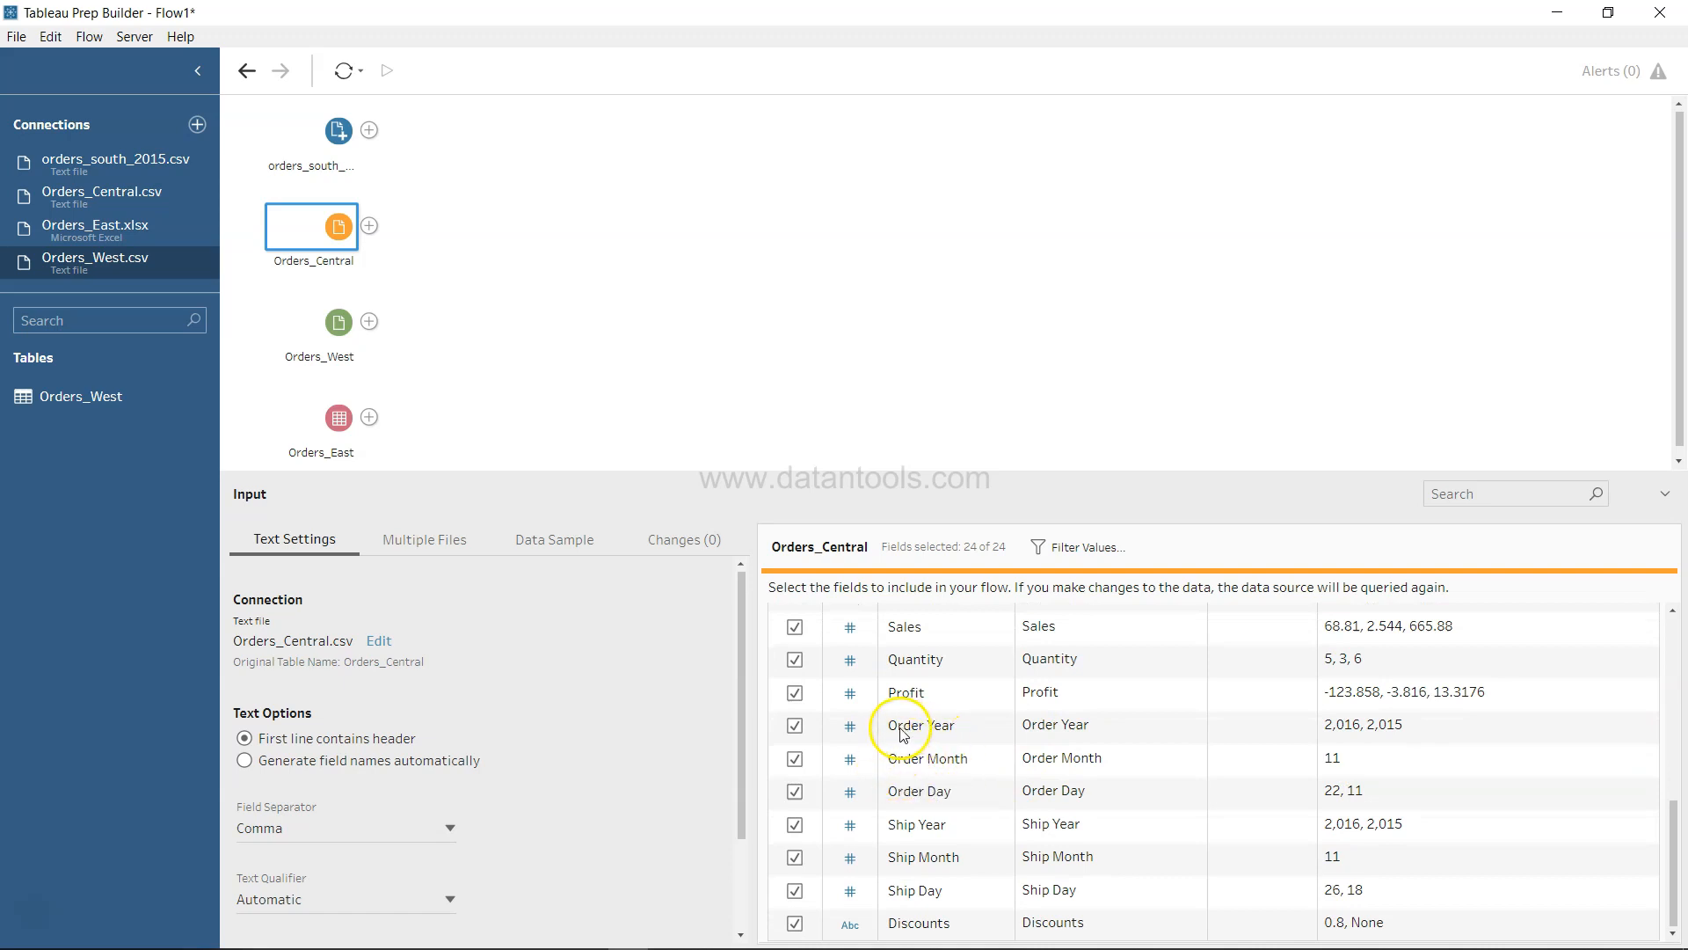
{"action": "mouse_move", "coordinate": [960, 809]}
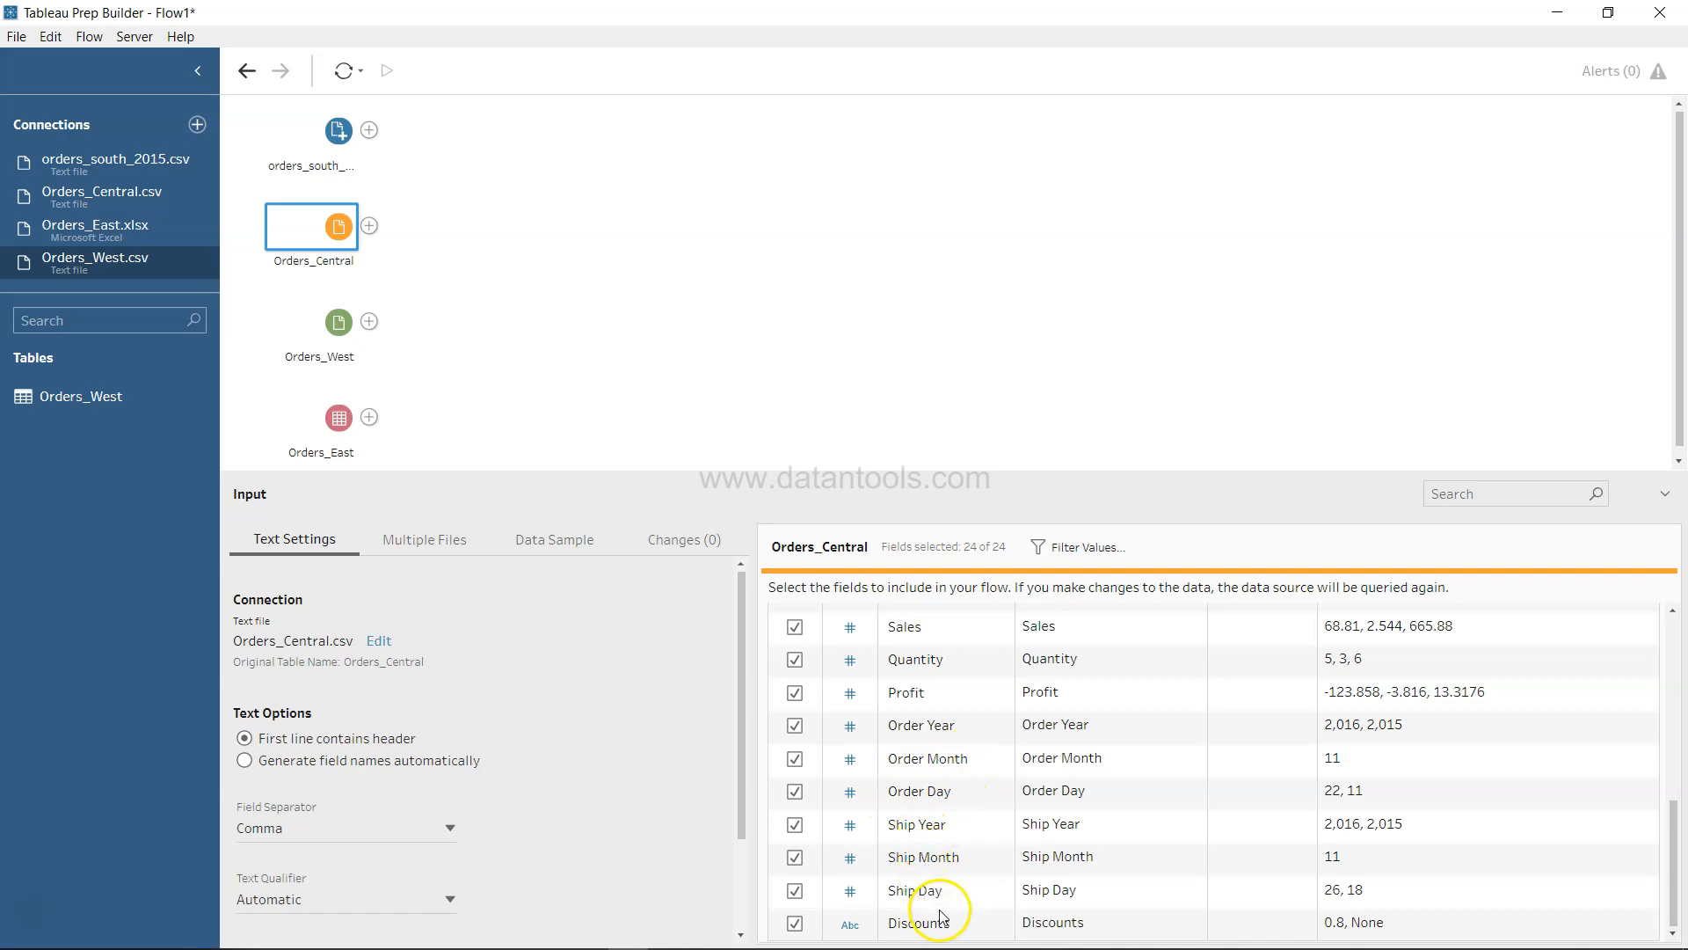
{"action": "mouse_move", "coordinate": [922, 791]}
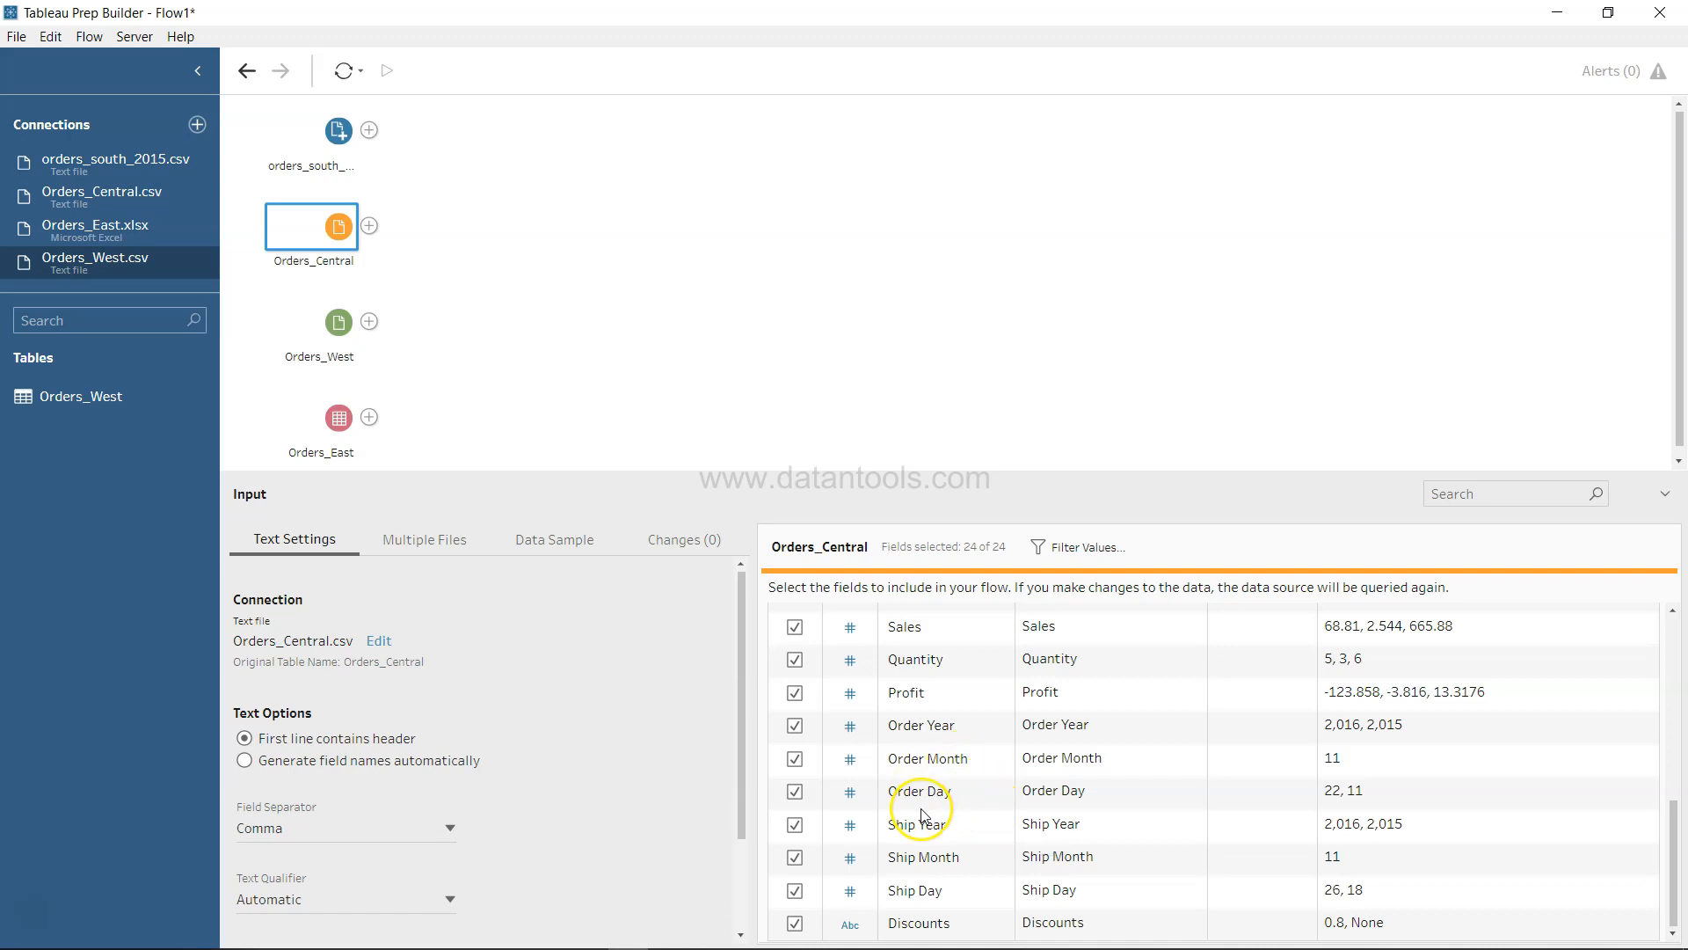
{"action": "mouse_move", "coordinate": [528, 476]}
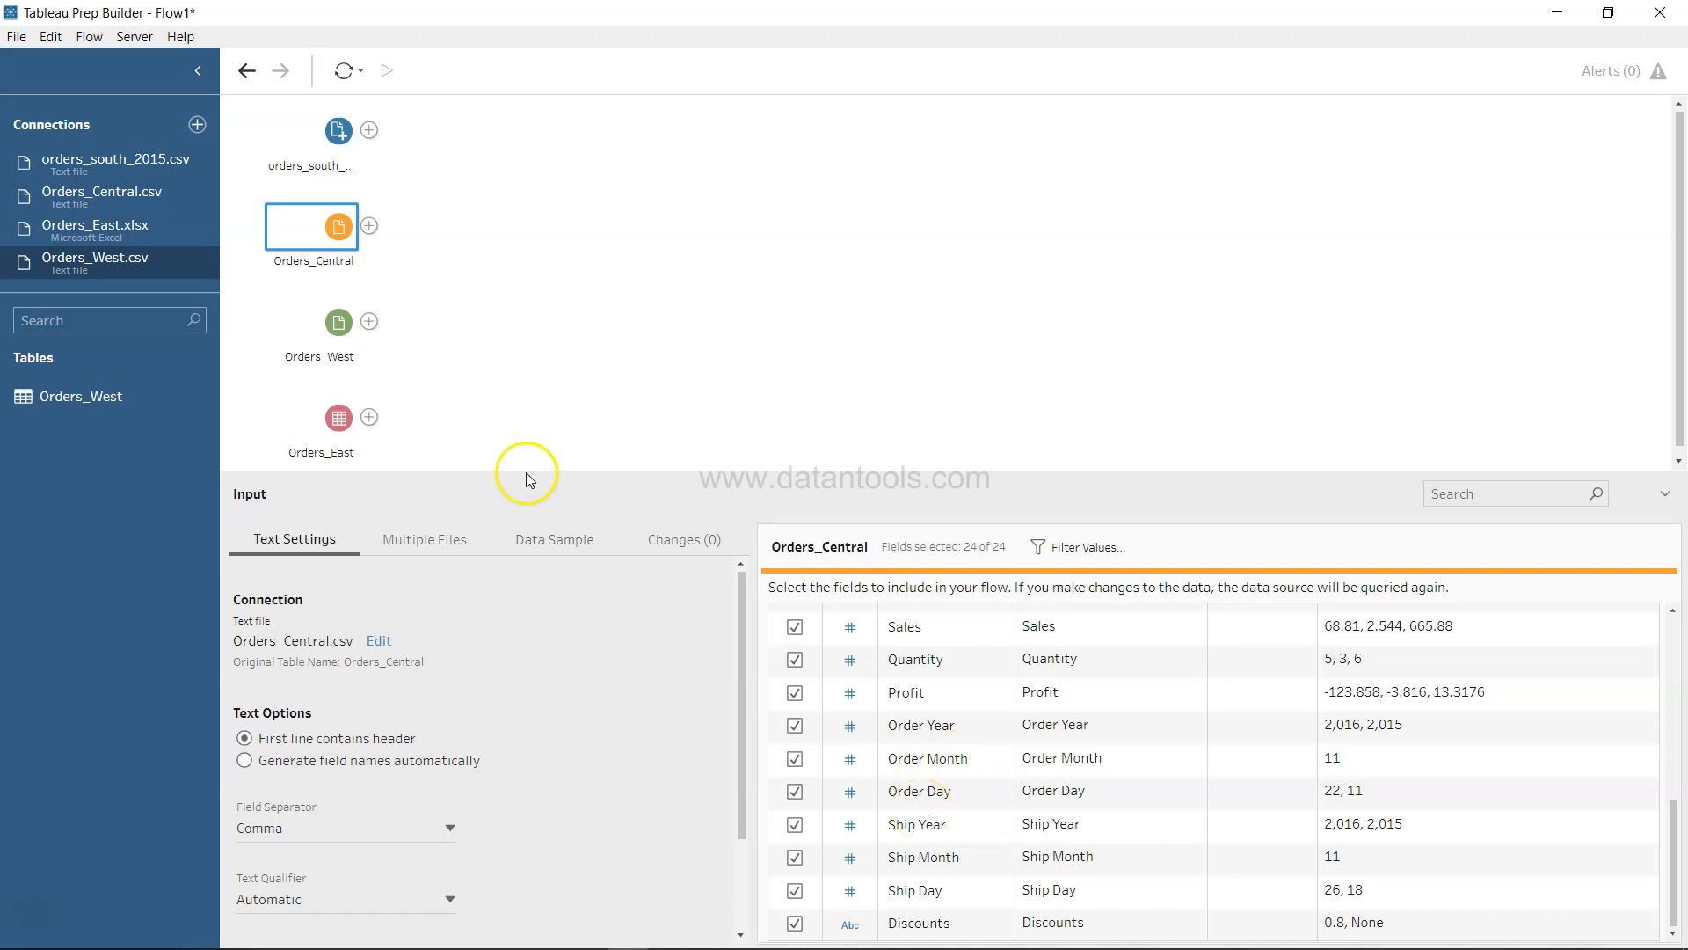
Step: Compare orders_south_2015's 22 fields against Orders_Central's 24 fields, switching between both inputs
{"action": "left_click", "coordinate": [310, 131]}
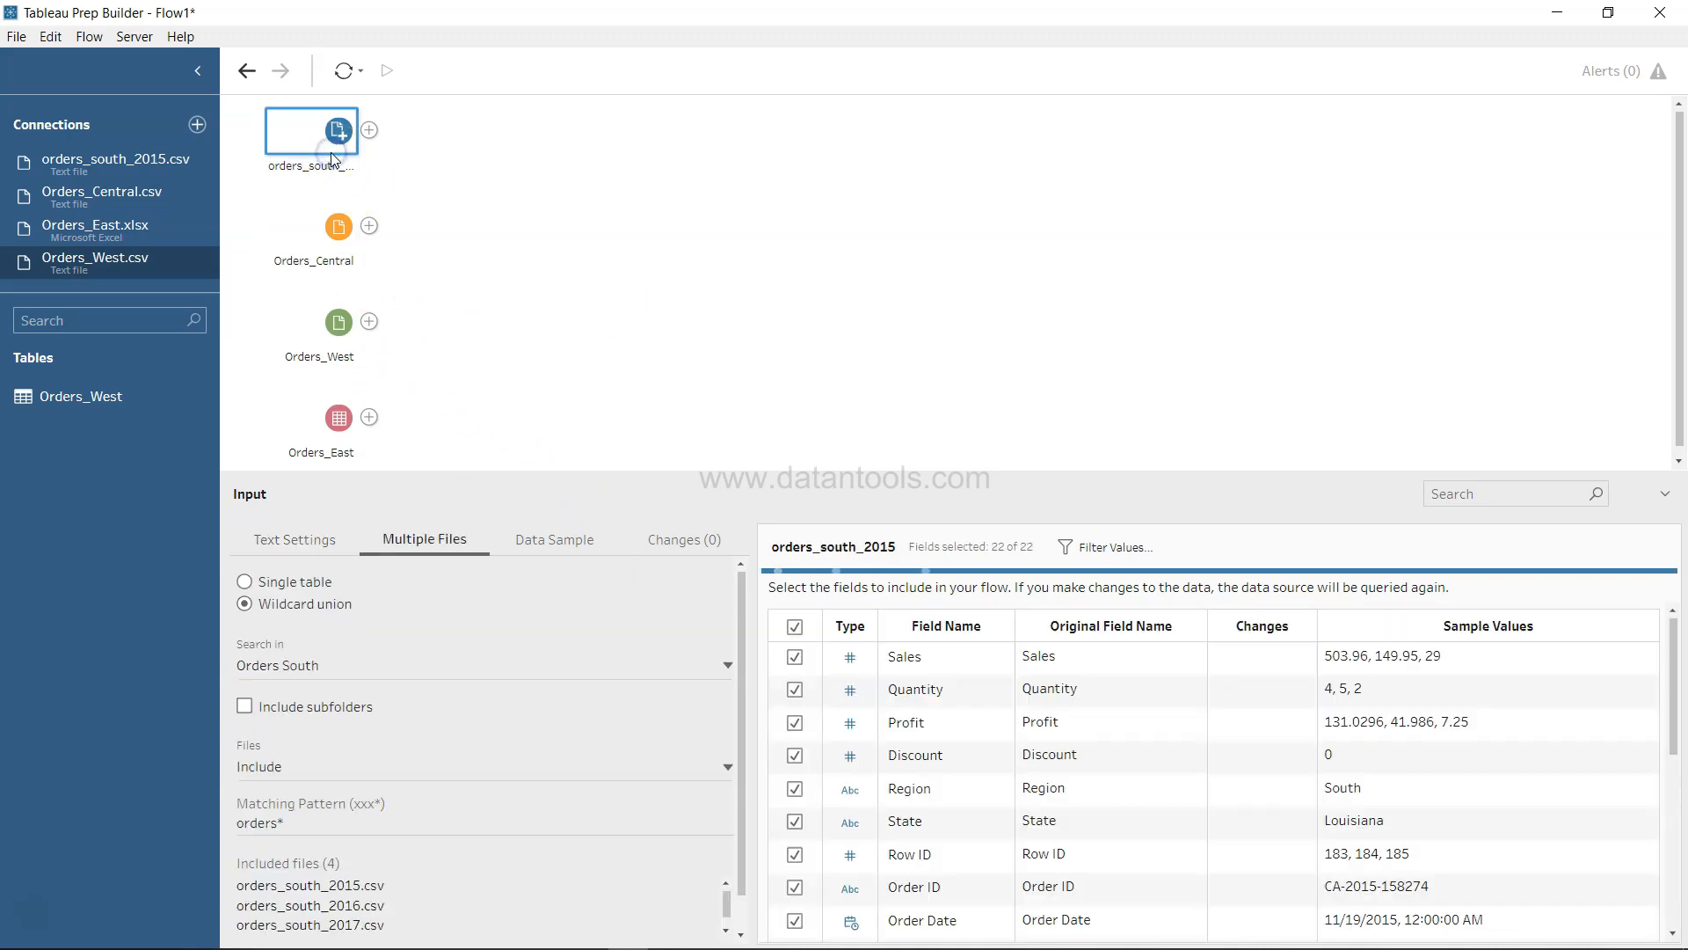
{"action": "scroll", "scroll_direction": "down", "scroll_amount": 3}
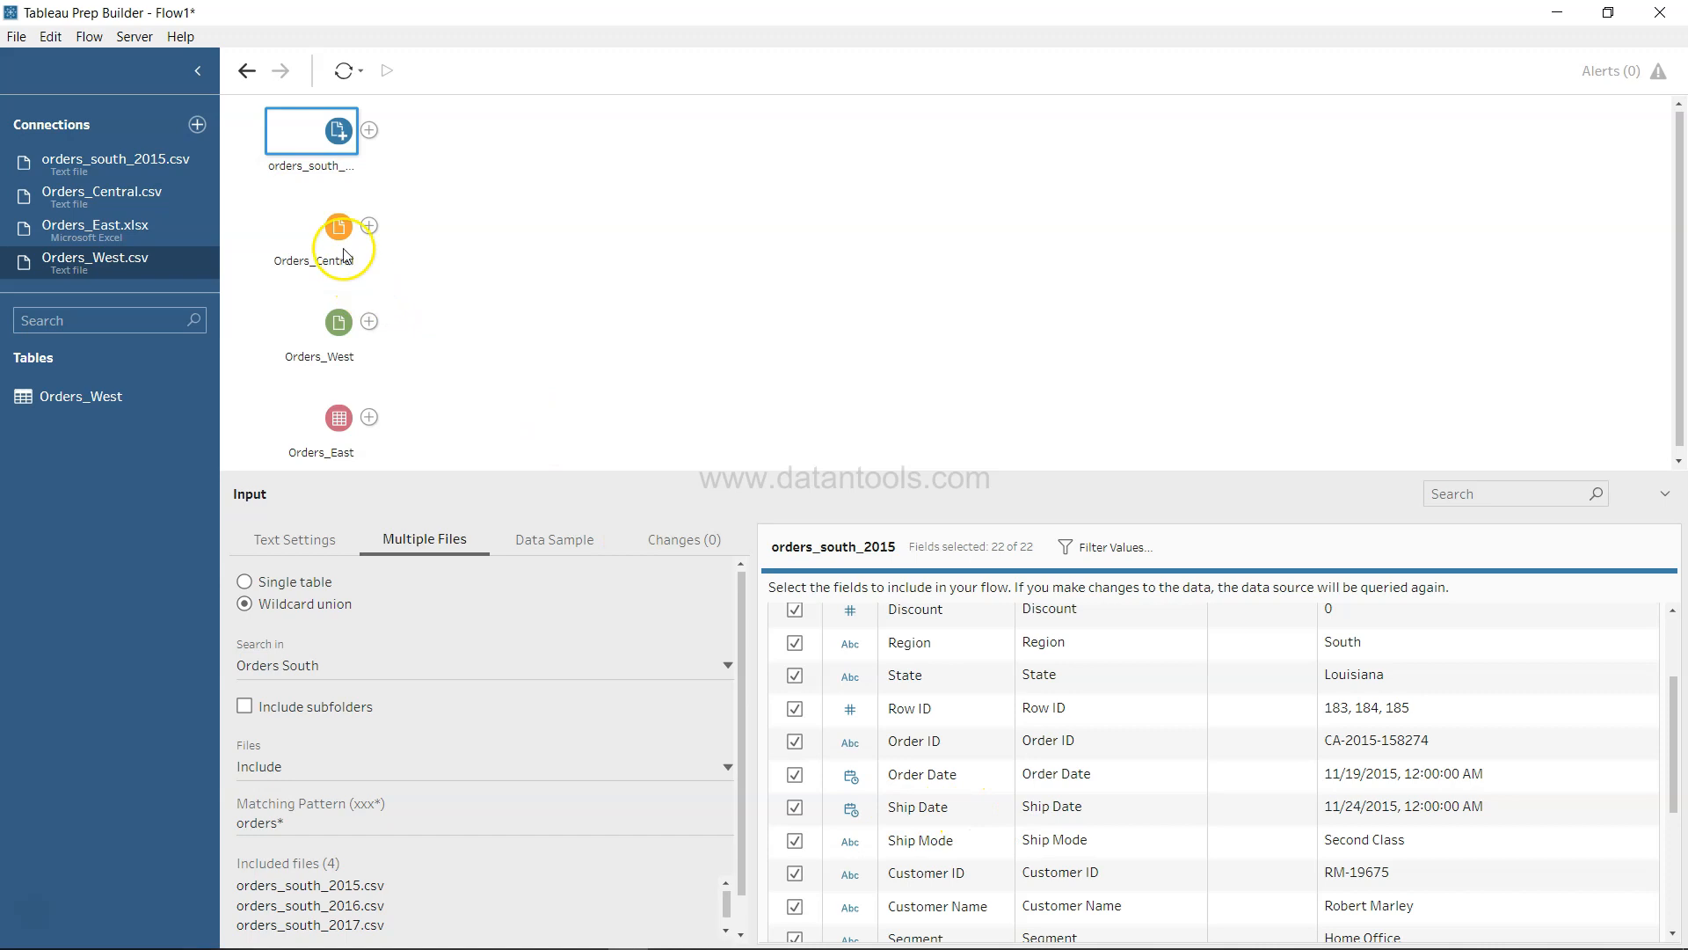
{"action": "left_click", "coordinate": [312, 233]}
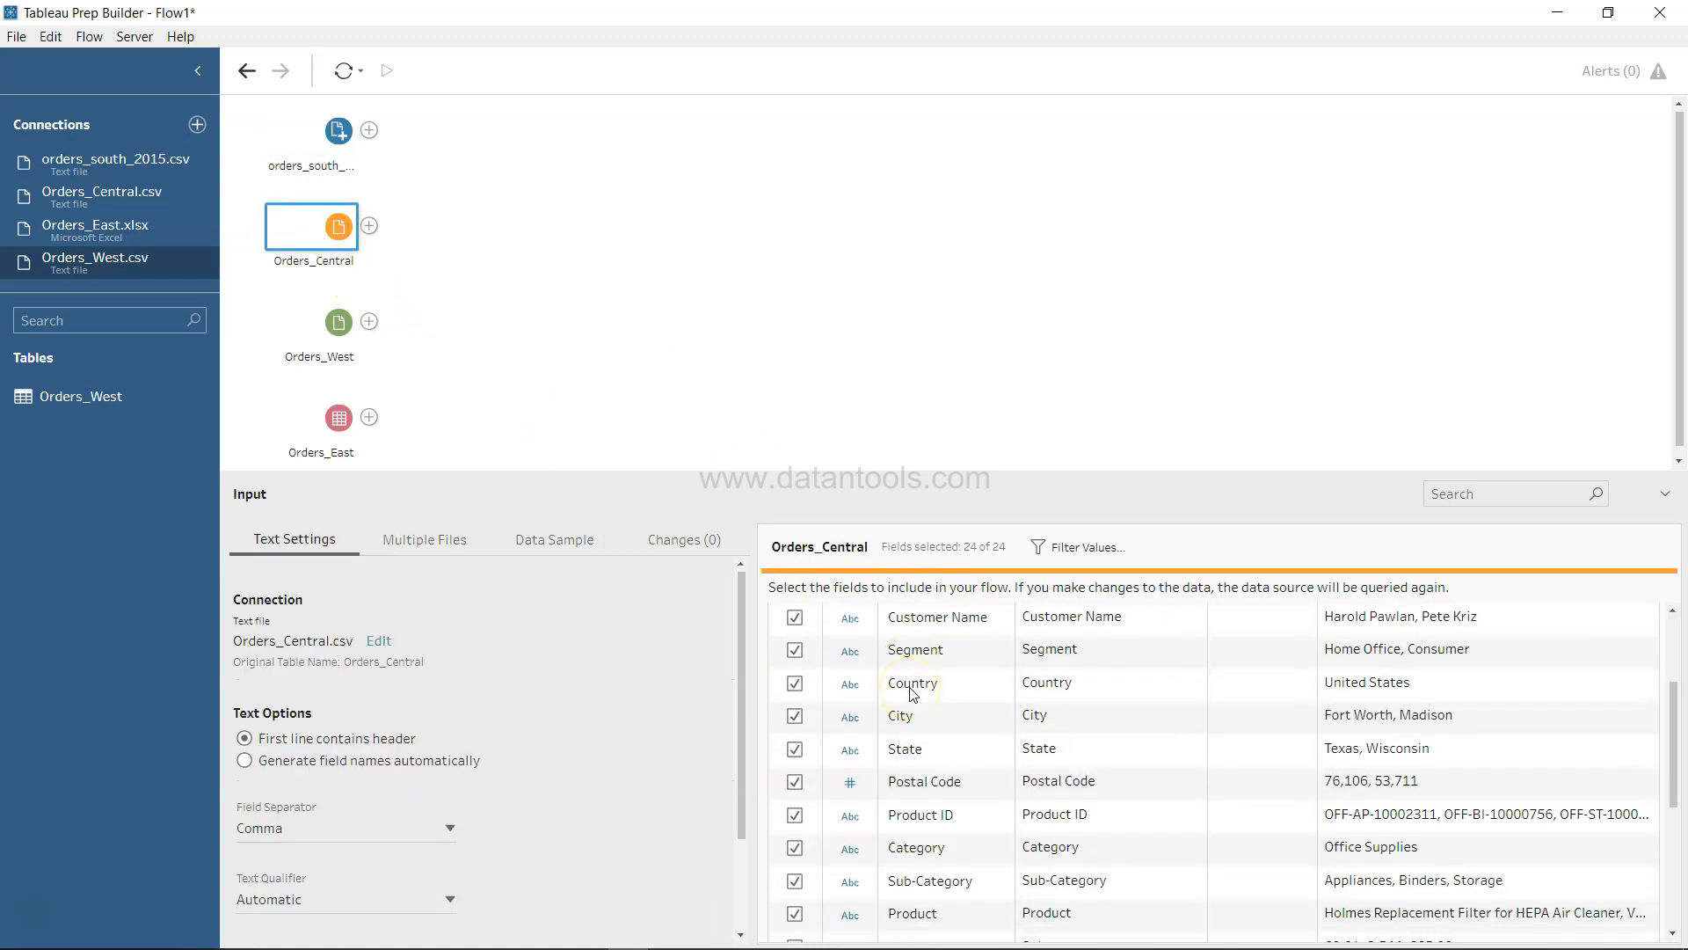
{"action": "scroll", "scroll_direction": "down", "scroll_amount": 3}
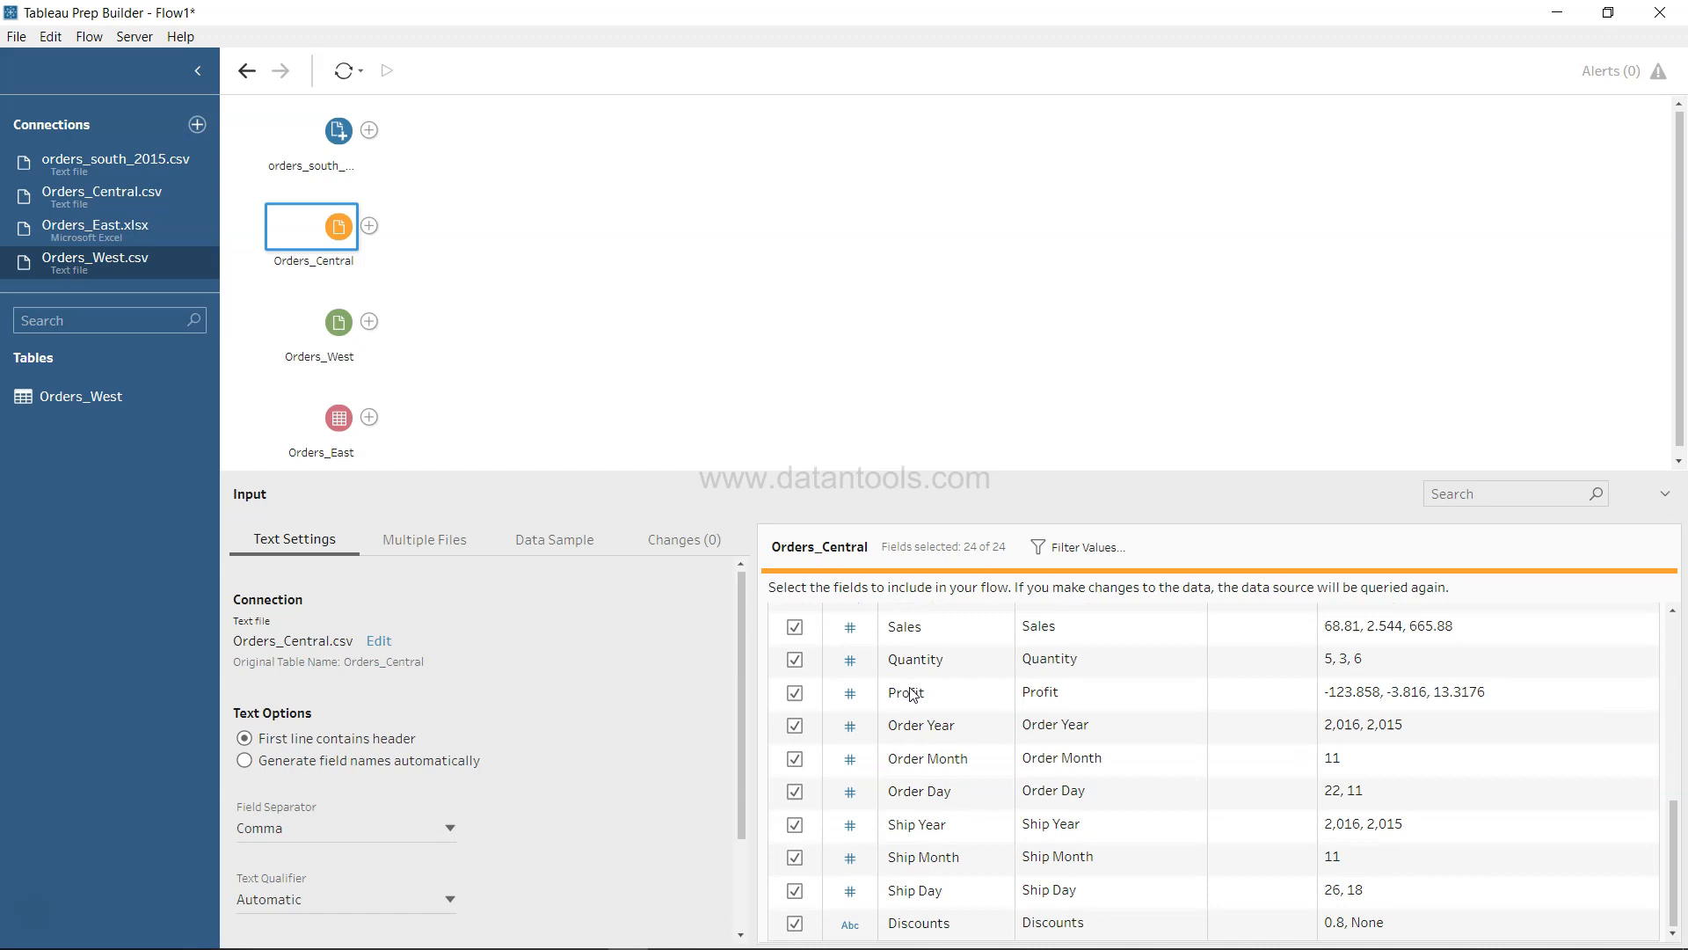
{"action": "mouse_move", "coordinate": [948, 787]}
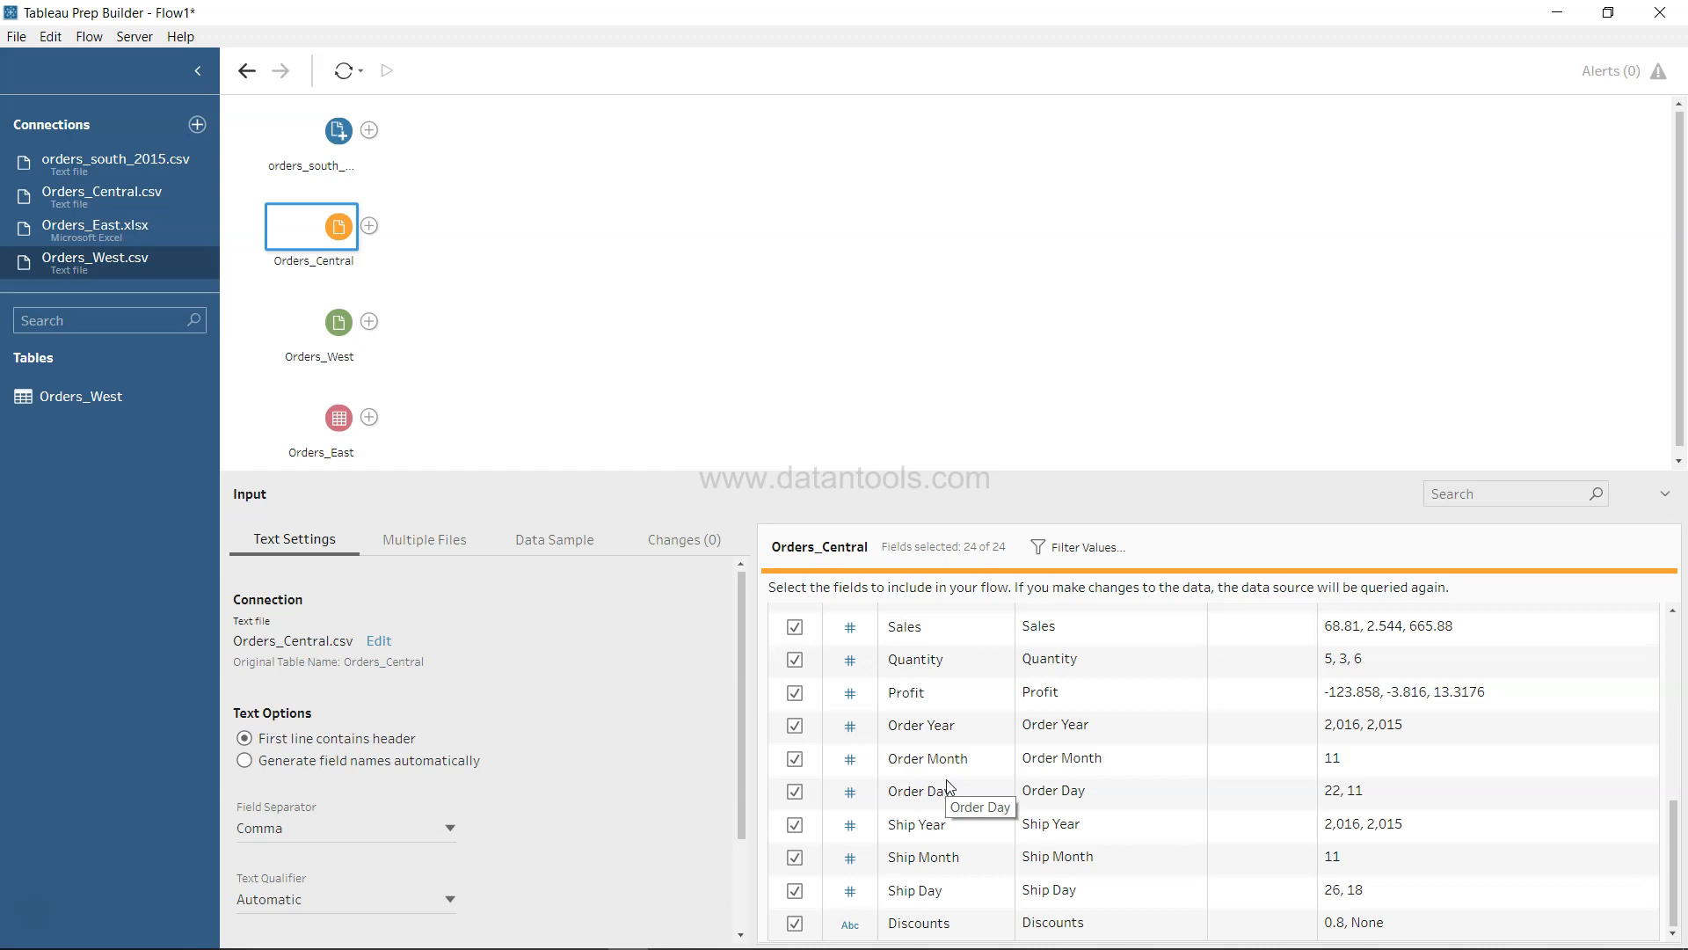
{"action": "mouse_move", "coordinate": [946, 788]}
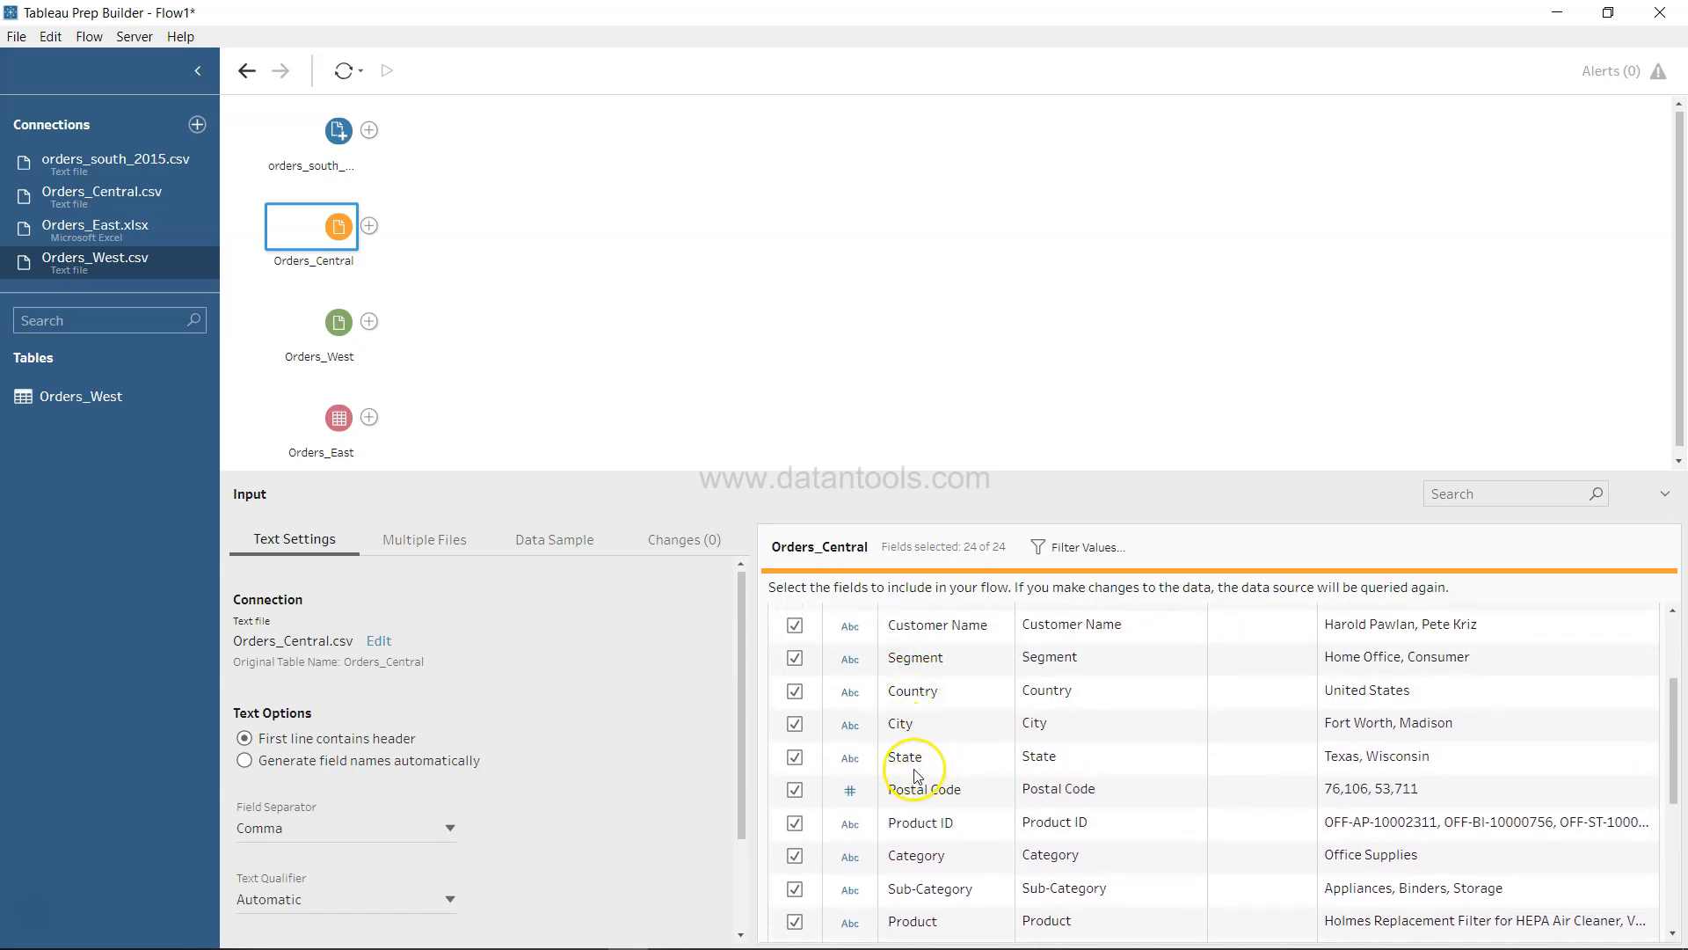
{"action": "mouse_move", "coordinate": [312, 331]}
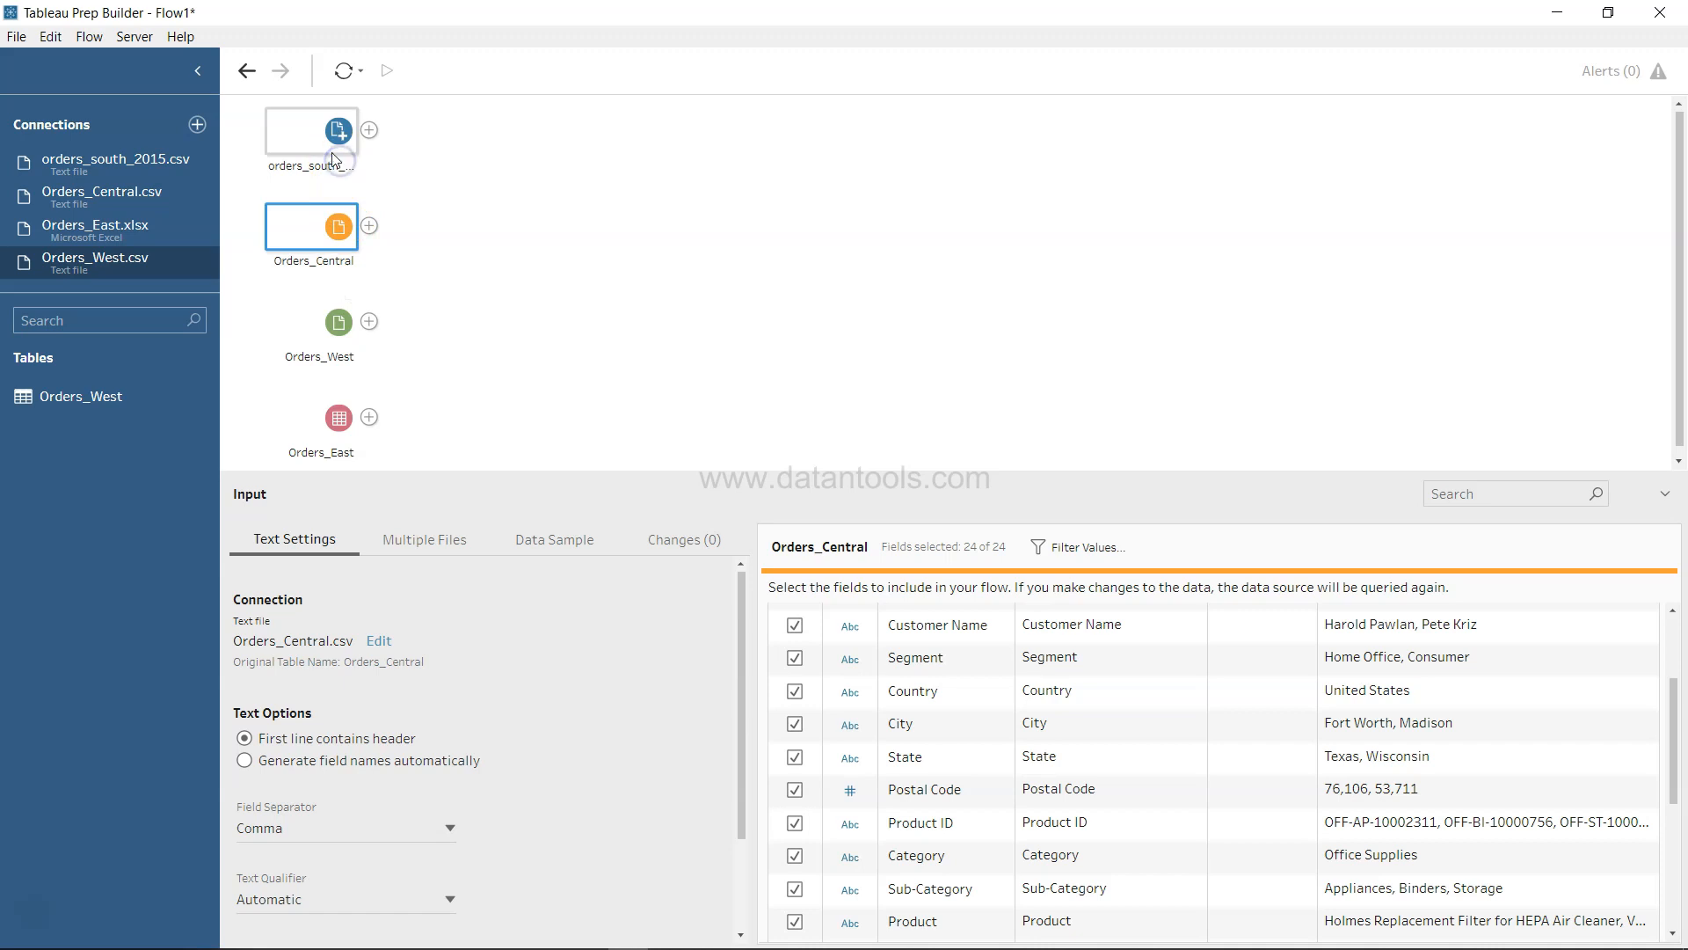
{"action": "left_click", "coordinate": [311, 129]}
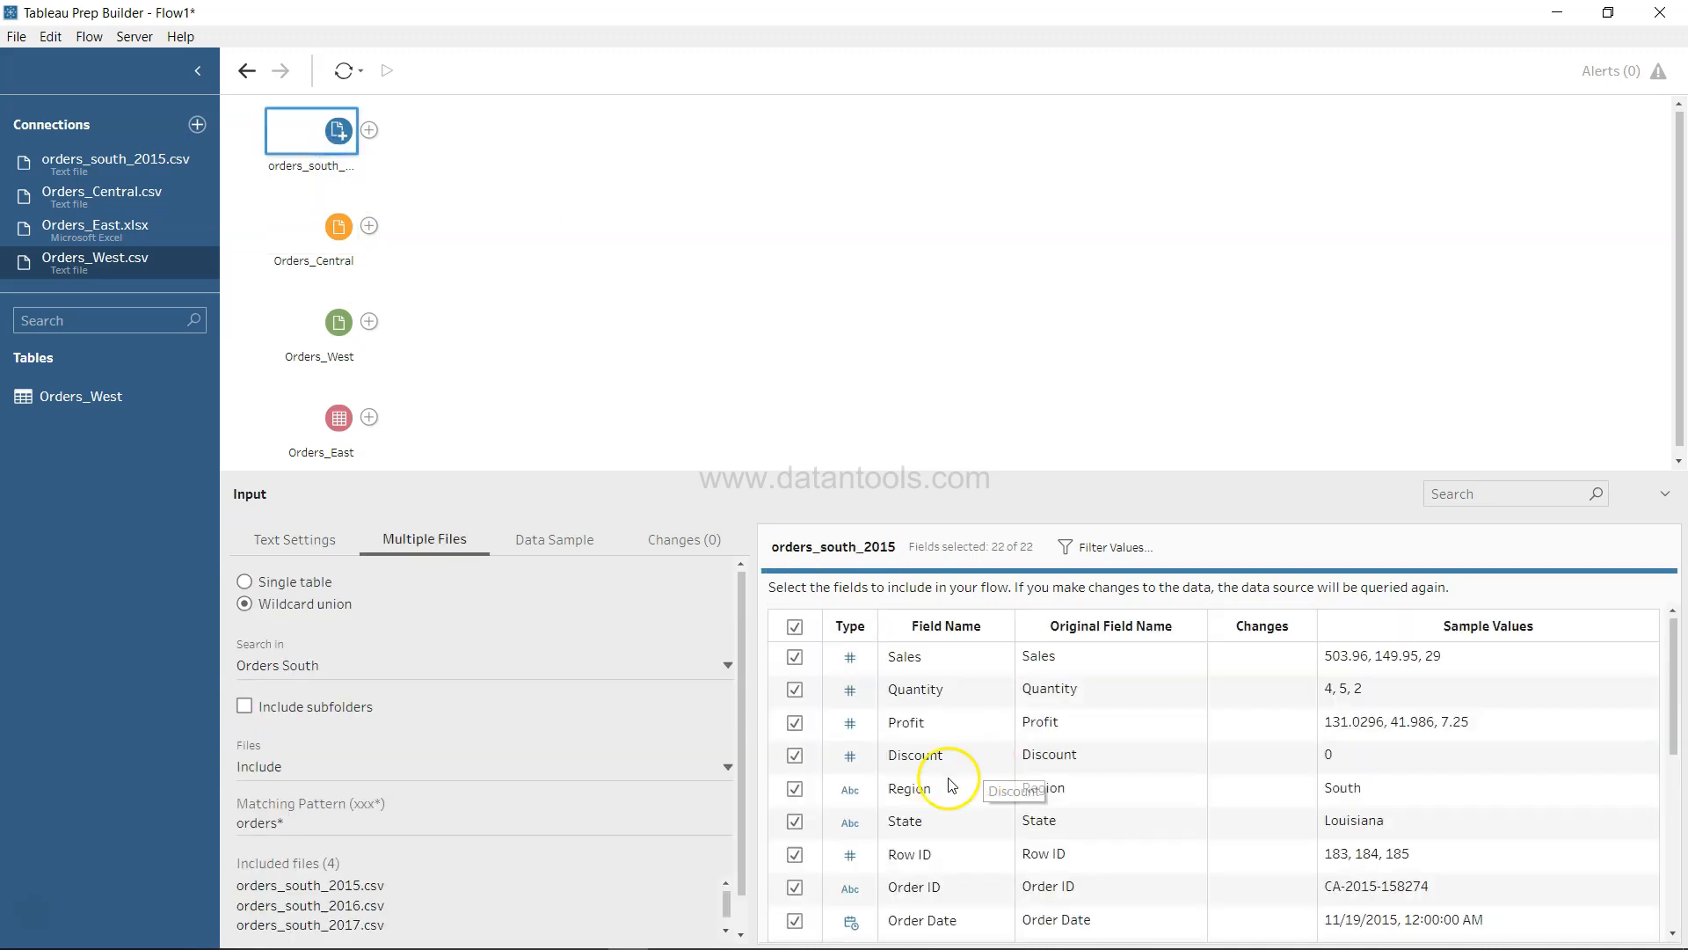
{"action": "mouse_move", "coordinate": [916, 801]}
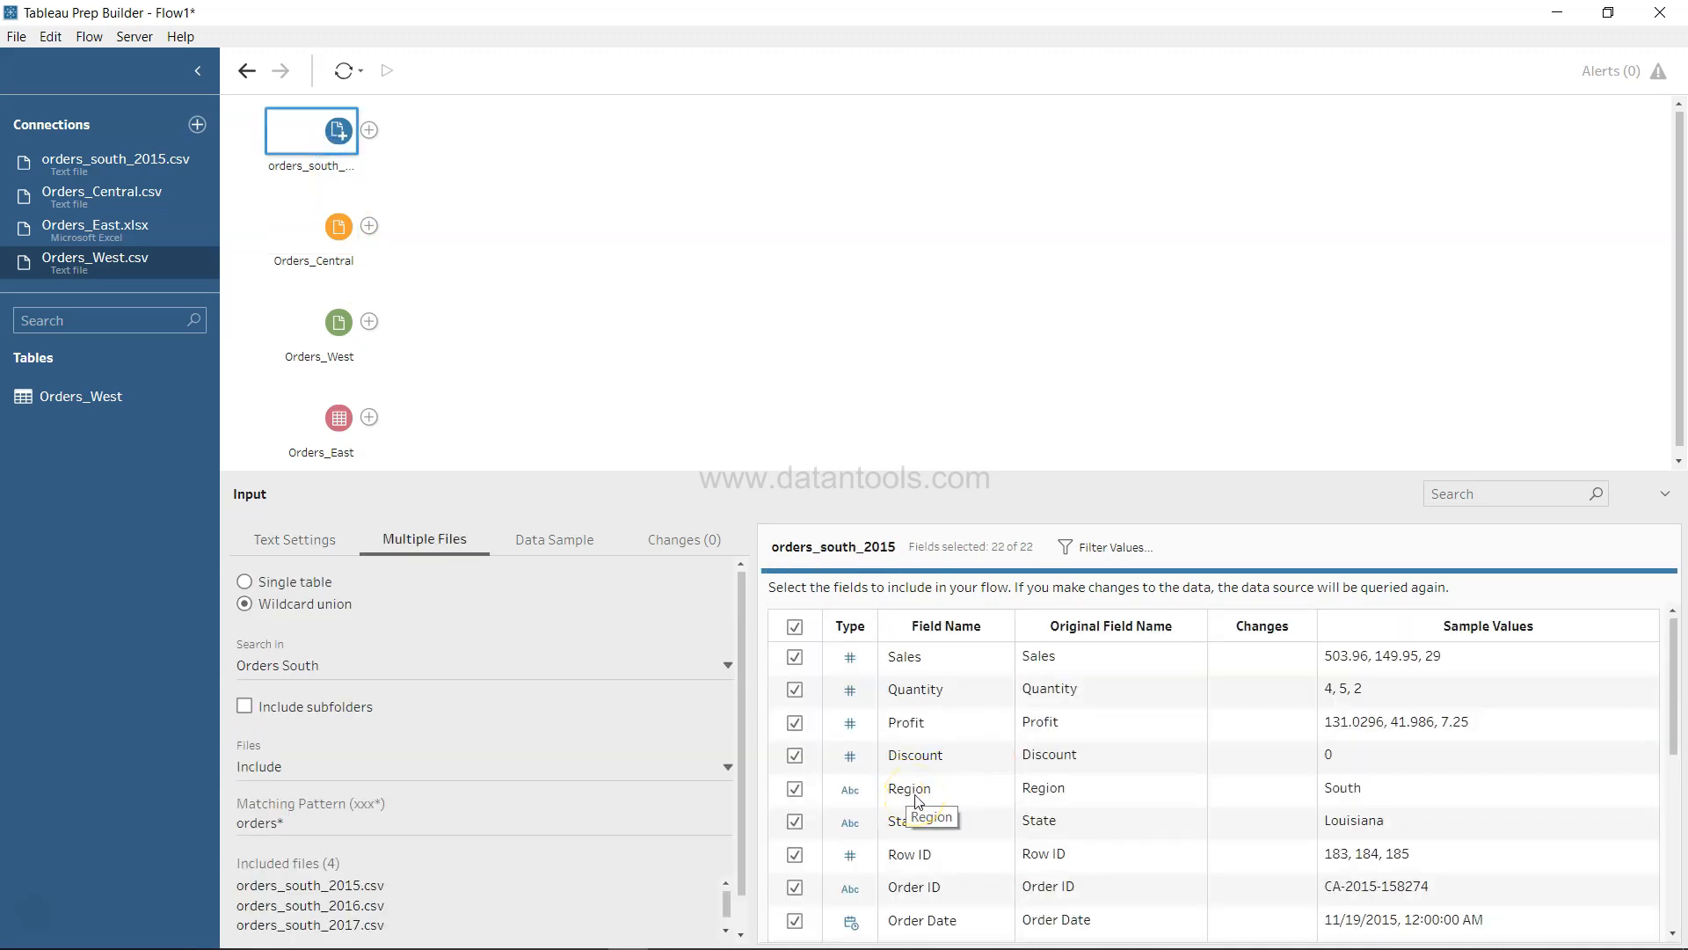
{"action": "left_click", "coordinate": [311, 227]}
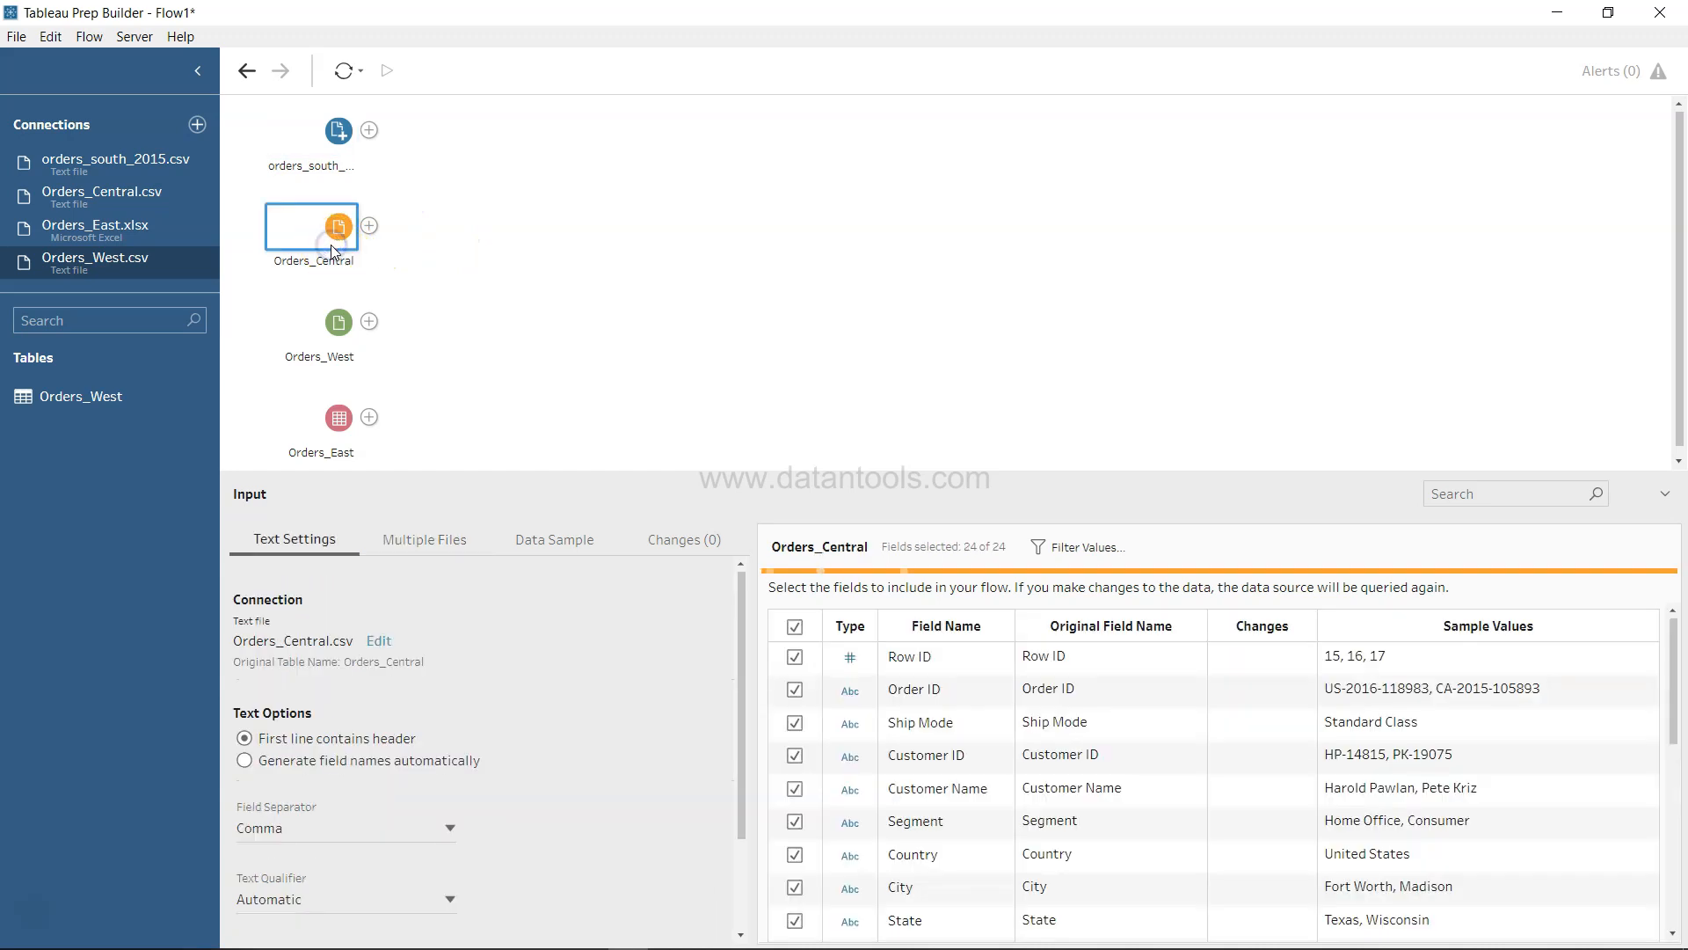
{"action": "mouse_move", "coordinate": [385, 256]}
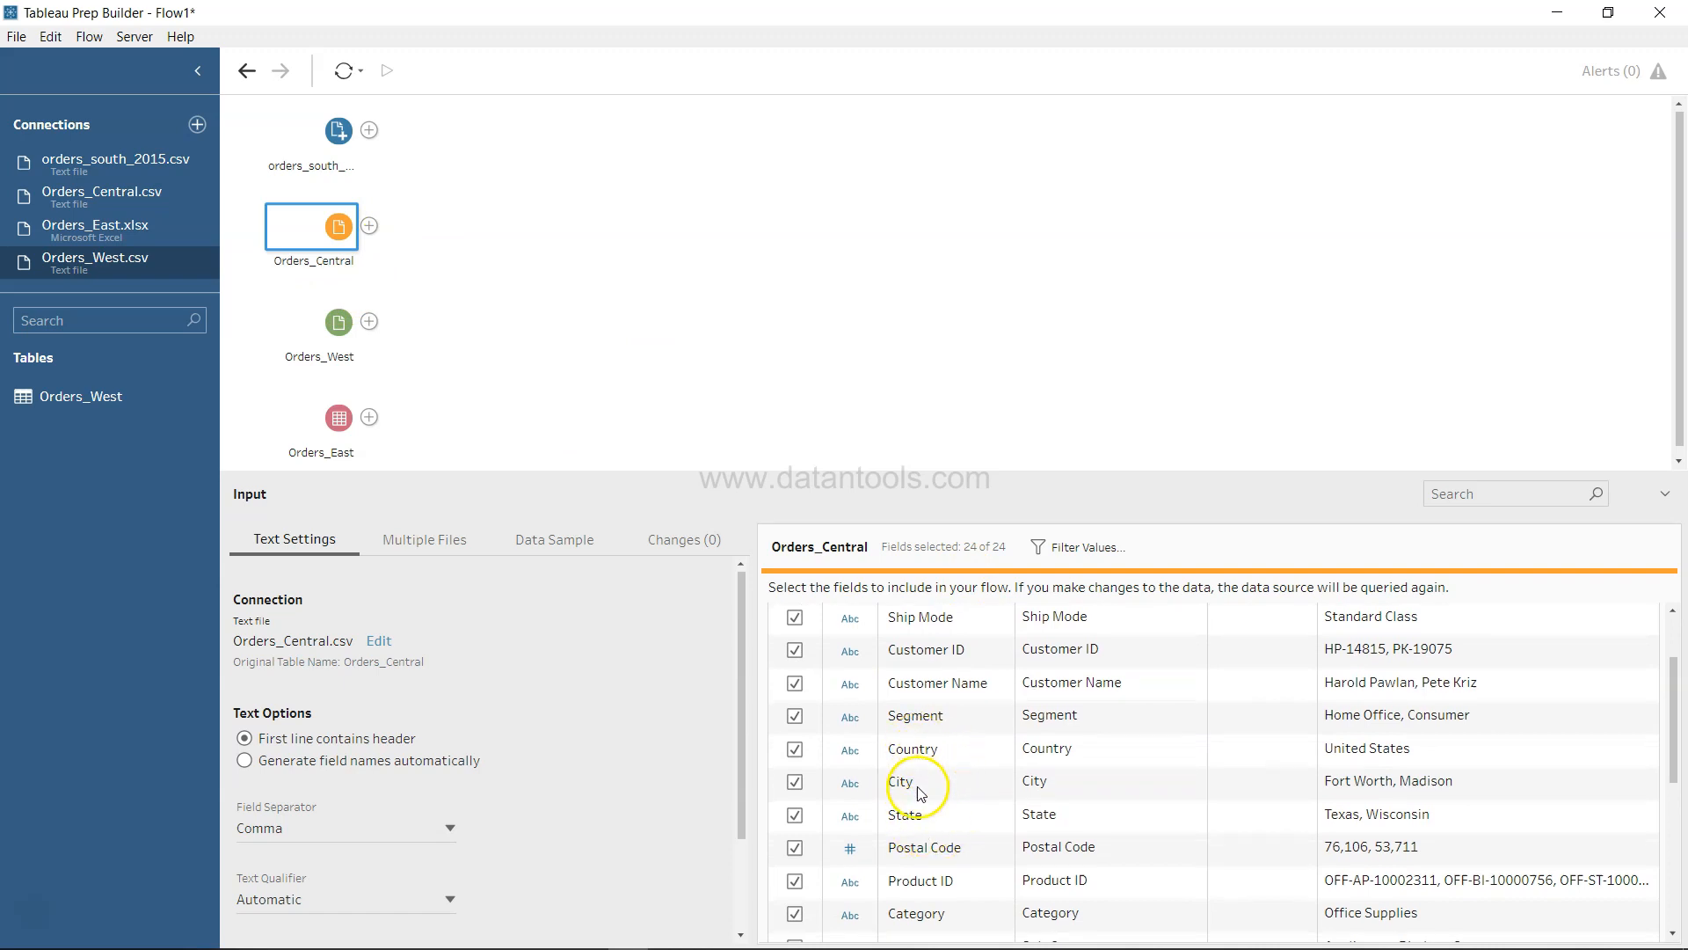
{"action": "scroll", "scroll_direction": "down", "scroll_amount": 3}
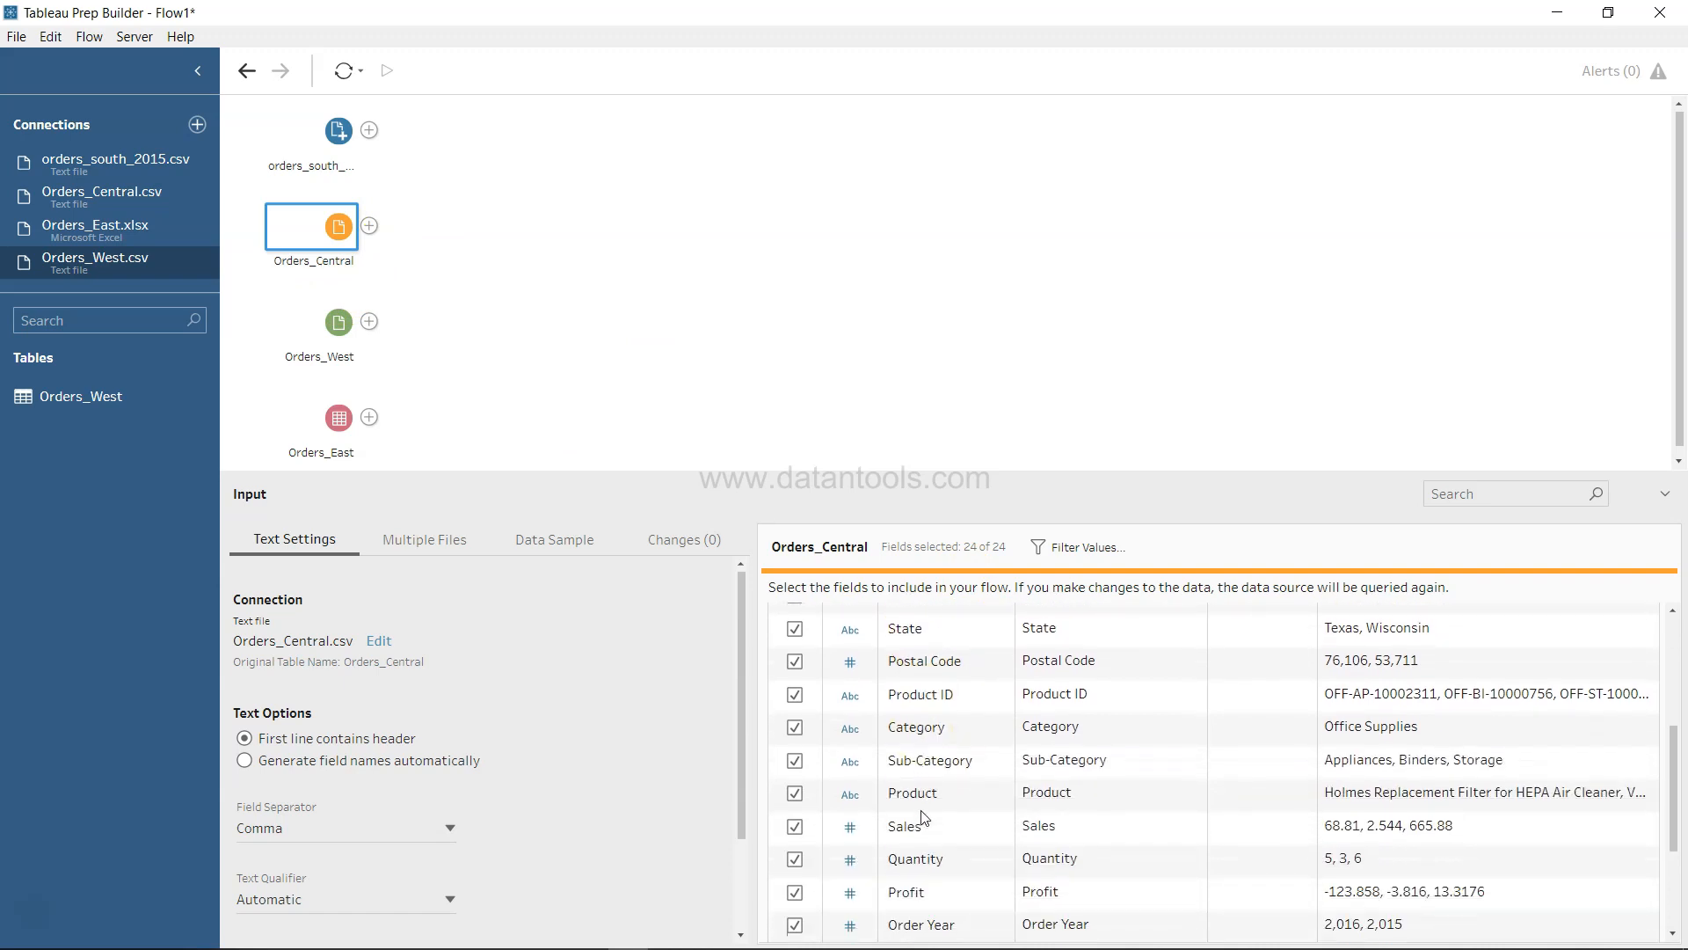
{"action": "scroll", "scroll_direction": "down", "scroll_amount": 3}
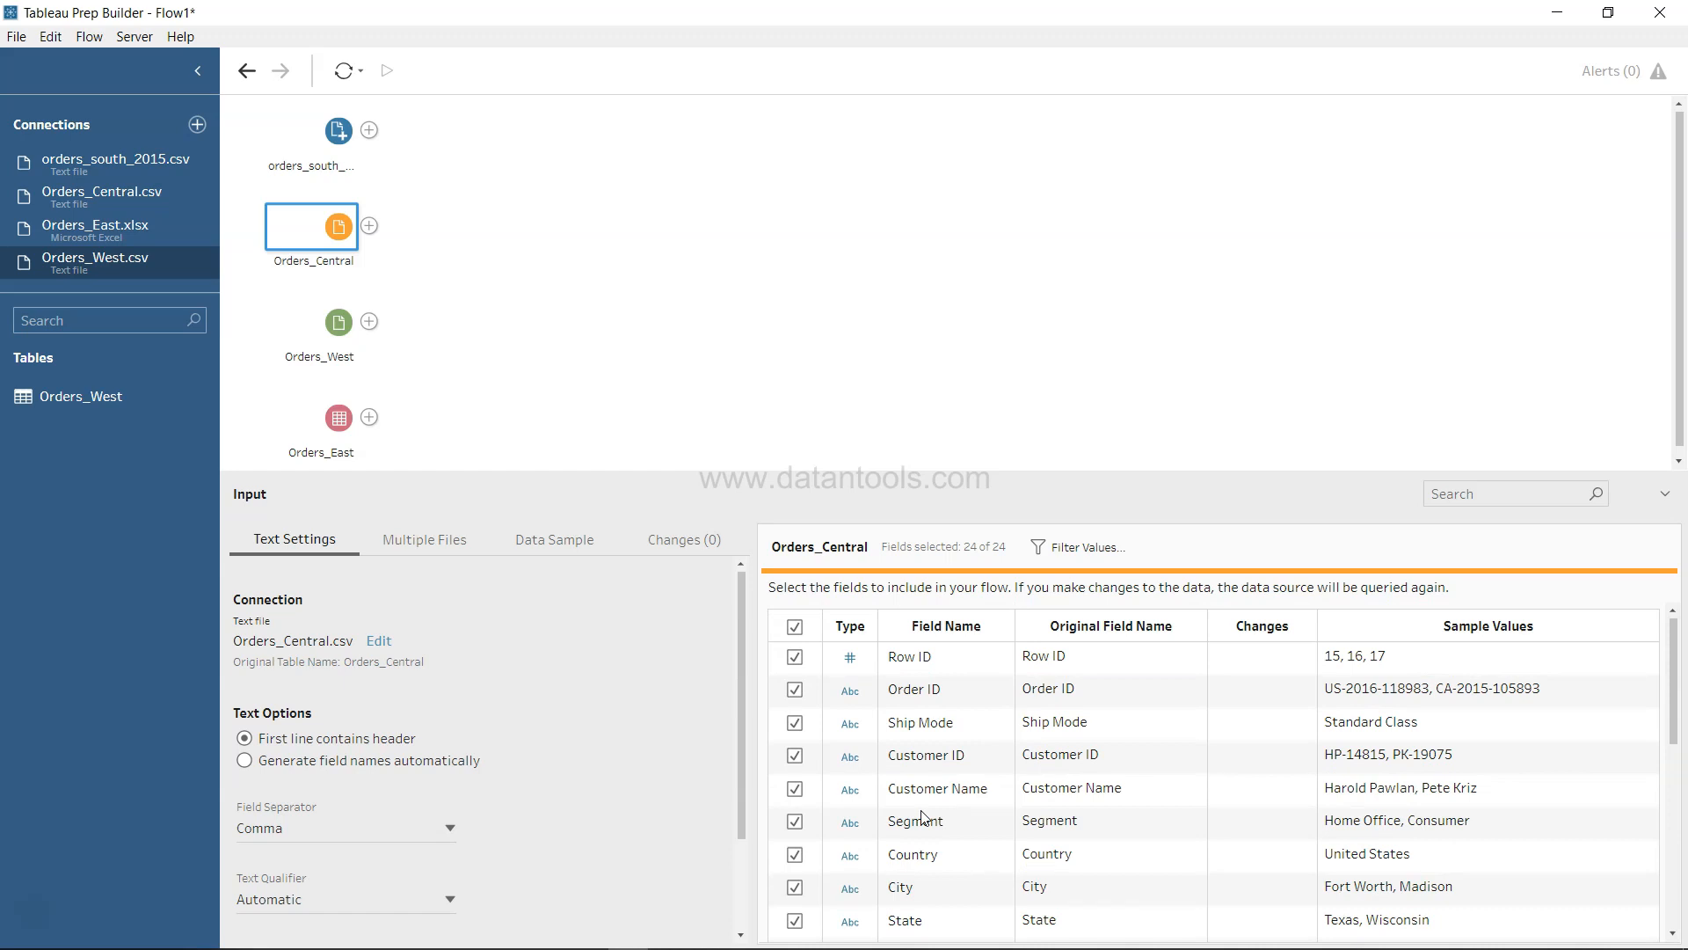
{"action": "mouse_move", "coordinate": [434, 265]}
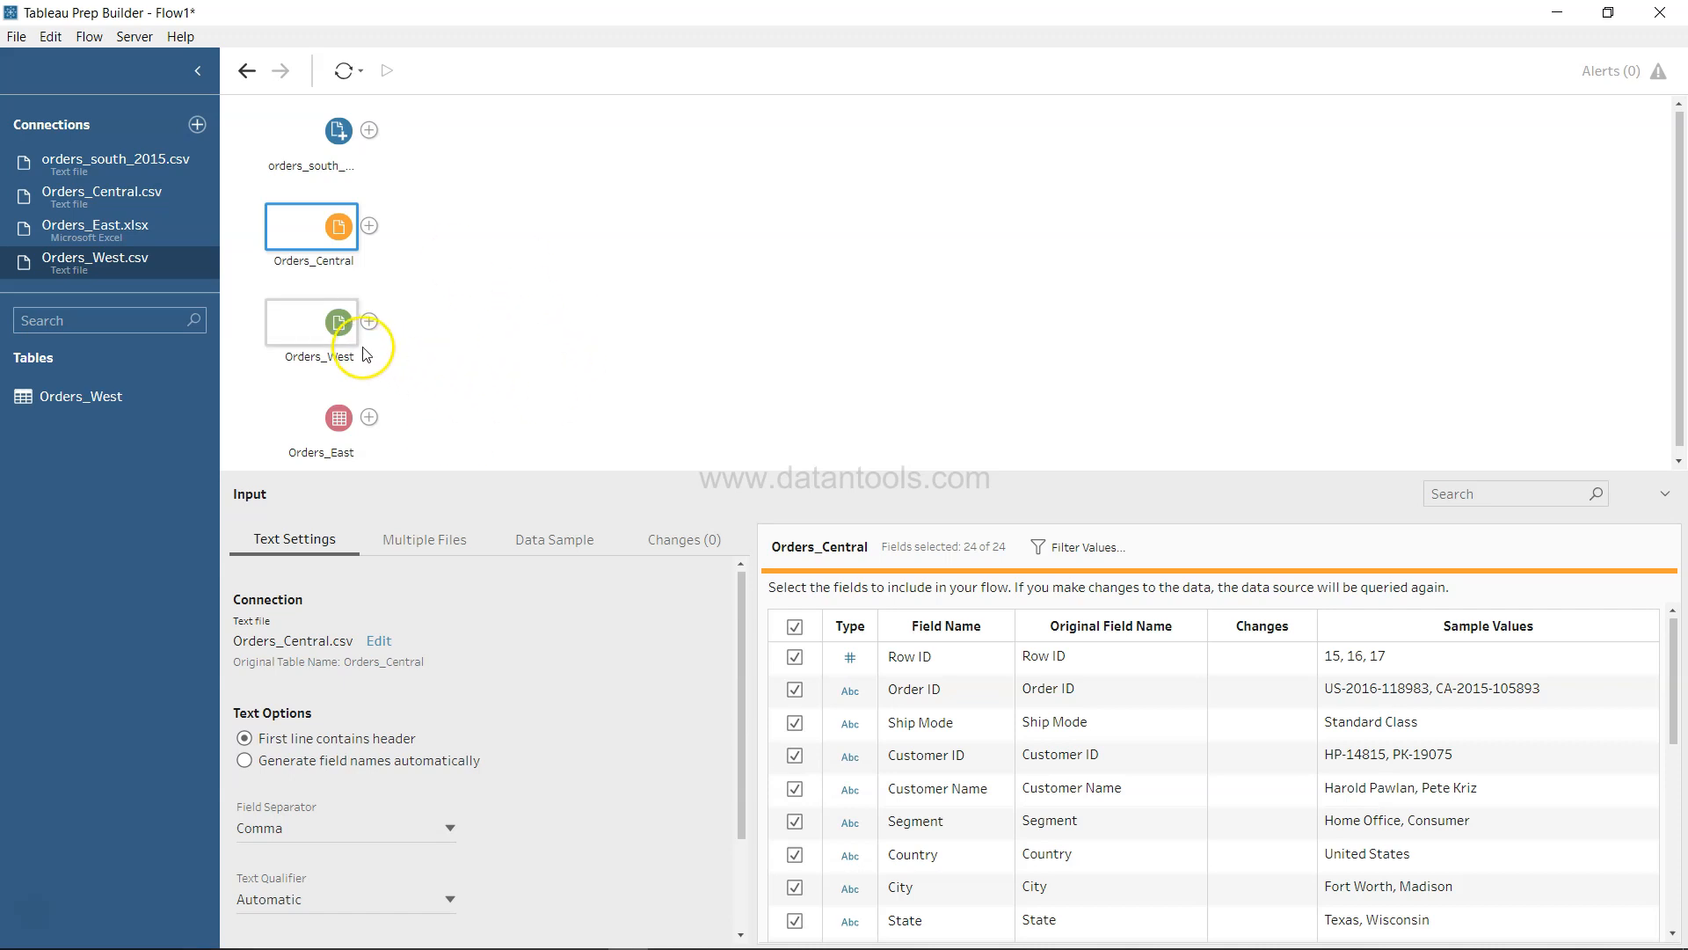
Step: Scroll Orders_West's 41 fields to review the duplicate Right_ columns and State with AZ values
{"action": "left_click", "coordinate": [311, 323]}
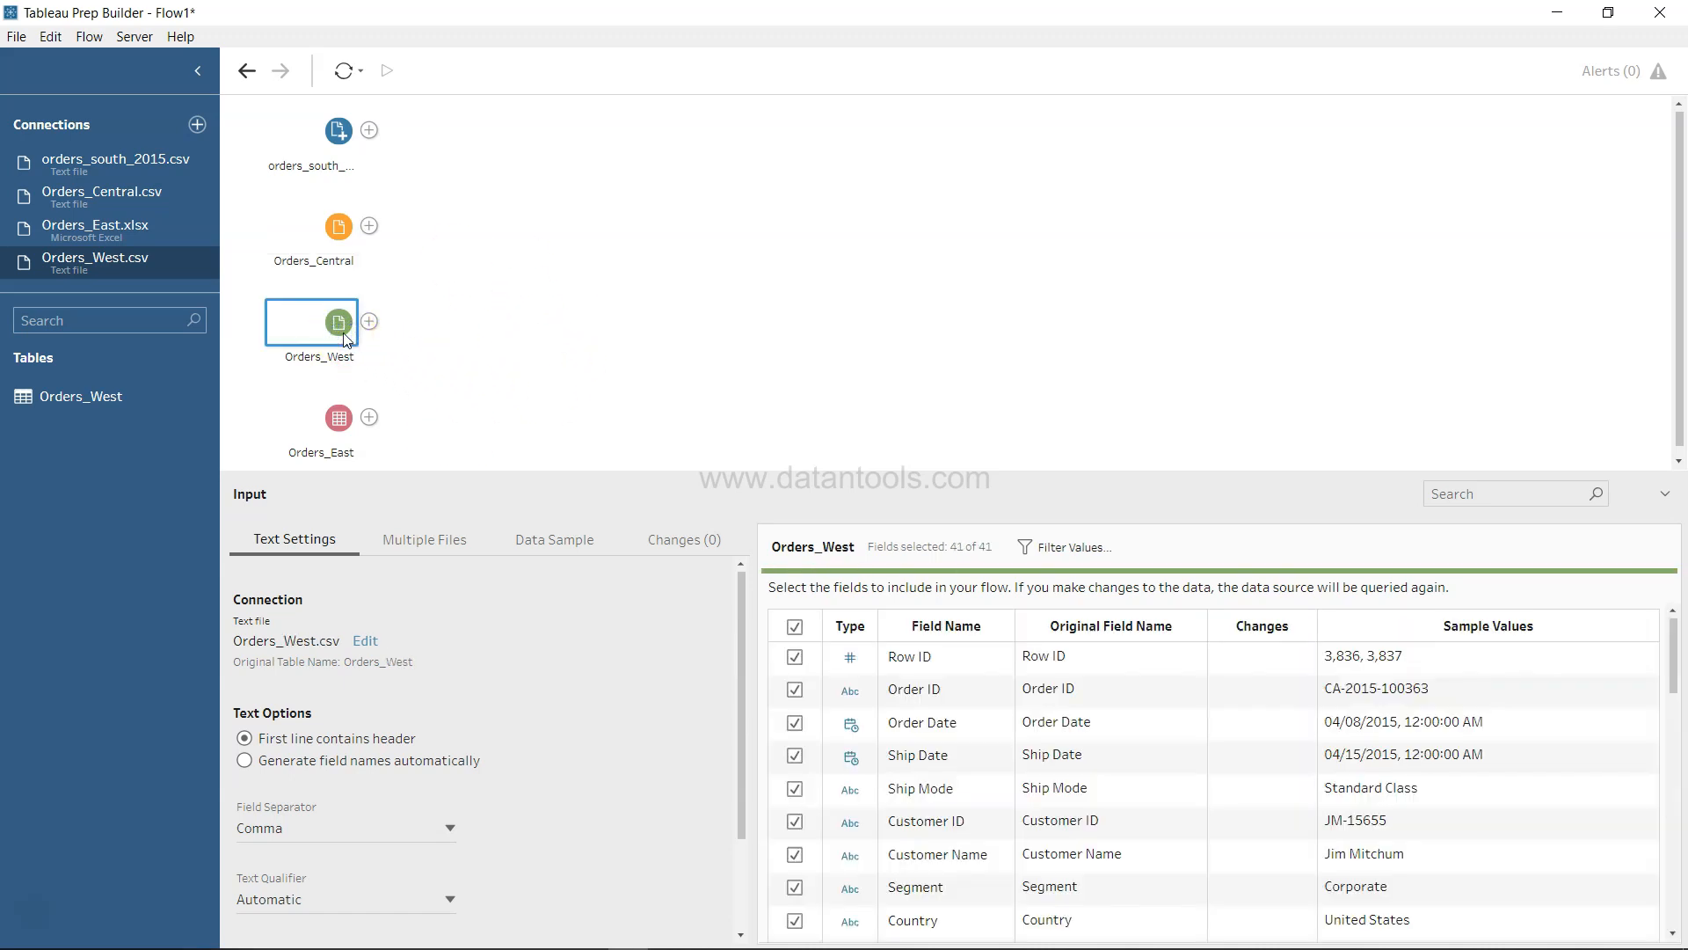
{"action": "scroll", "scroll_direction": "down", "scroll_amount": 3}
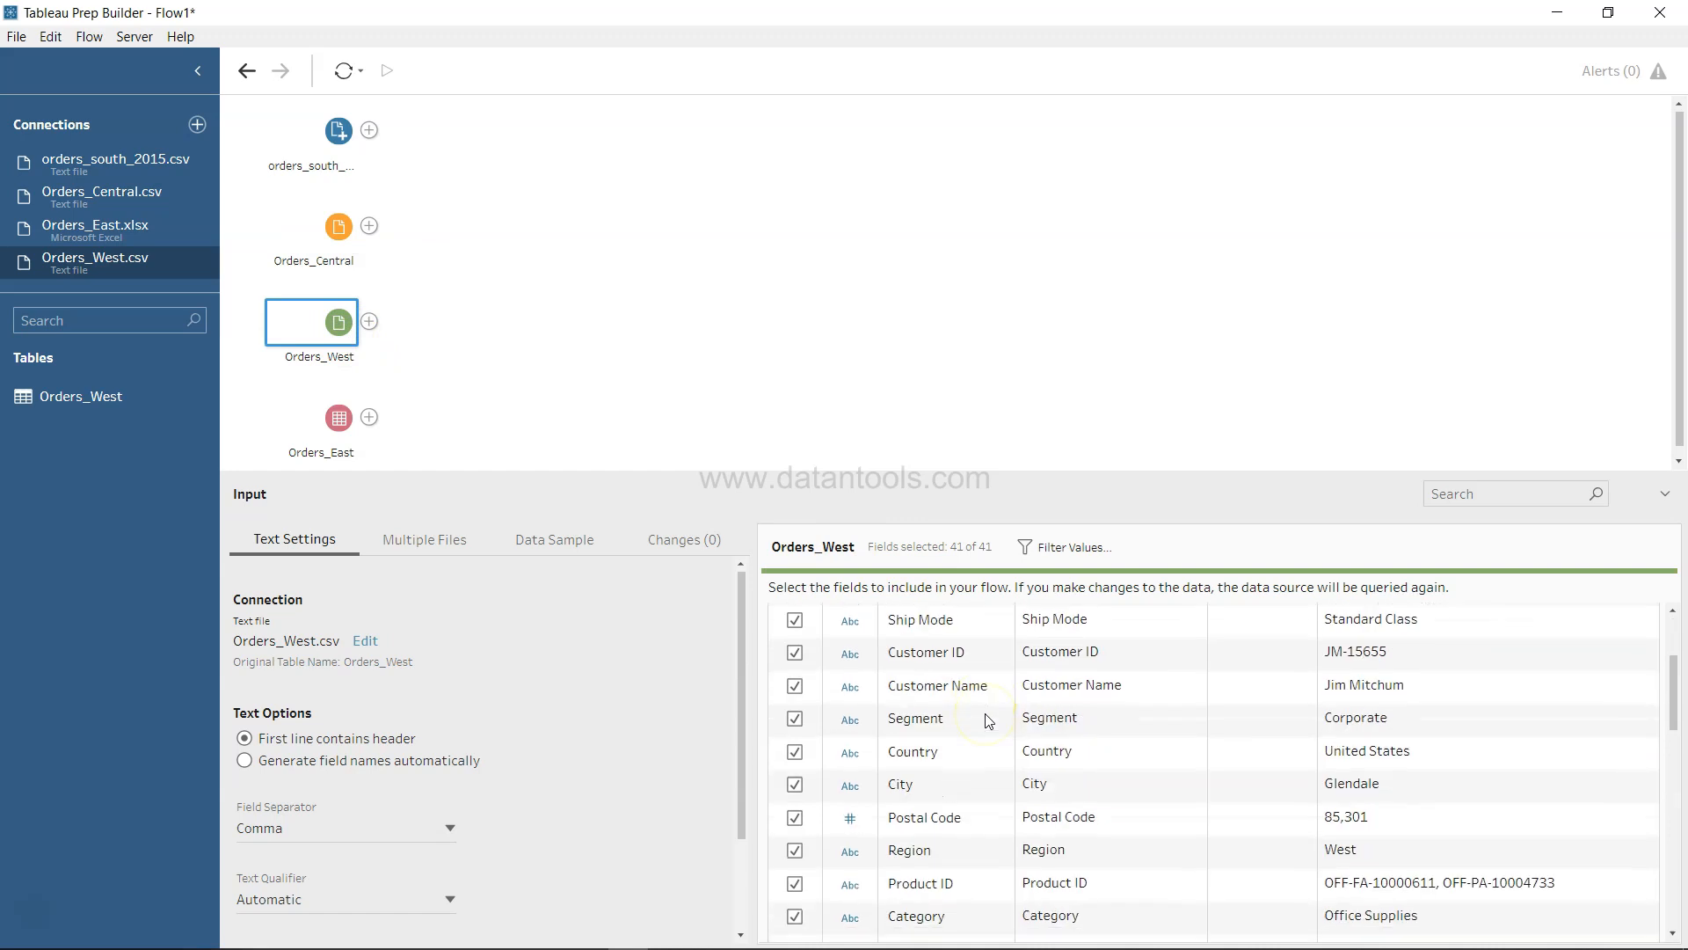
{"action": "scroll", "scroll_direction": "down", "scroll_amount": 3}
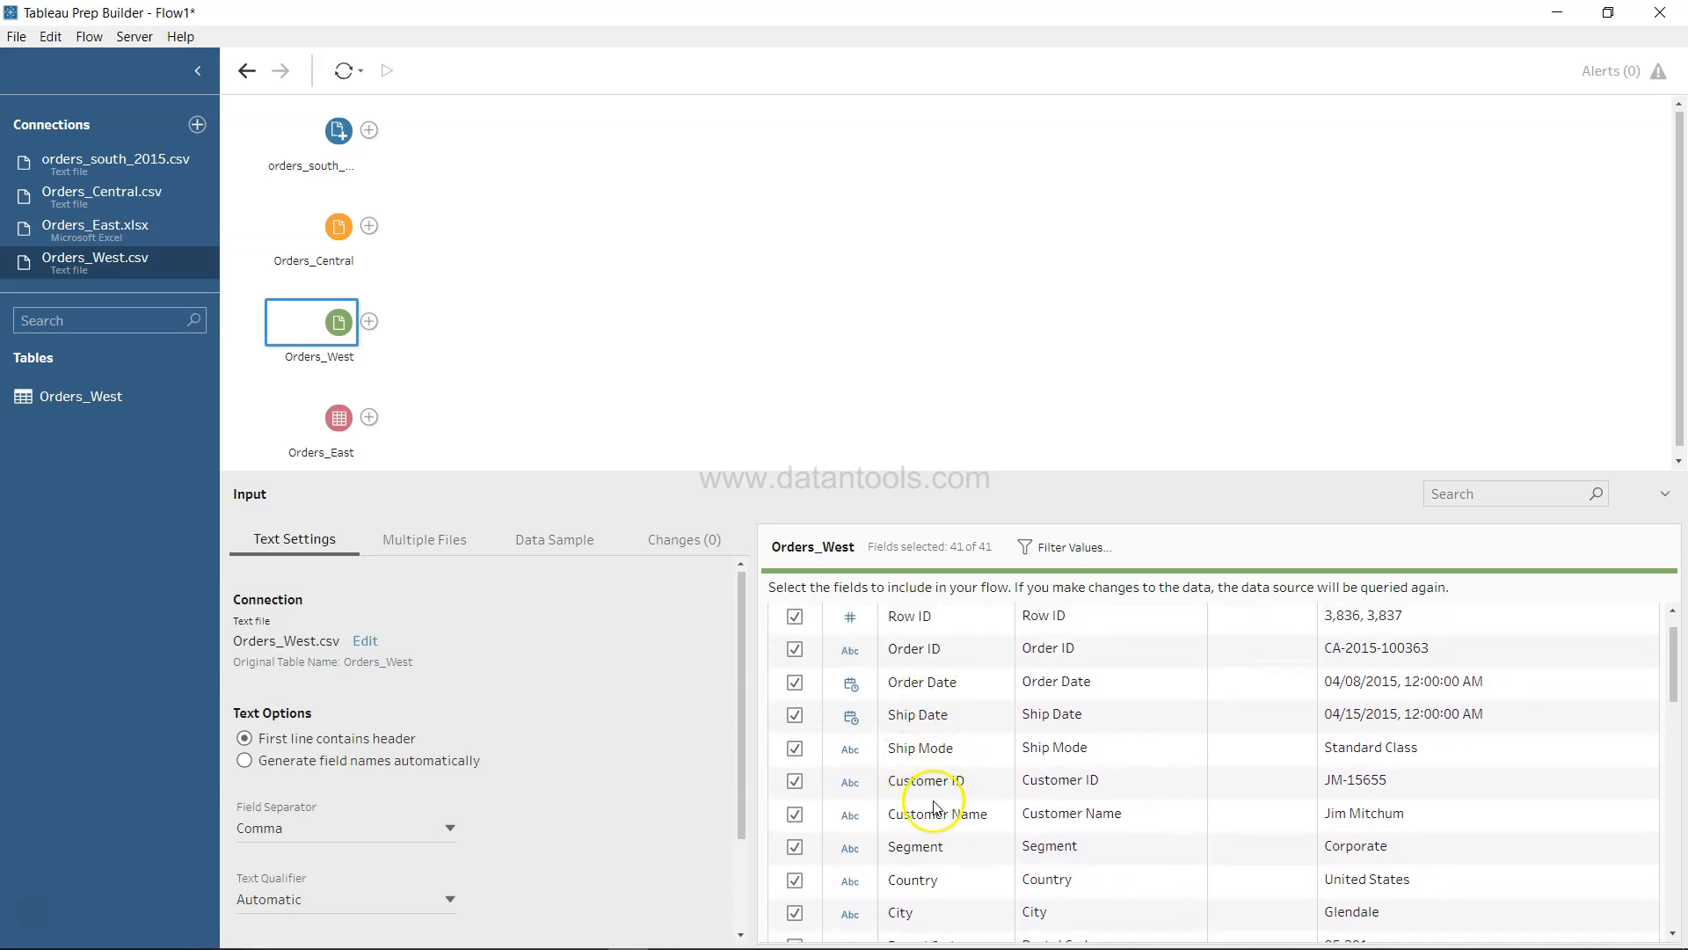
{"action": "scroll", "scroll_direction": "down", "scroll_amount": 3}
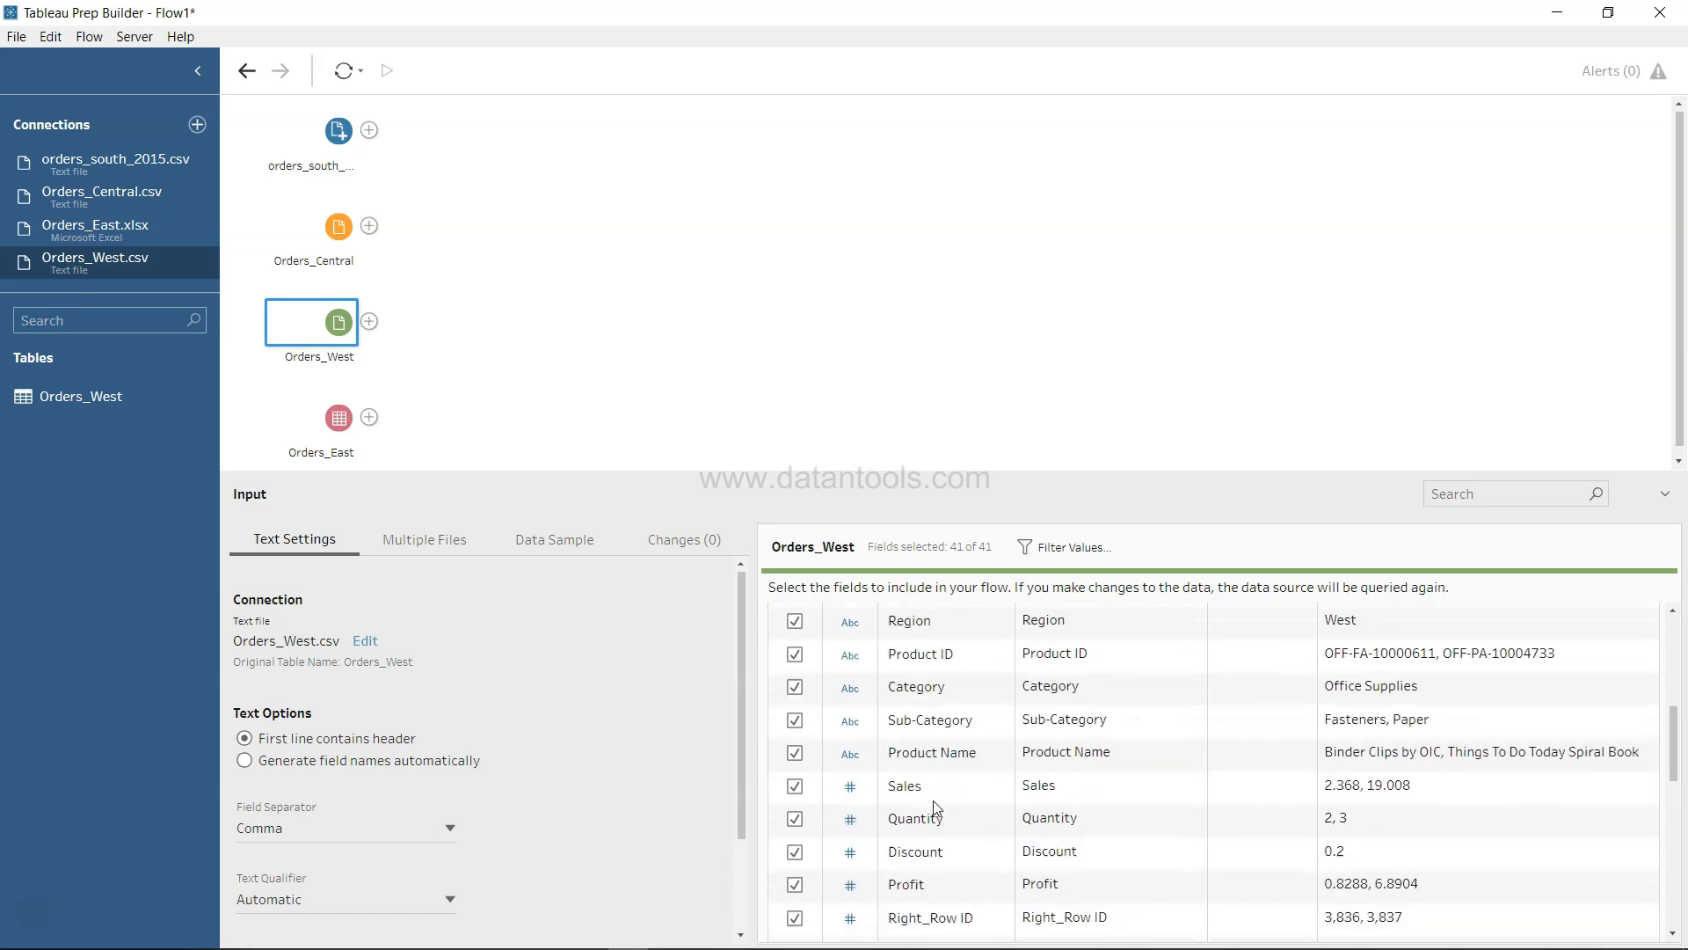
{"action": "scroll", "scroll_direction": "down", "scroll_amount": 3}
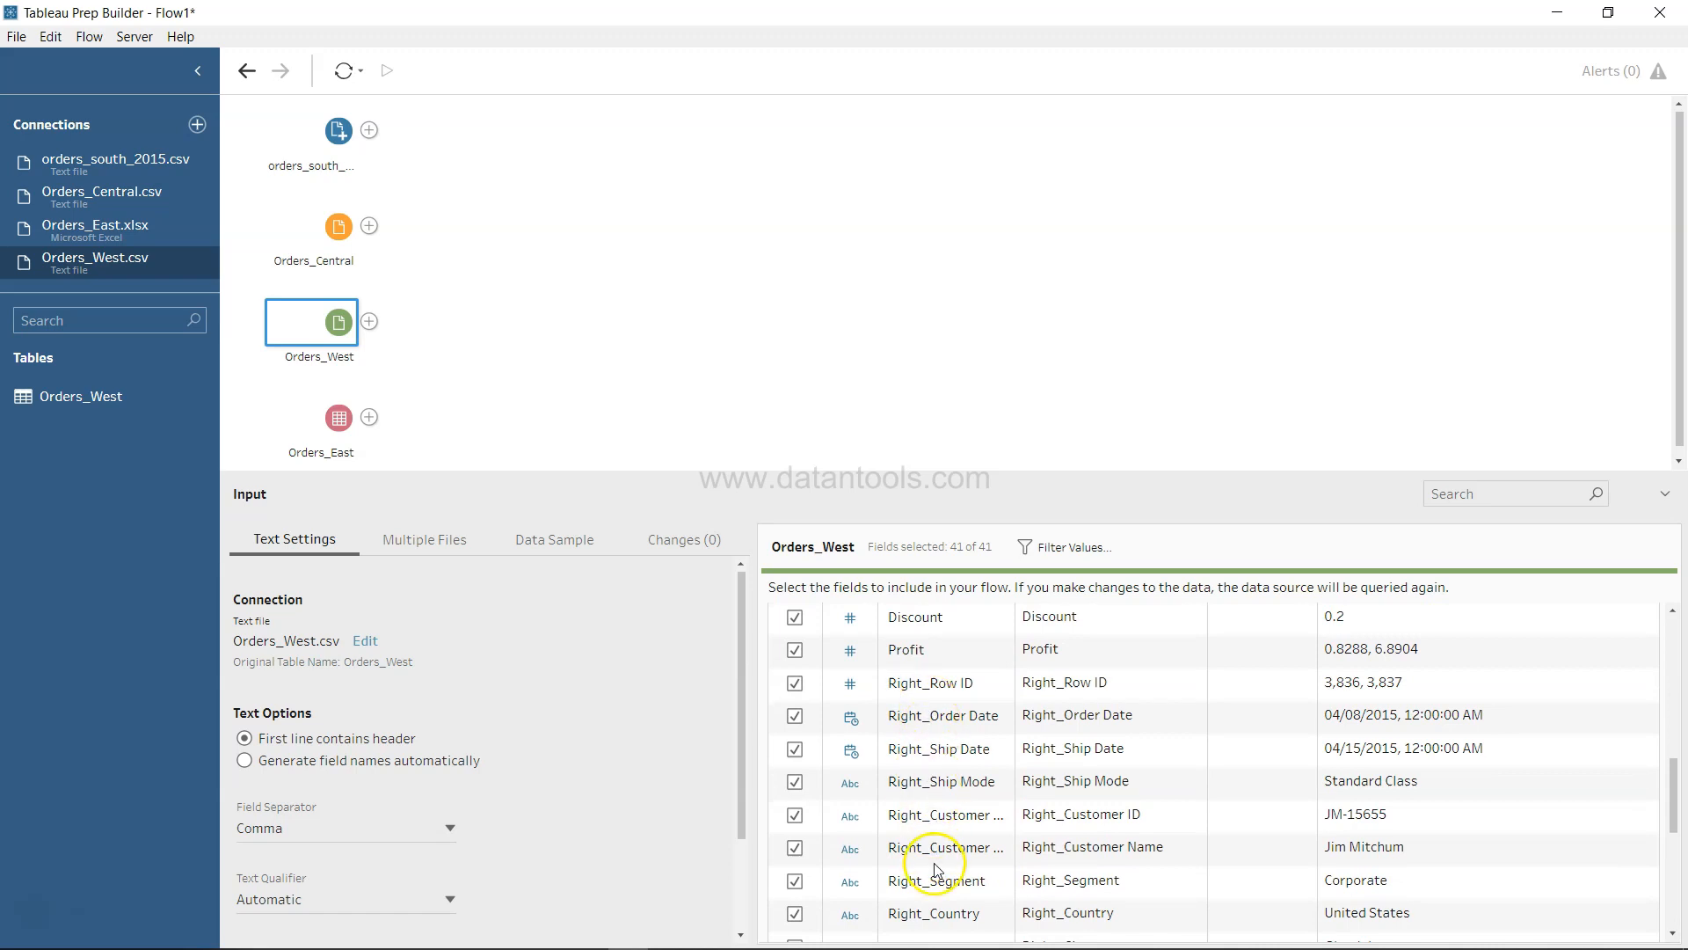
{"action": "mouse_move", "coordinate": [989, 740]}
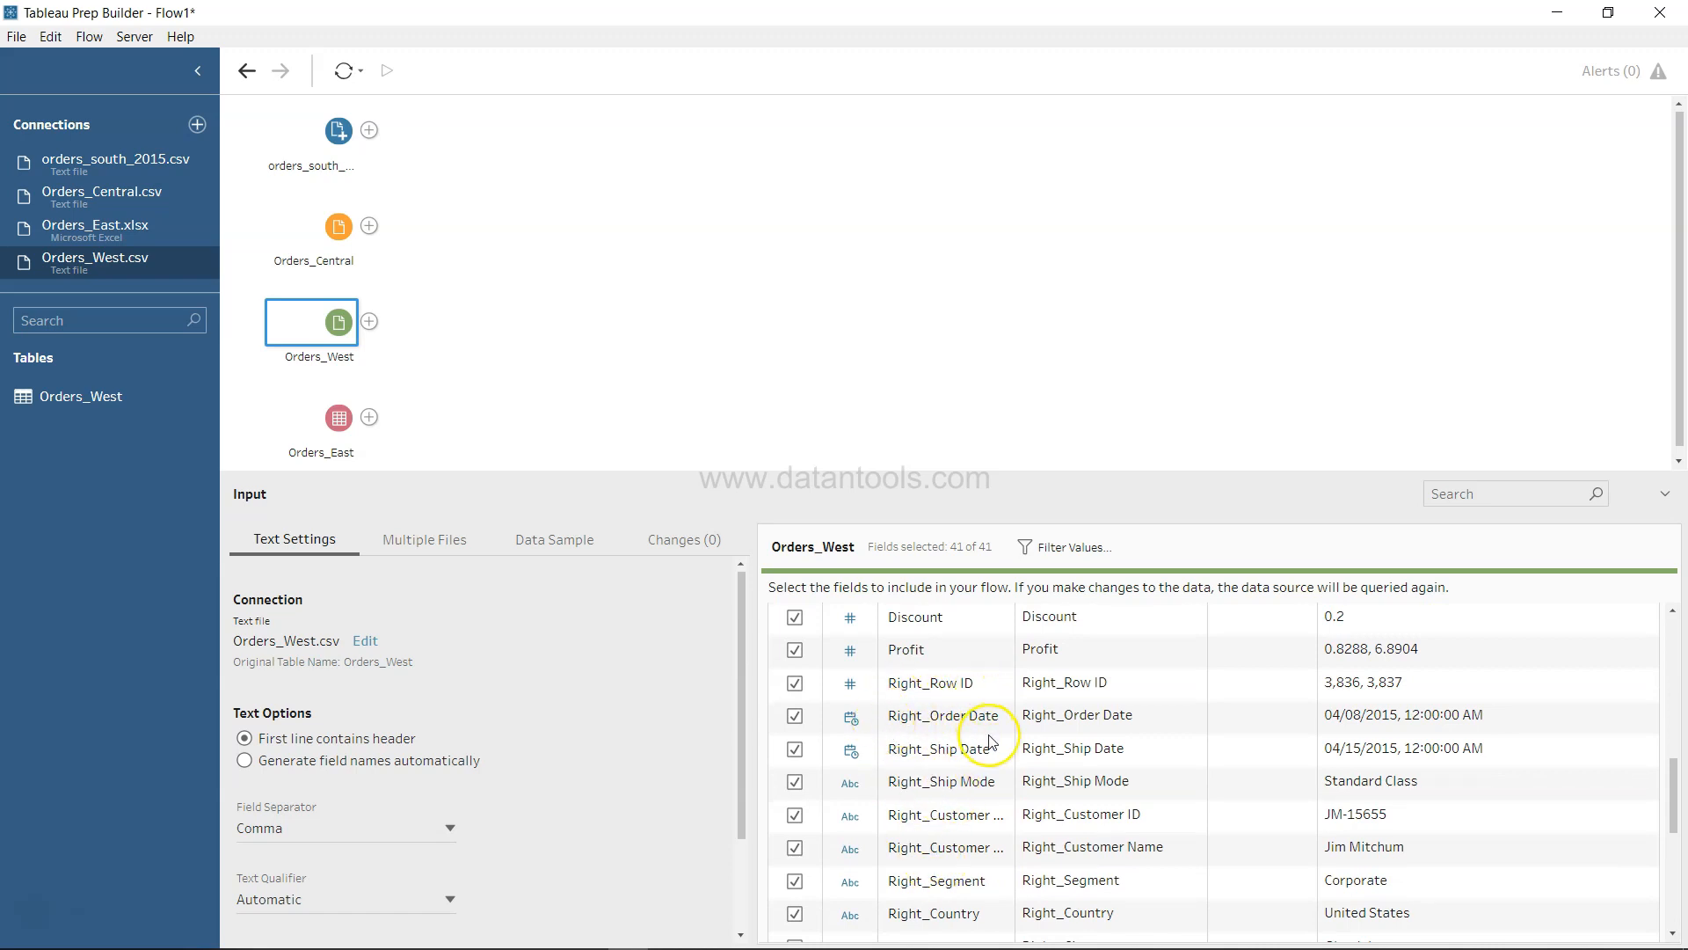
{"action": "scroll", "scroll_direction": "down", "scroll_amount": 3}
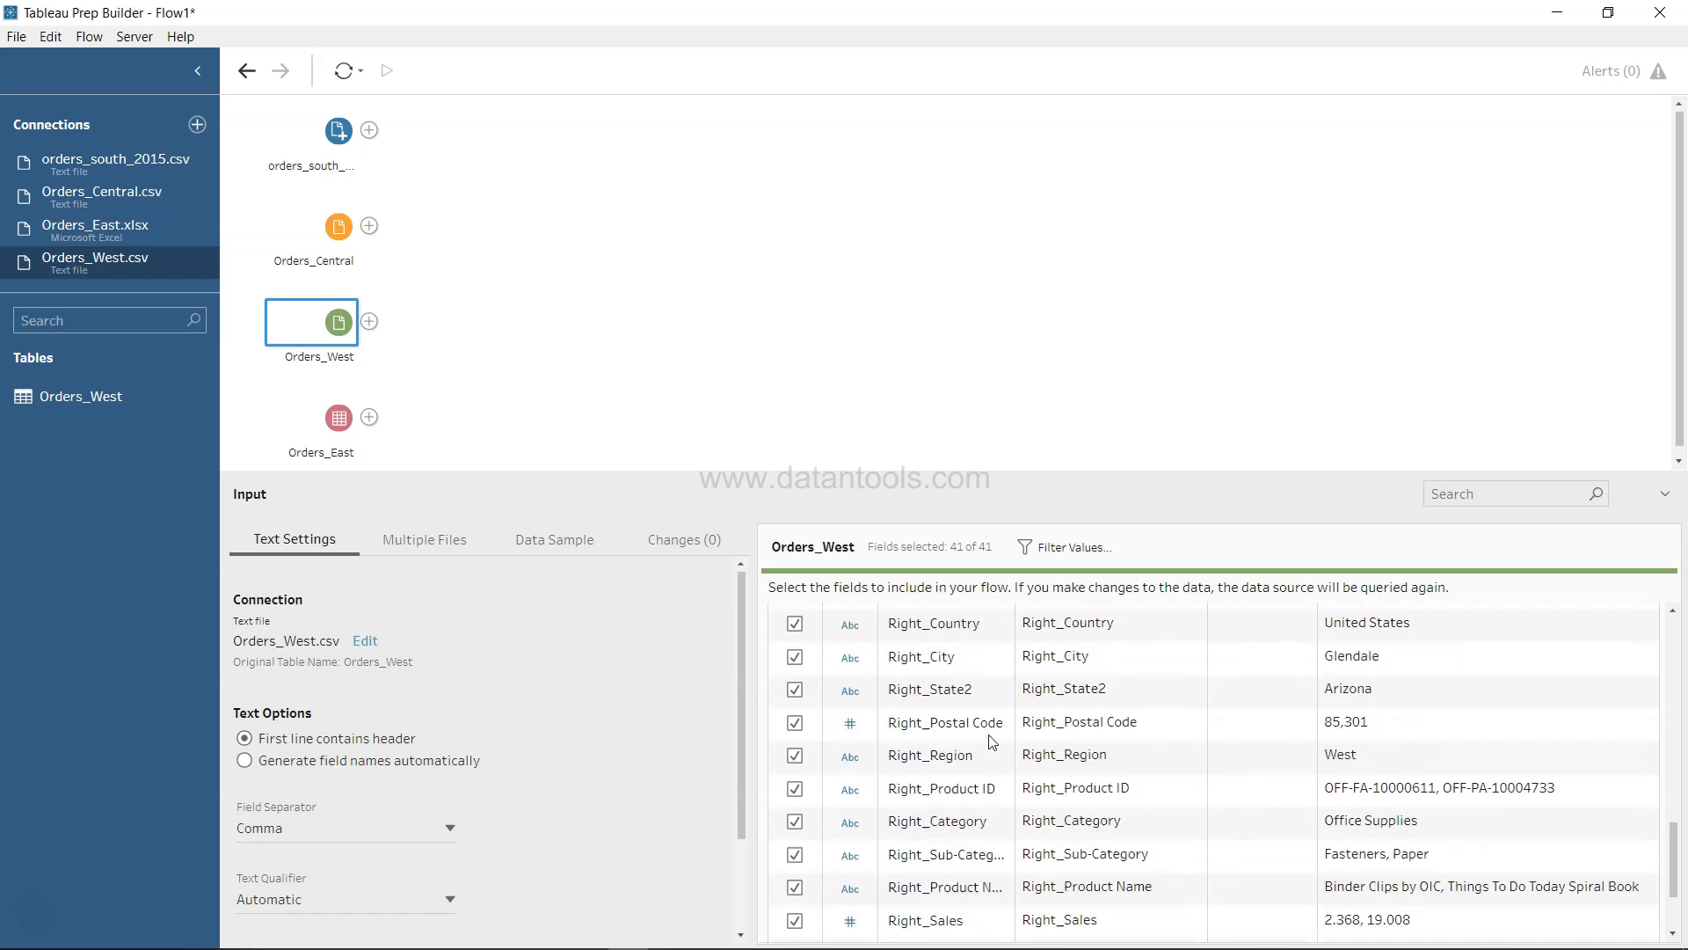
{"action": "scroll", "scroll_direction": "down", "scroll_amount": 3}
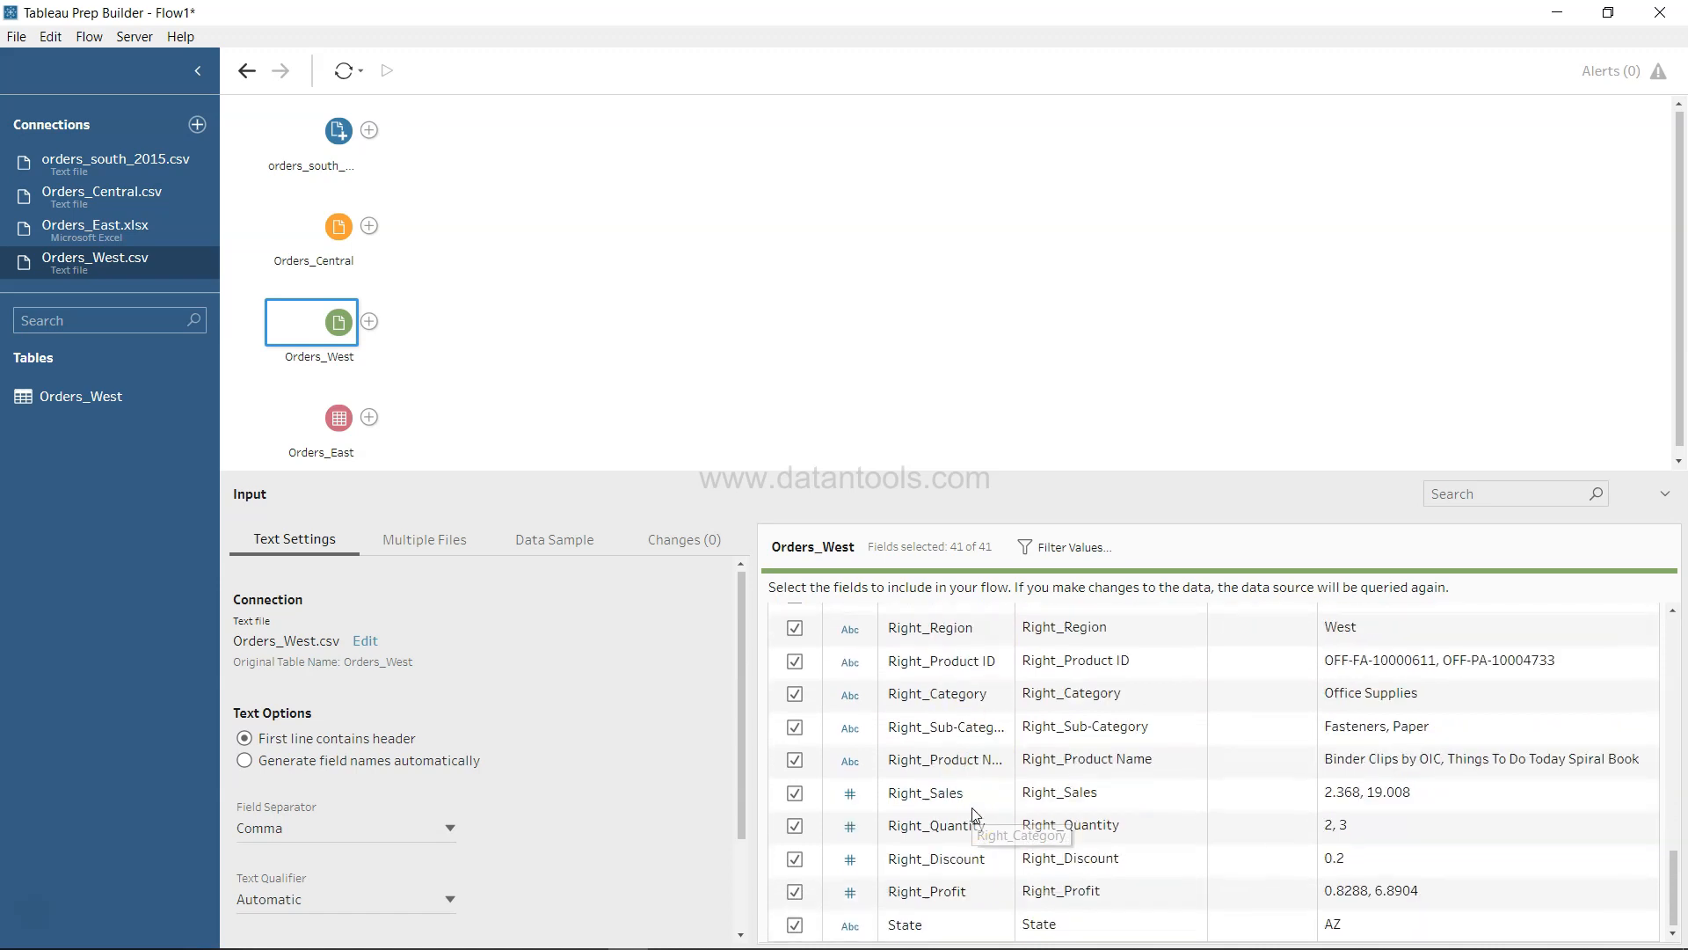
{"action": "mouse_move", "coordinate": [948, 907]}
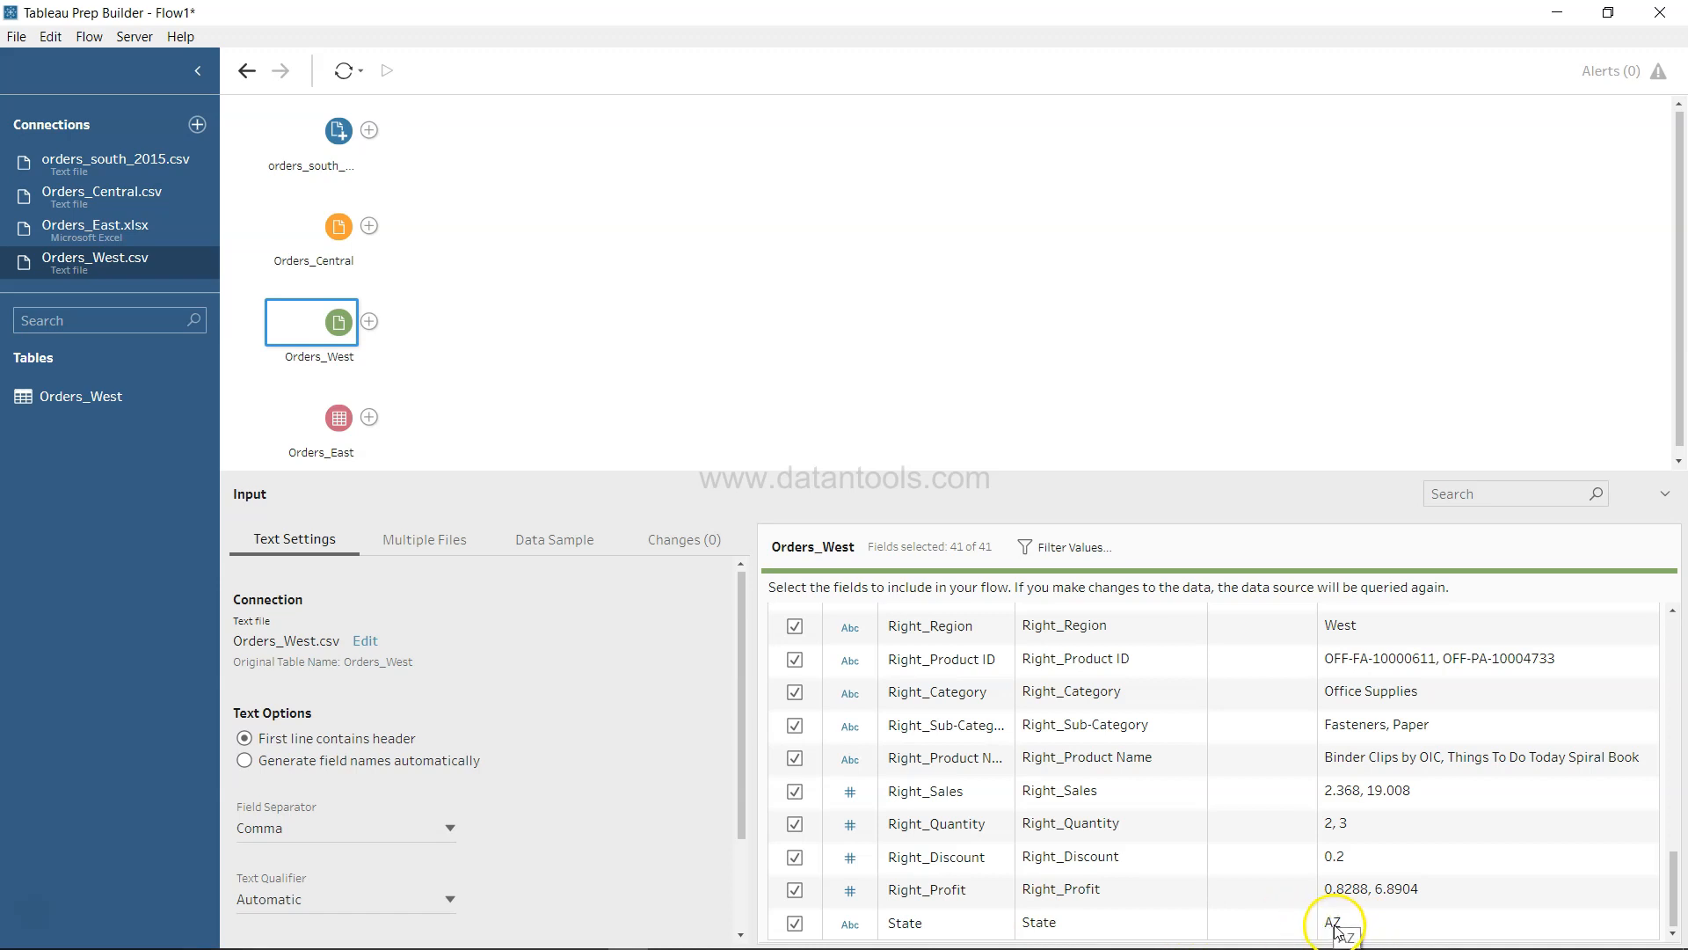
{"action": "mouse_move", "coordinate": [1332, 929]}
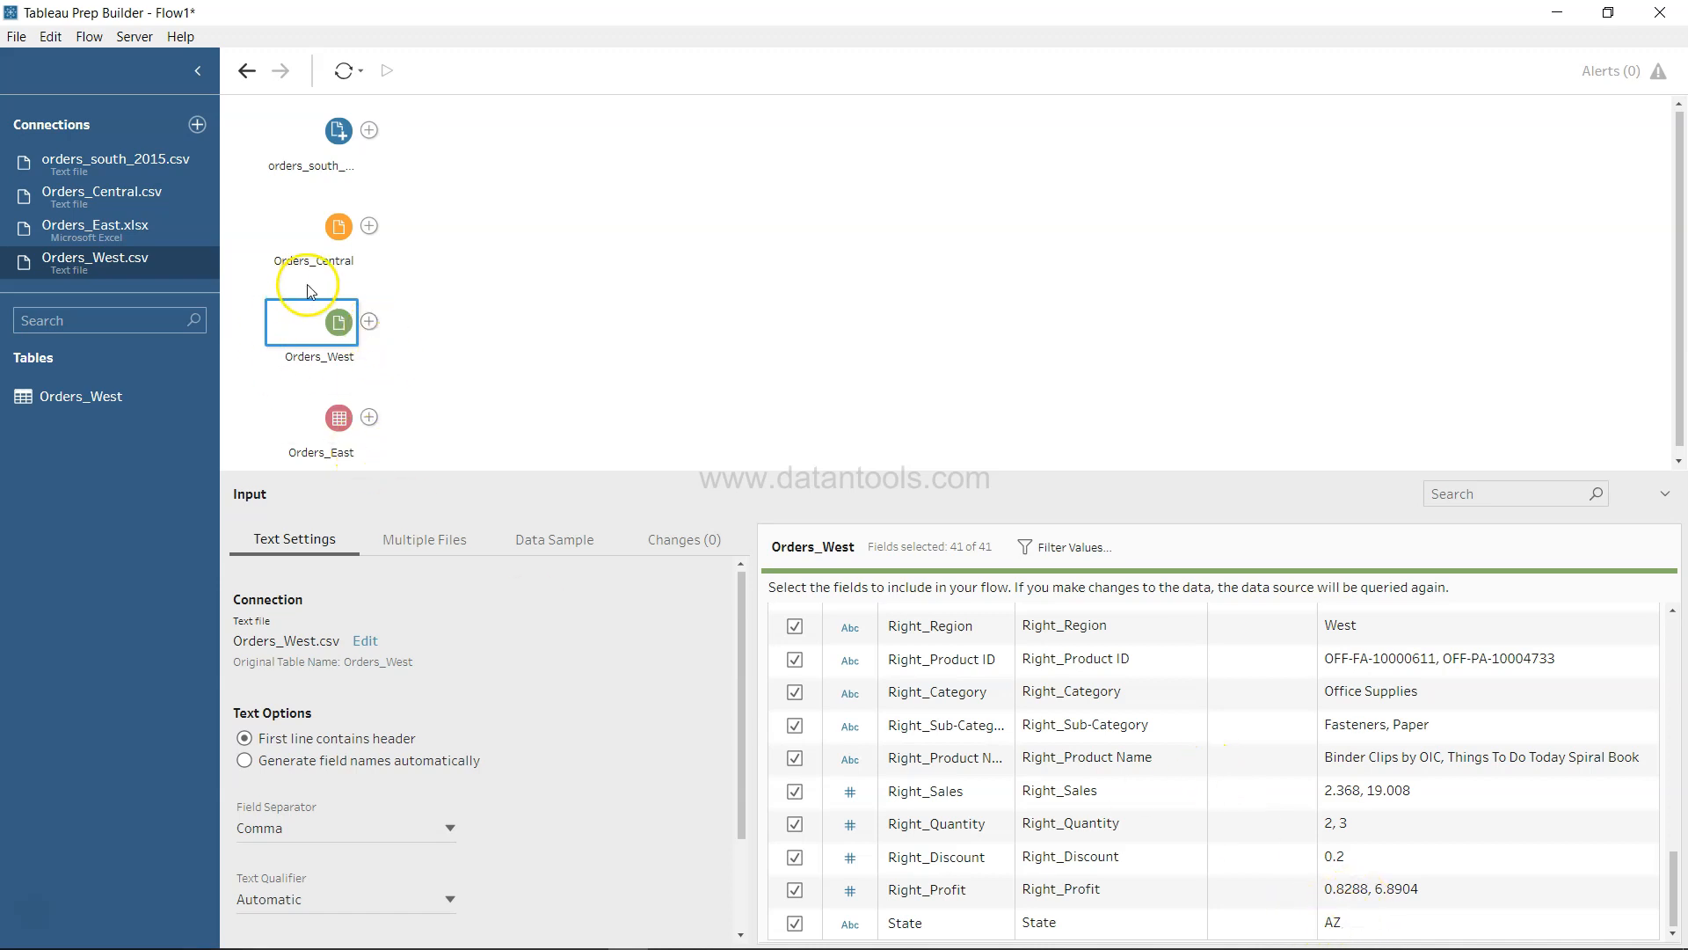
Step: Compare State in Orders_Central and Orders_West, then exclude four leading Right_ fields like Right_Ship Mode
{"action": "left_click", "coordinate": [337, 226]}
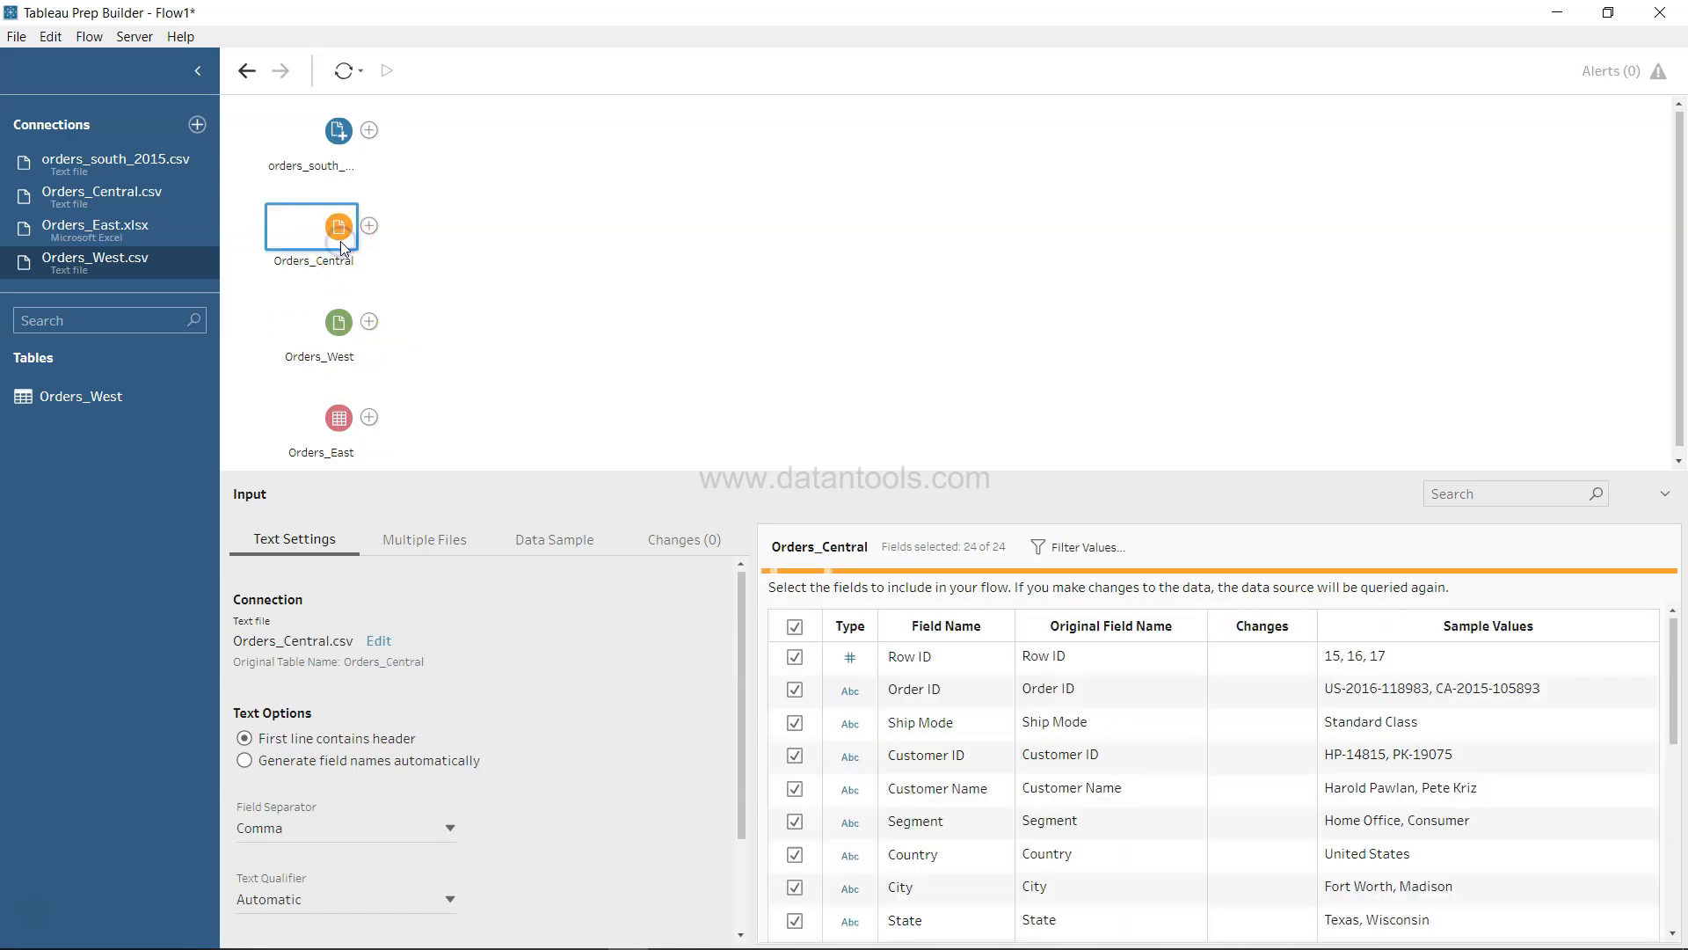
{"action": "scroll", "scroll_direction": "down", "scroll_amount": 3}
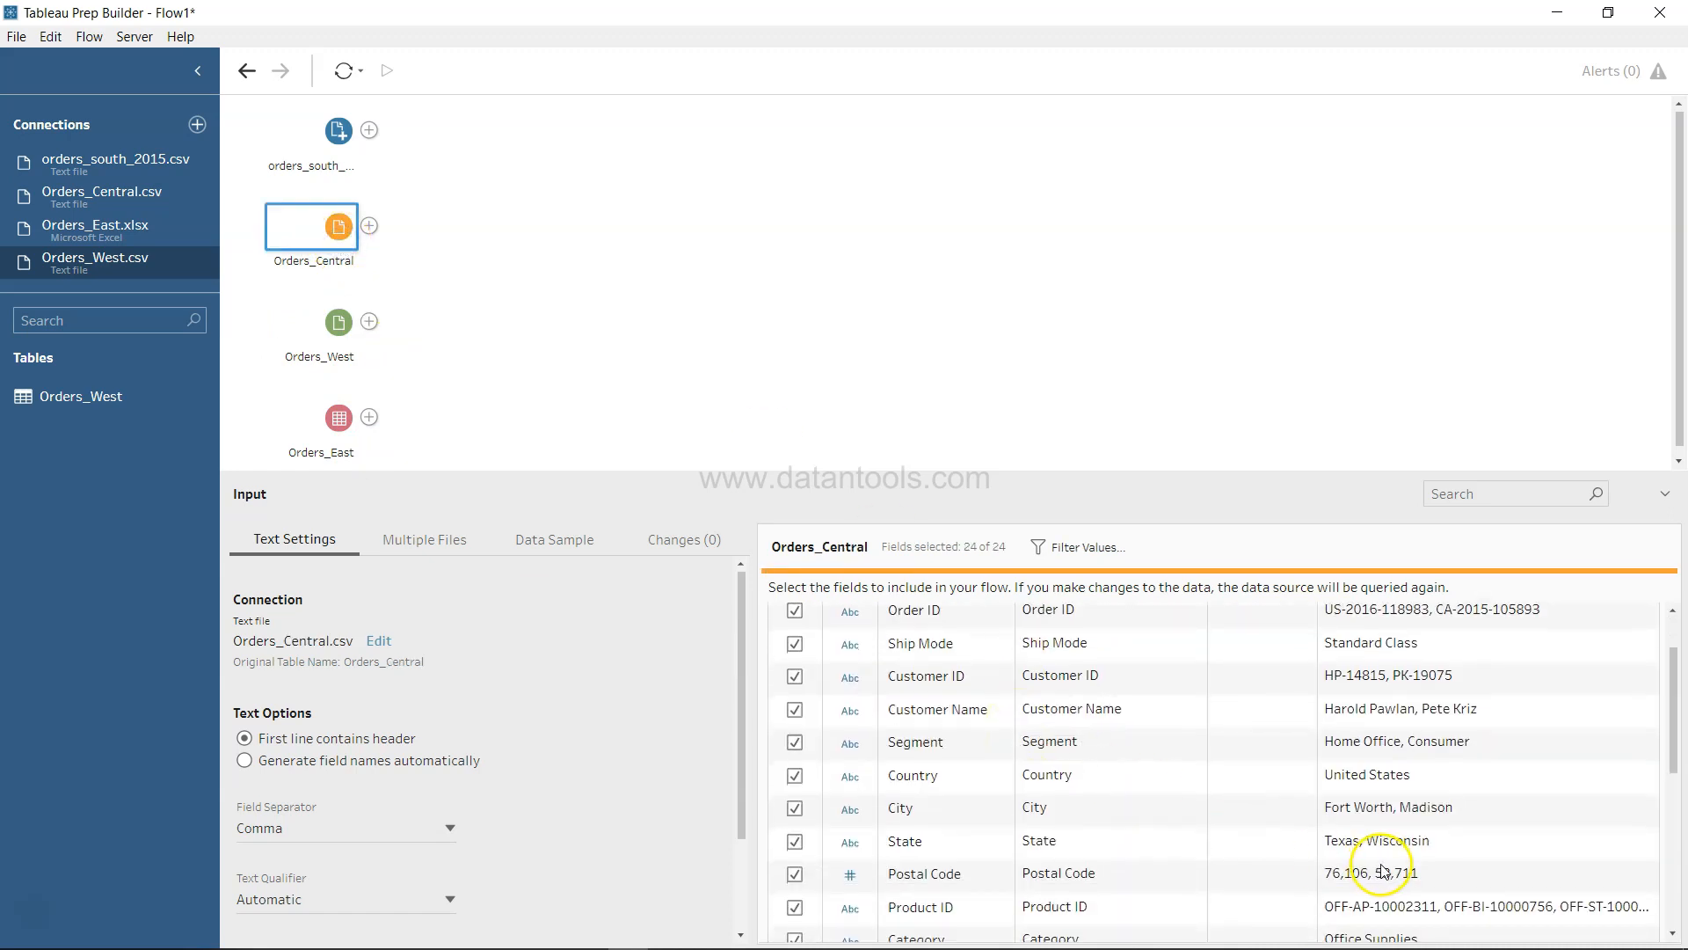
{"action": "mouse_move", "coordinate": [1349, 848]}
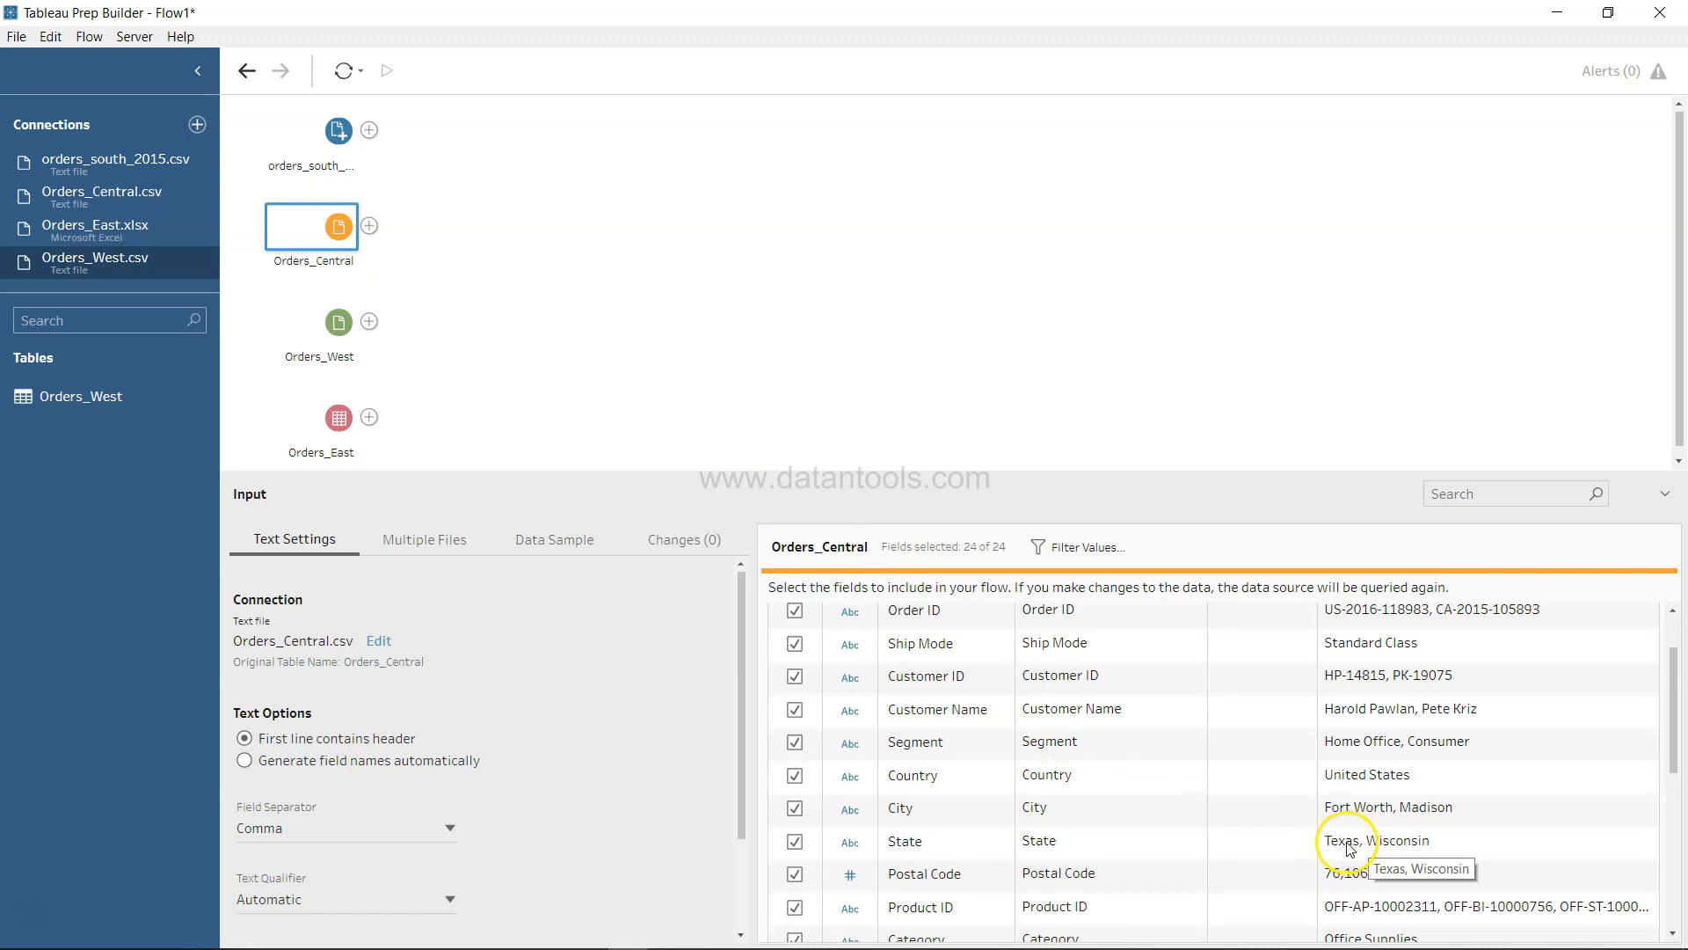
{"action": "mouse_move", "coordinate": [1389, 854]}
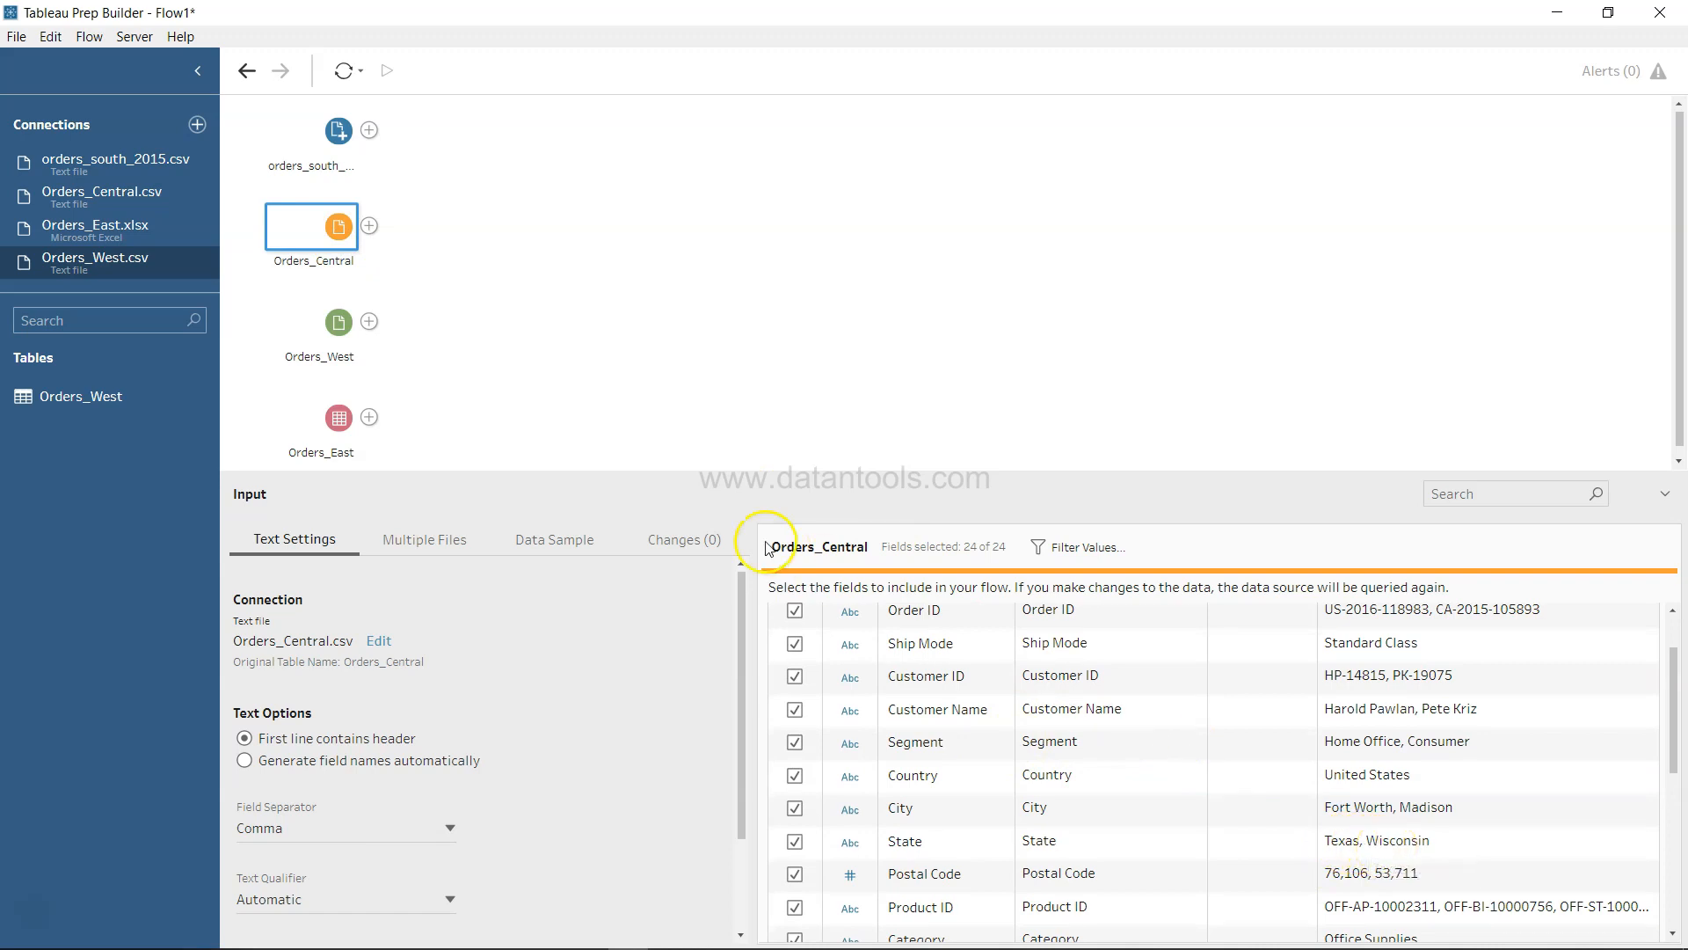
{"action": "left_click", "coordinate": [320, 322]}
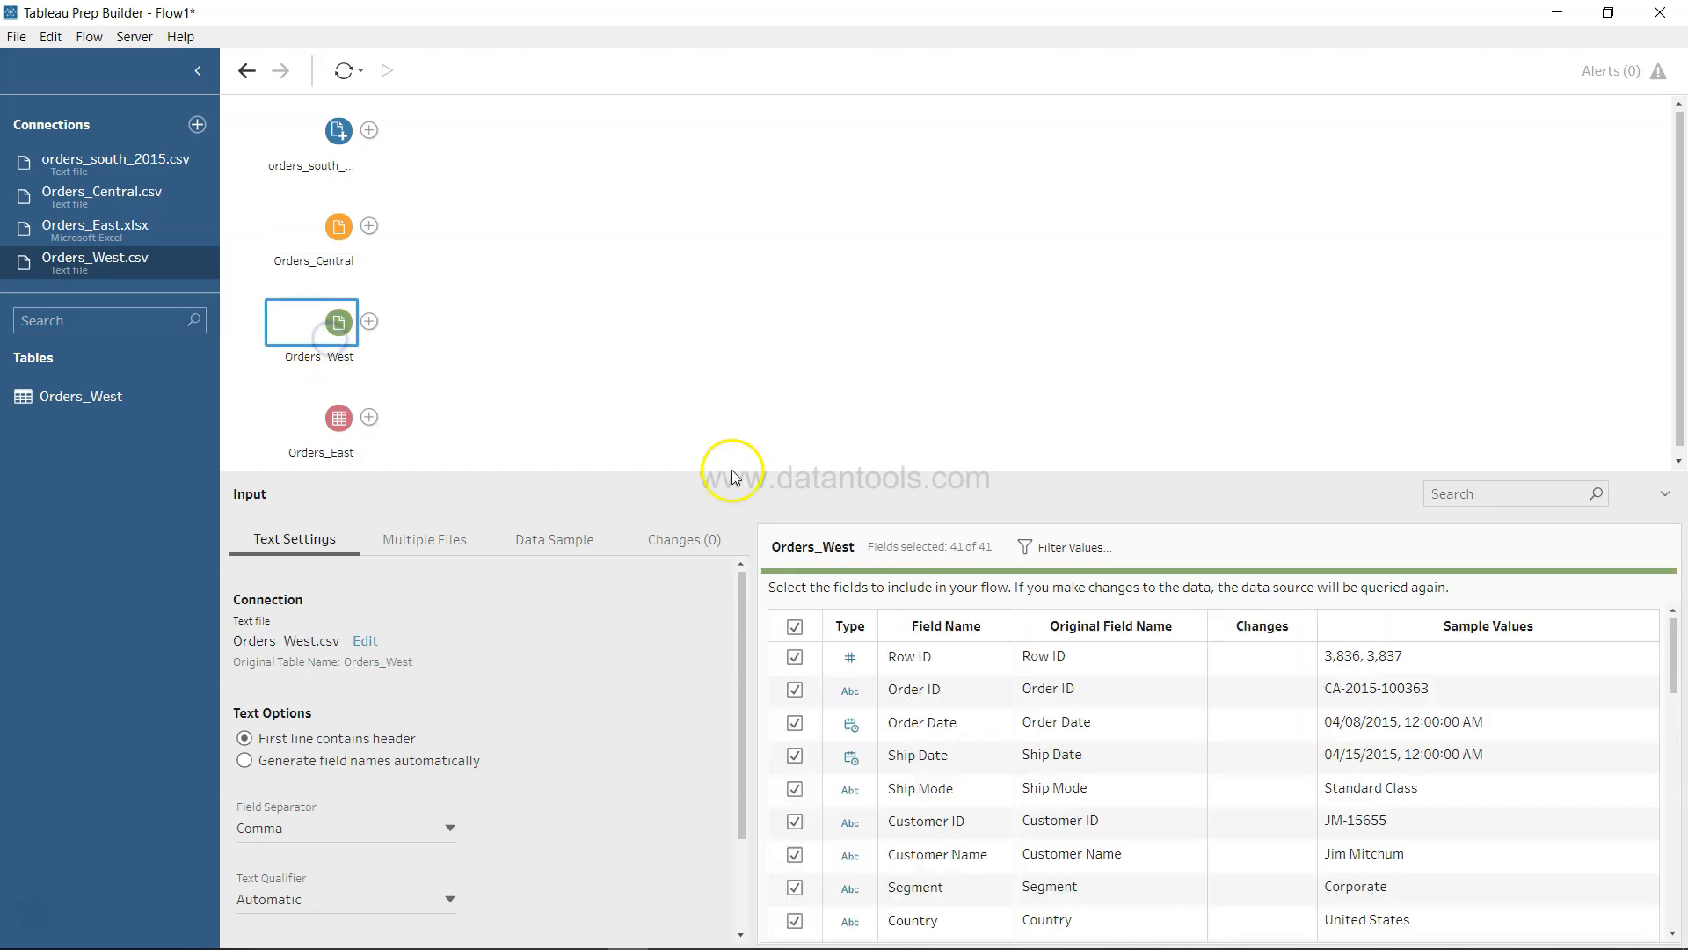
{"action": "scroll", "scroll_direction": "down", "scroll_amount": 3}
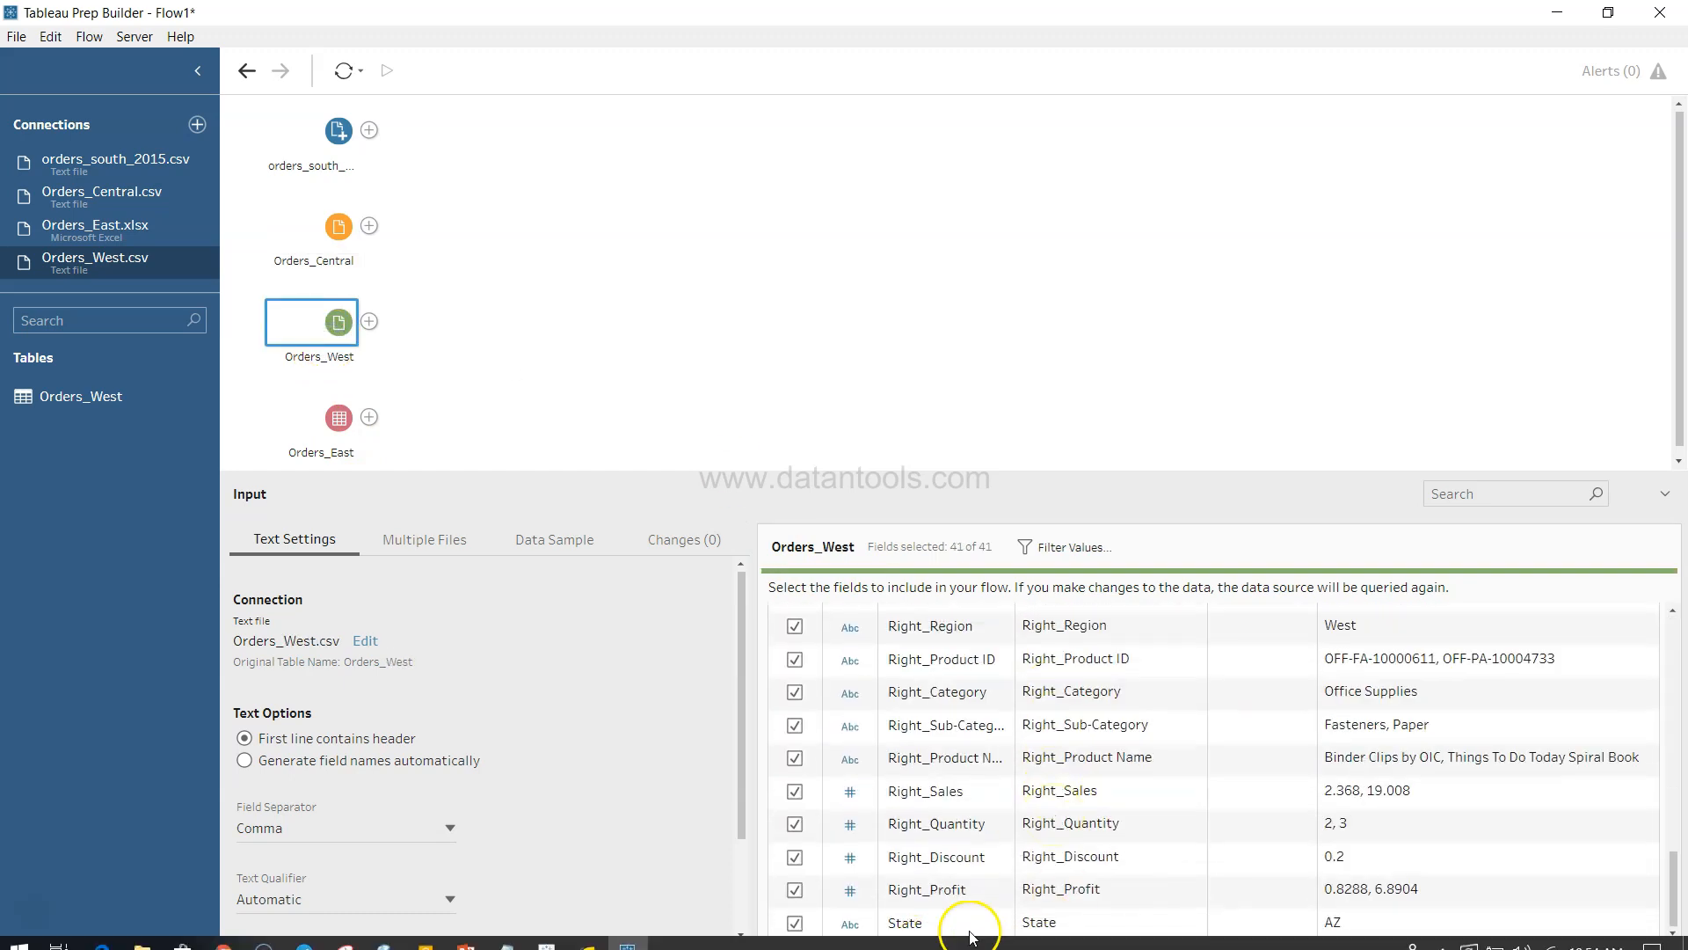
{"action": "mouse_move", "coordinate": [1170, 914]}
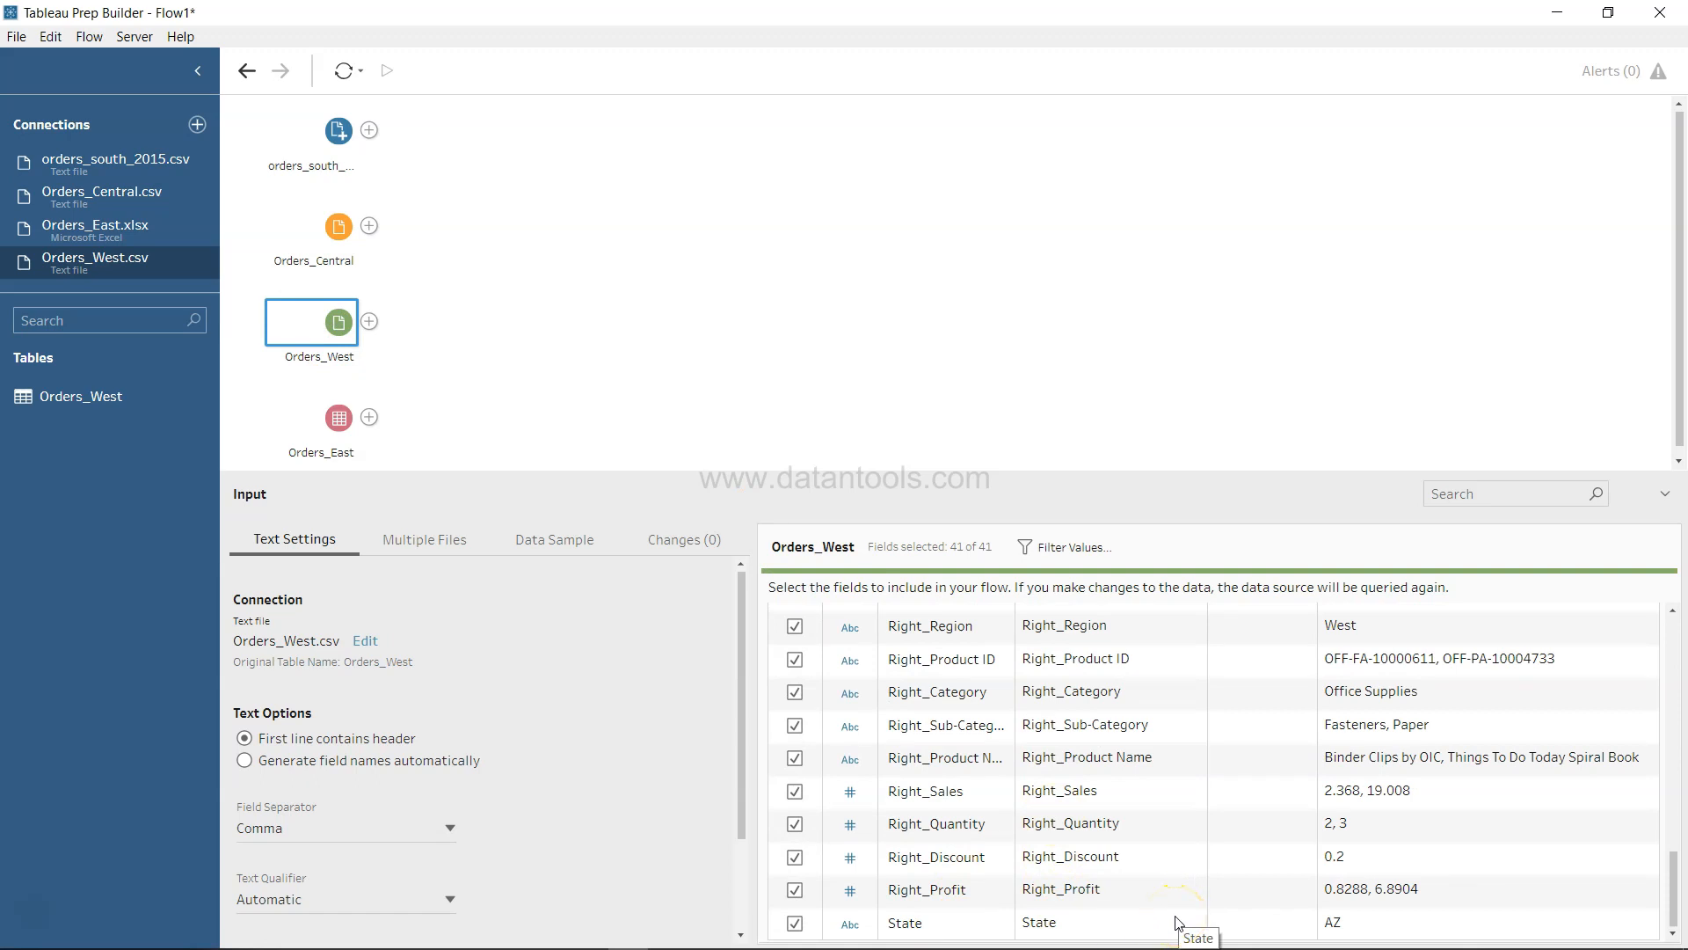
{"action": "mouse_move", "coordinate": [1114, 888]}
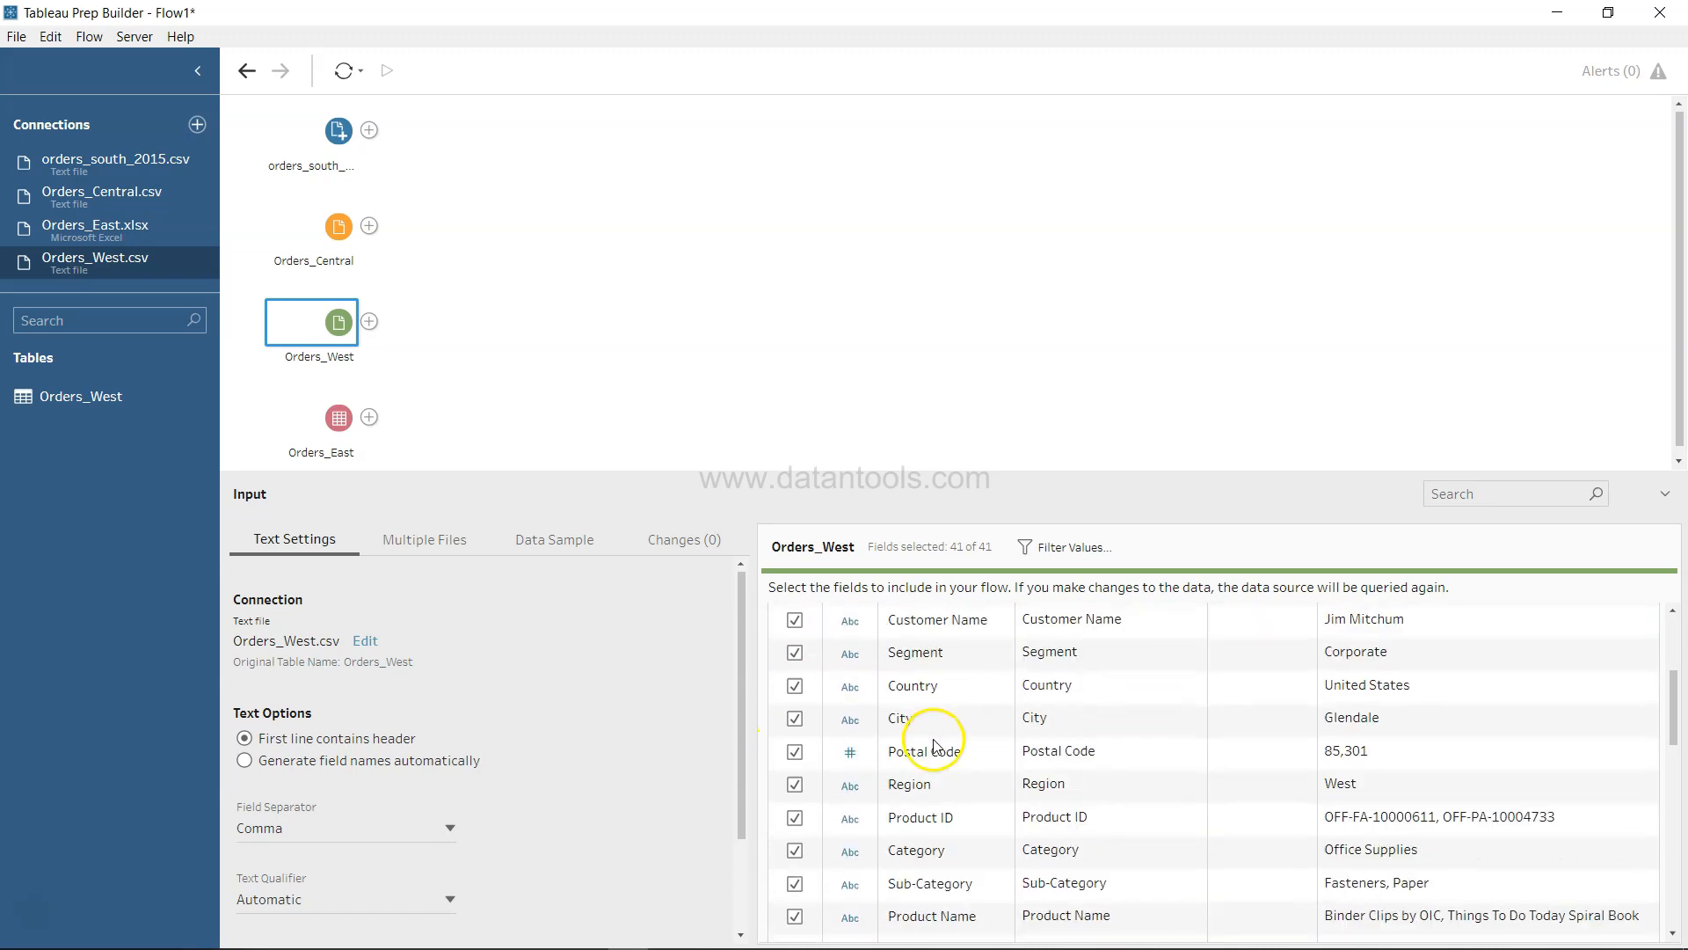
{"action": "scroll", "scroll_direction": "down", "scroll_amount": 3}
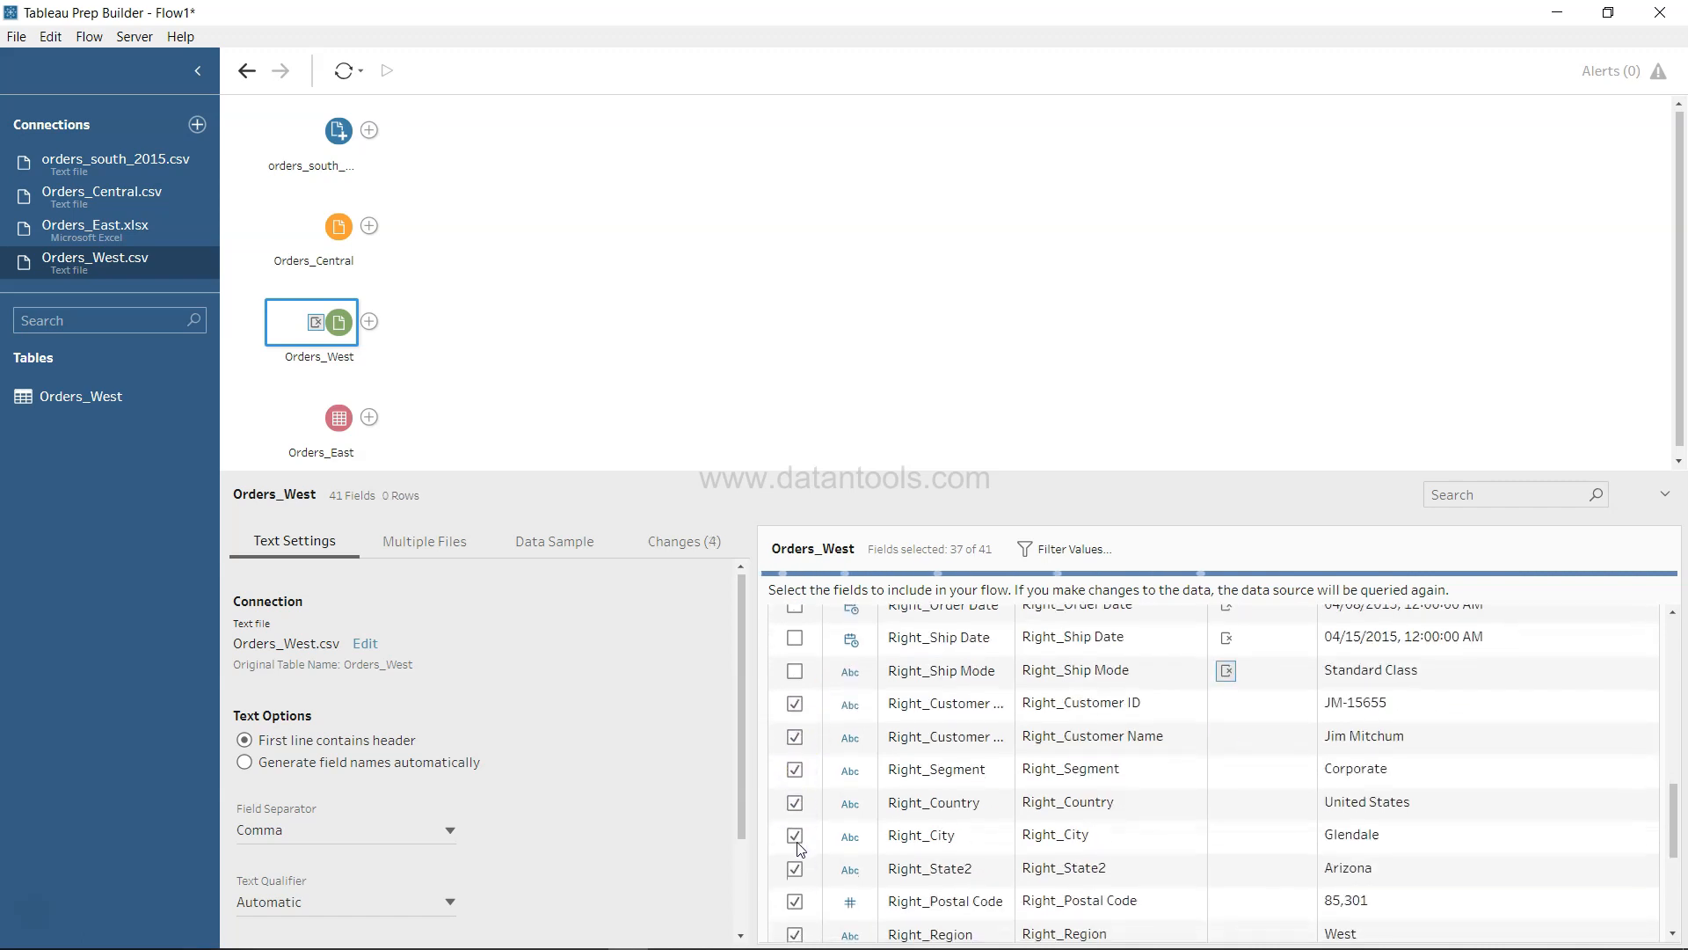
Step: Uncheck the remaining Right_ fields, including Right_Country and Right_City, leaving 21 of 41 fields
{"action": "left_click", "coordinate": [795, 703]}
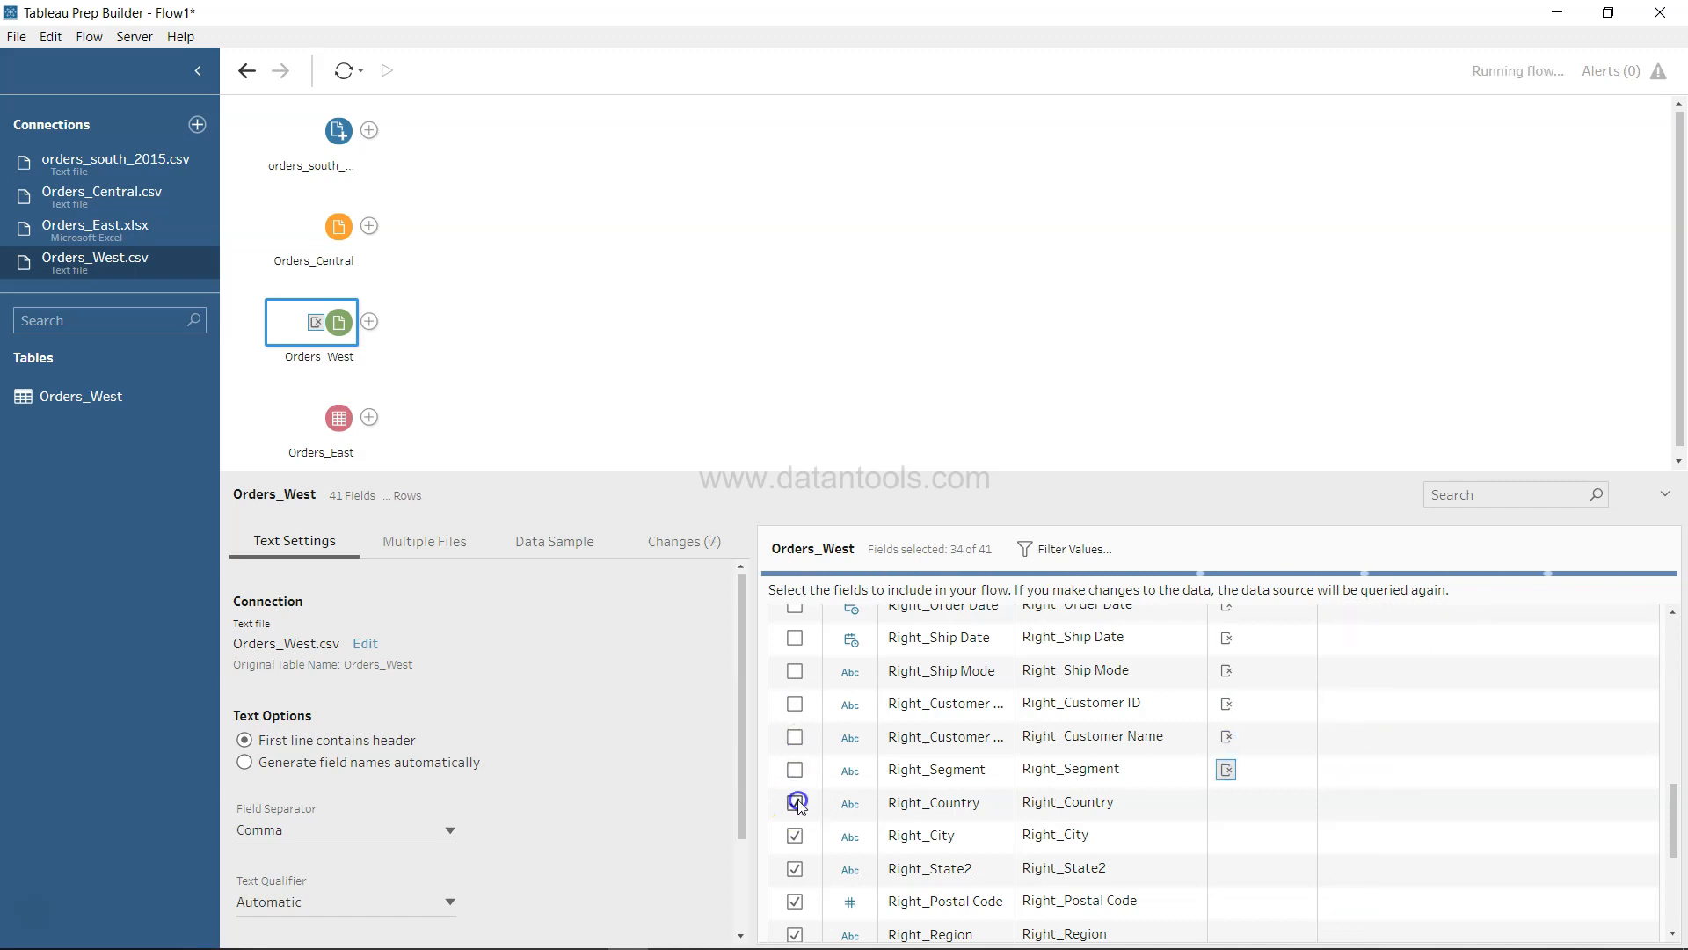
{"action": "left_click", "coordinate": [796, 802]}
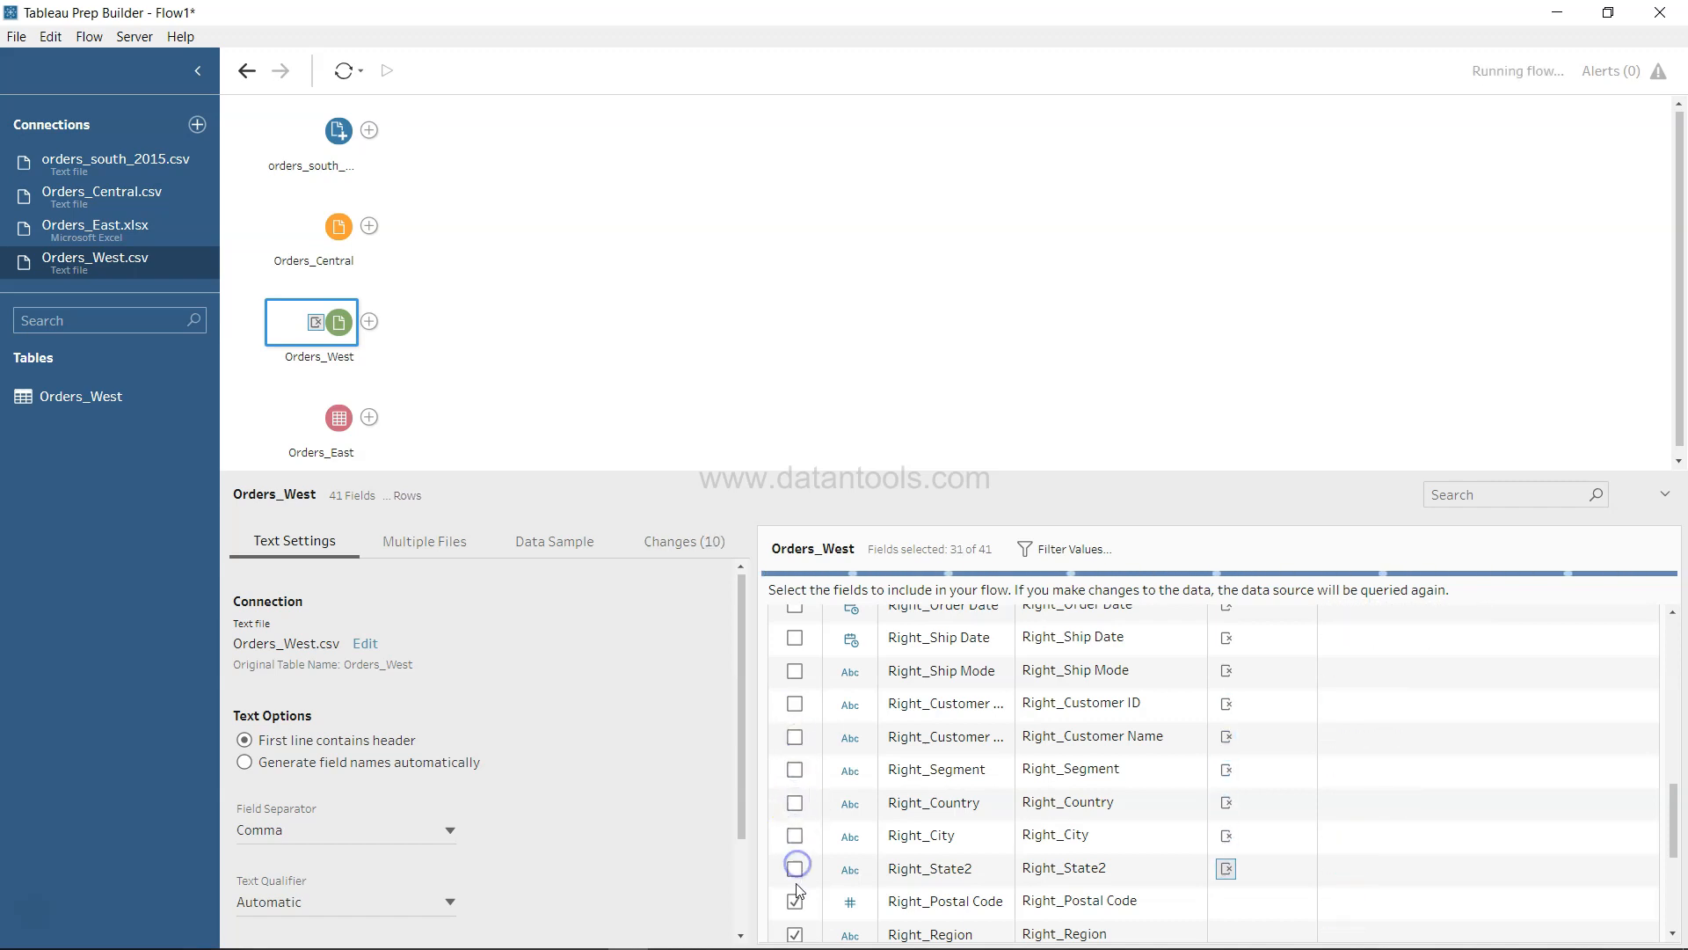
{"action": "left_click", "coordinate": [795, 868]}
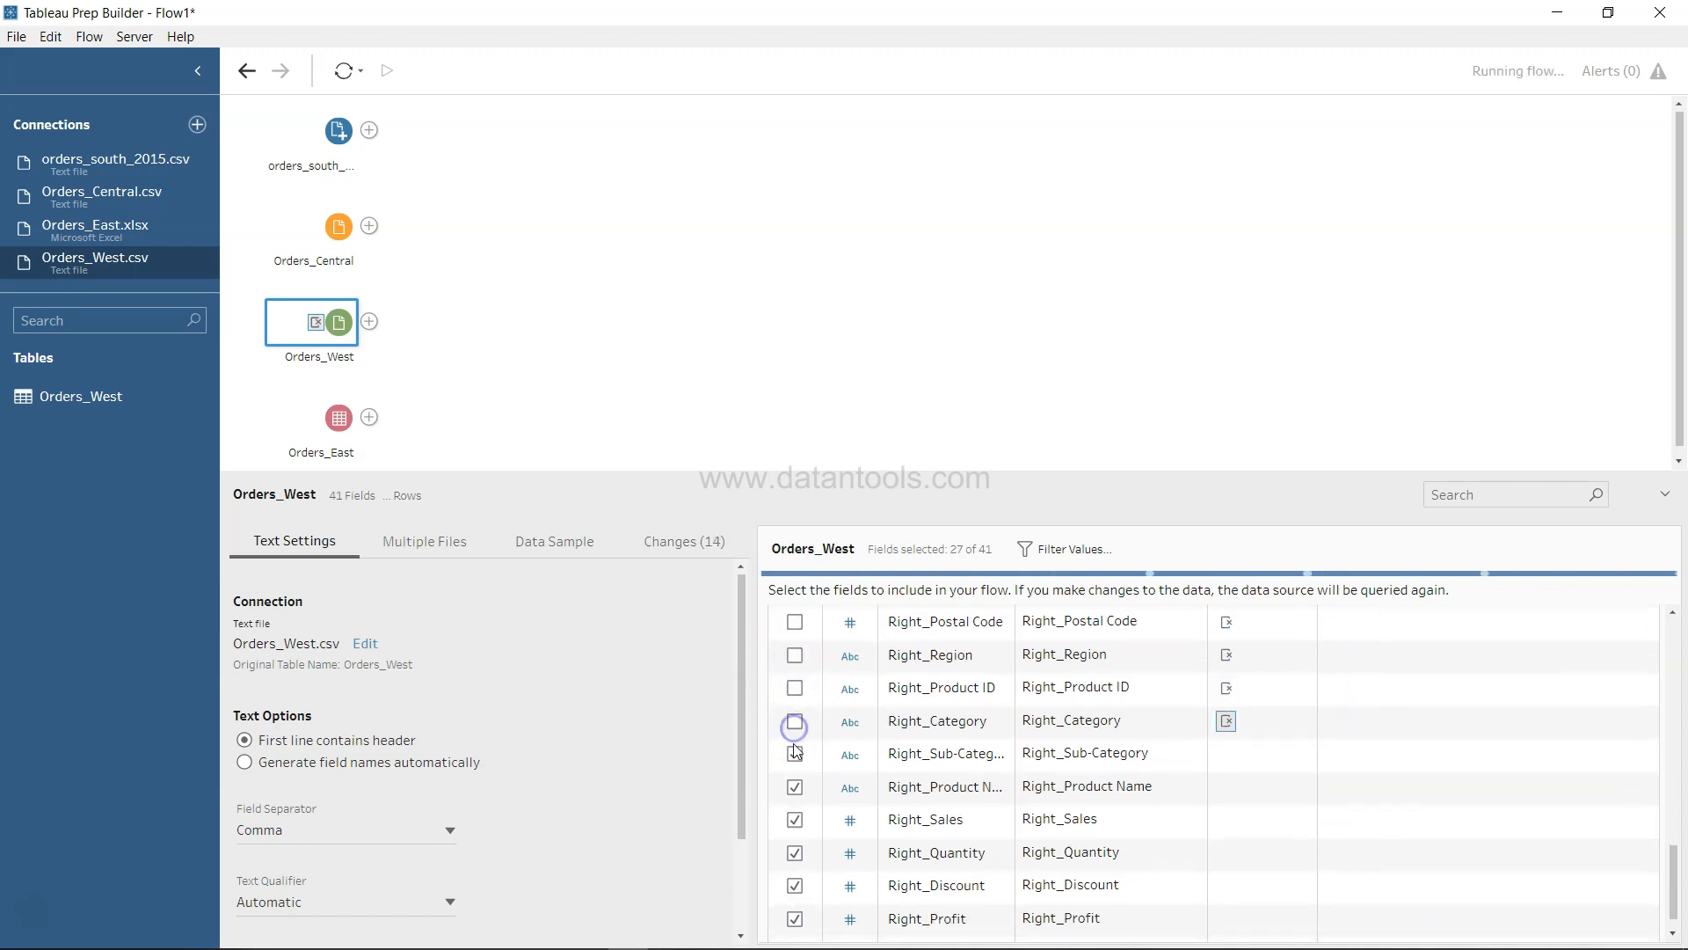
{"action": "left_click", "coordinate": [795, 752]}
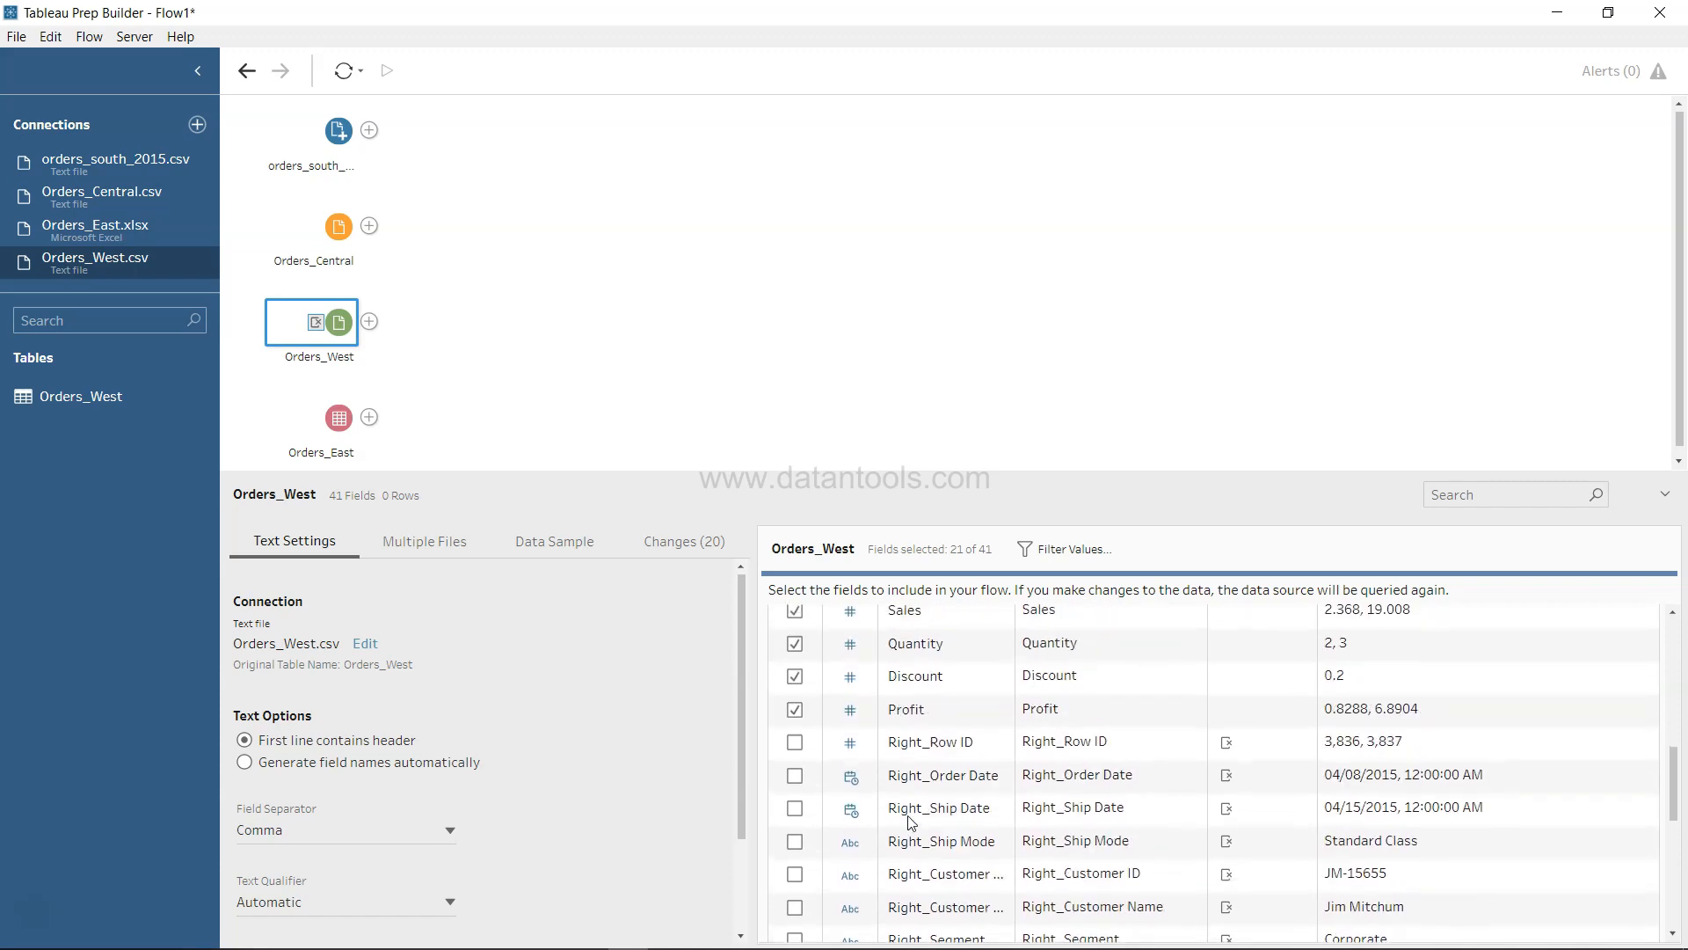
{"action": "mouse_move", "coordinate": [1227, 745]}
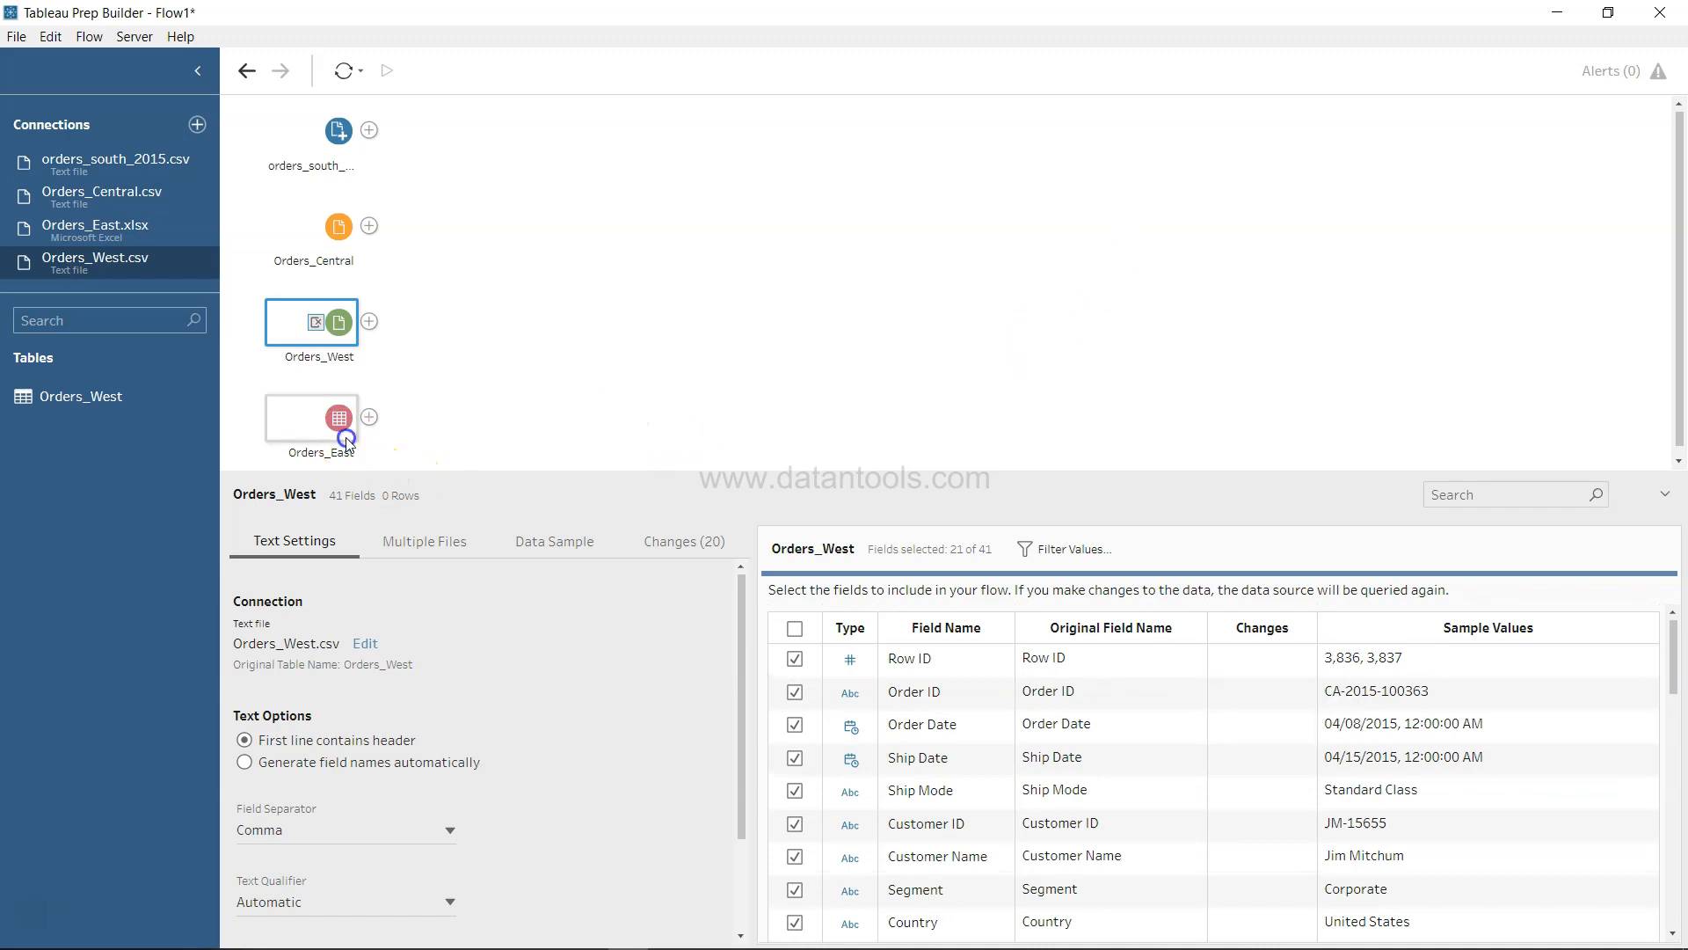
Step: Review Orders_East's 21 fields down to State and the USD-prefixed Sales values
{"action": "left_click", "coordinate": [311, 417]}
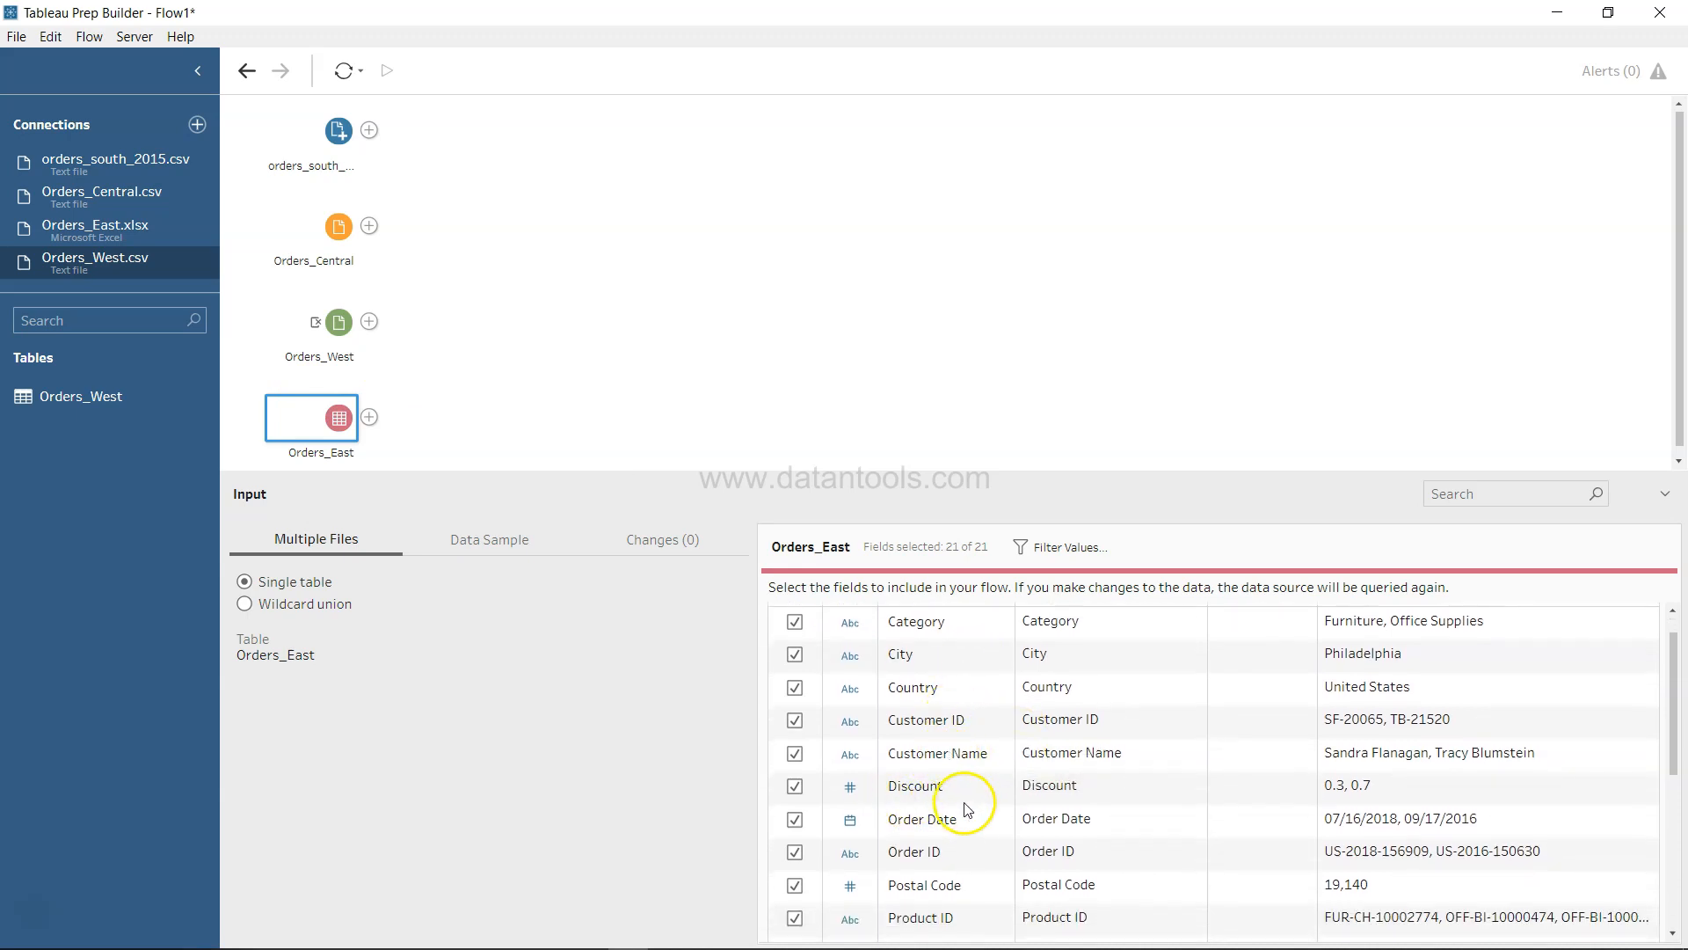
{"action": "scroll", "scroll_direction": "down", "scroll_amount": 3}
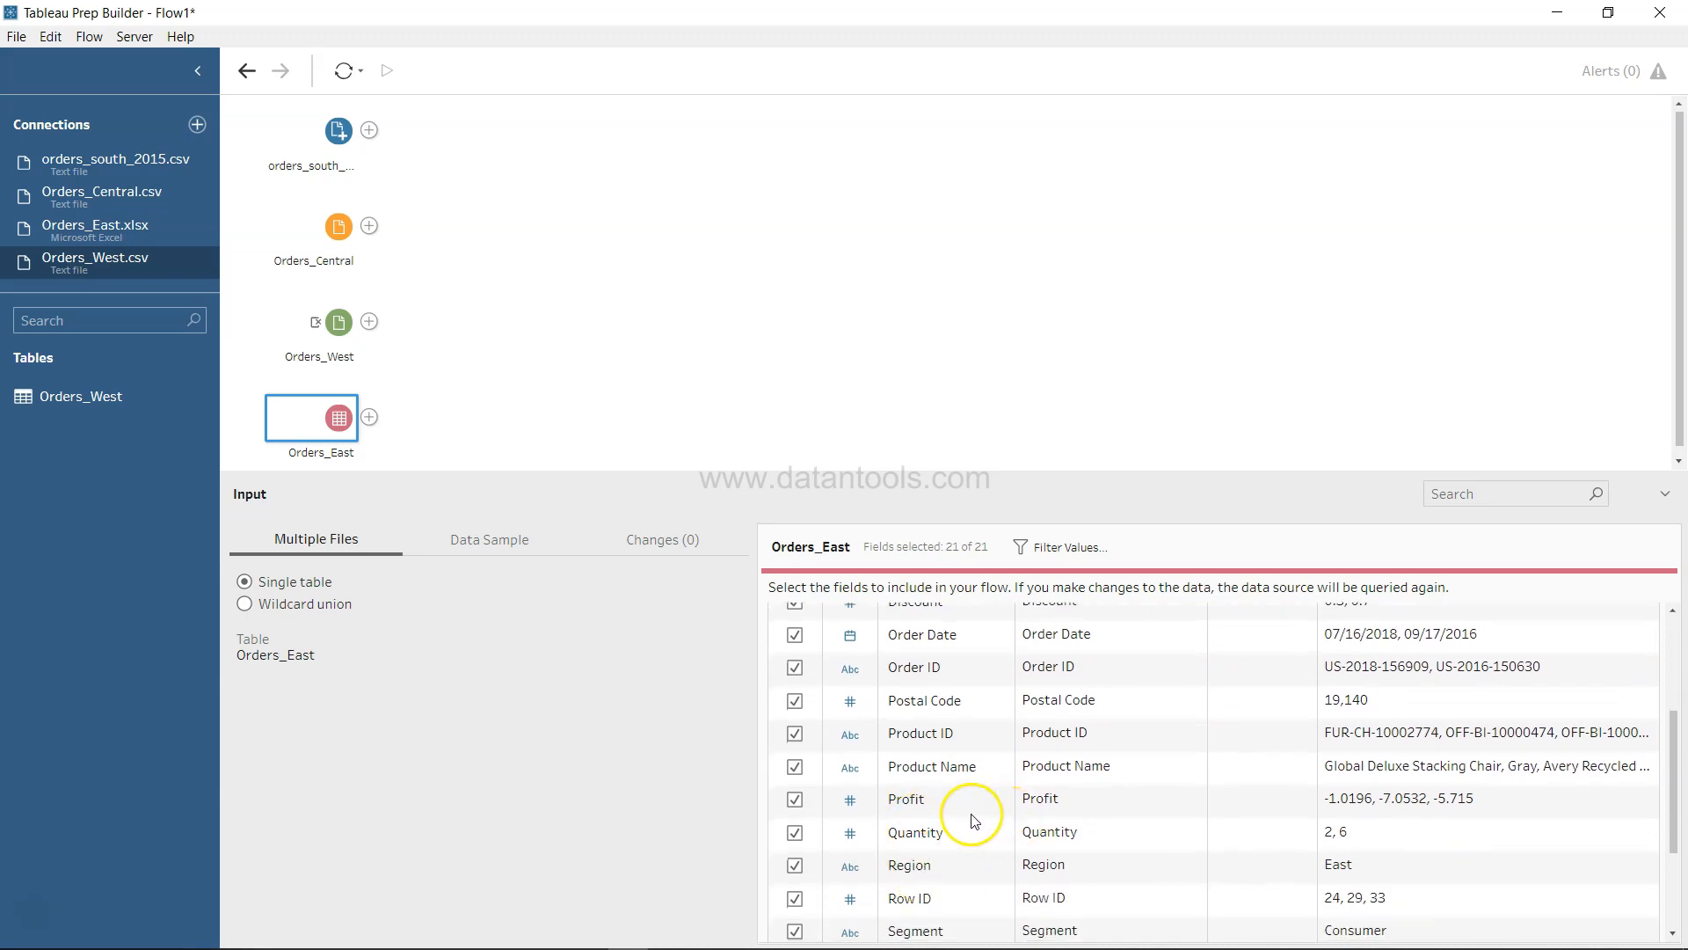
{"action": "mouse_move", "coordinate": [964, 824]}
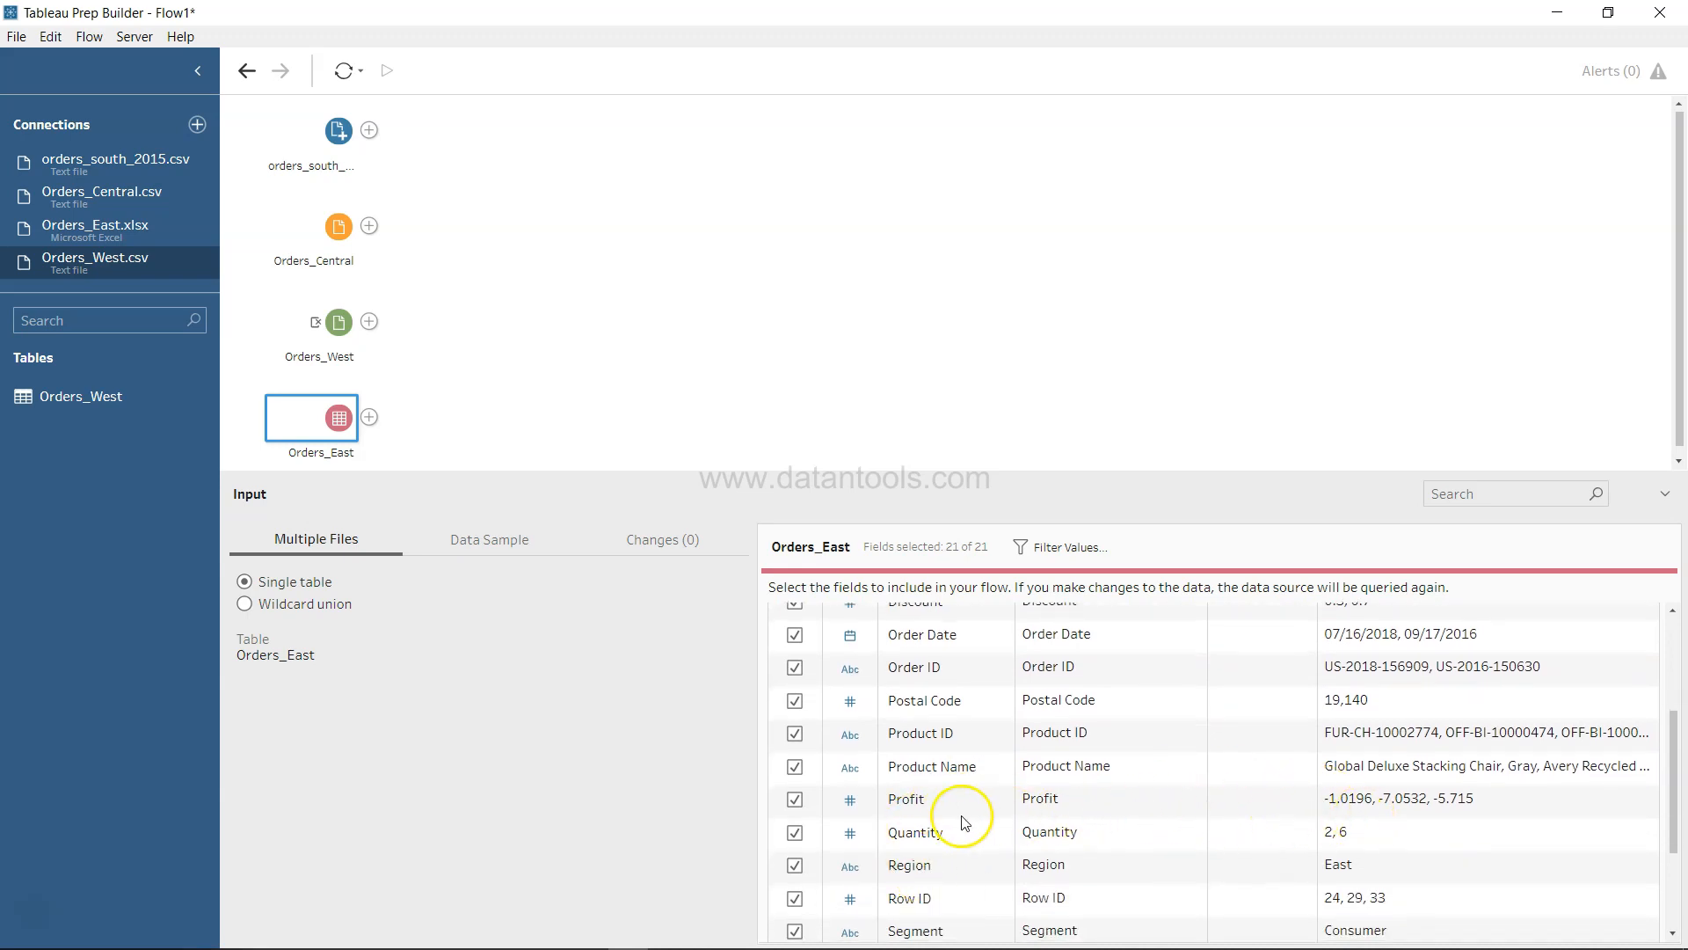
{"action": "scroll", "scroll_direction": "down", "scroll_amount": 3}
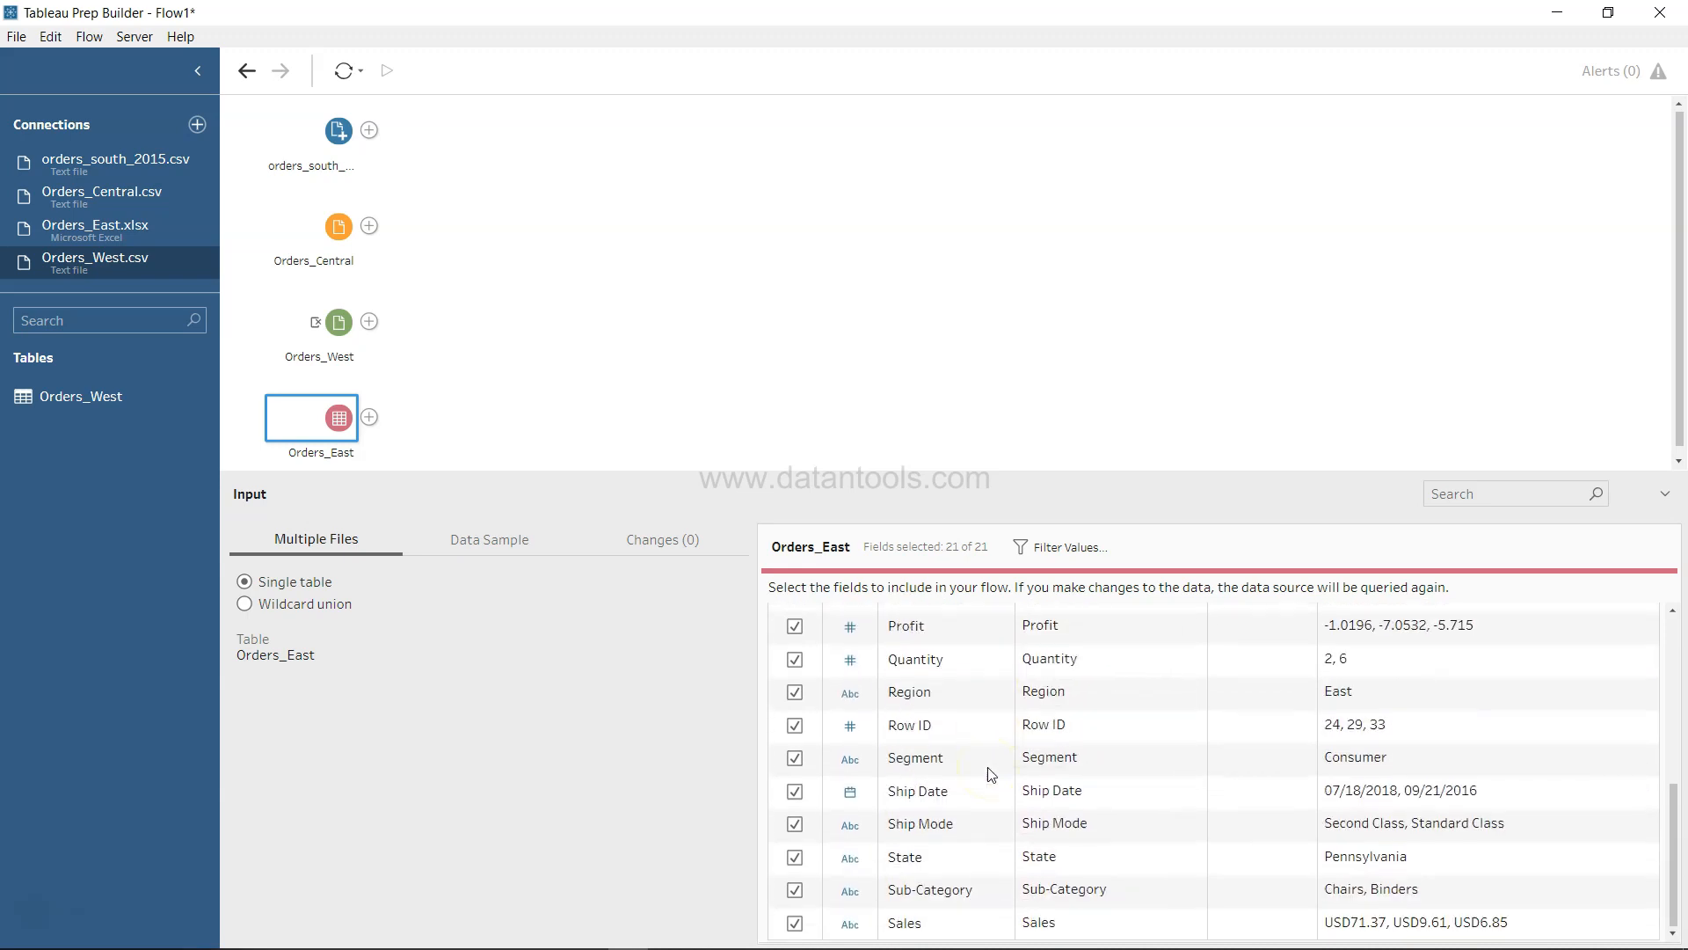
{"action": "mouse_move", "coordinate": [1071, 921]}
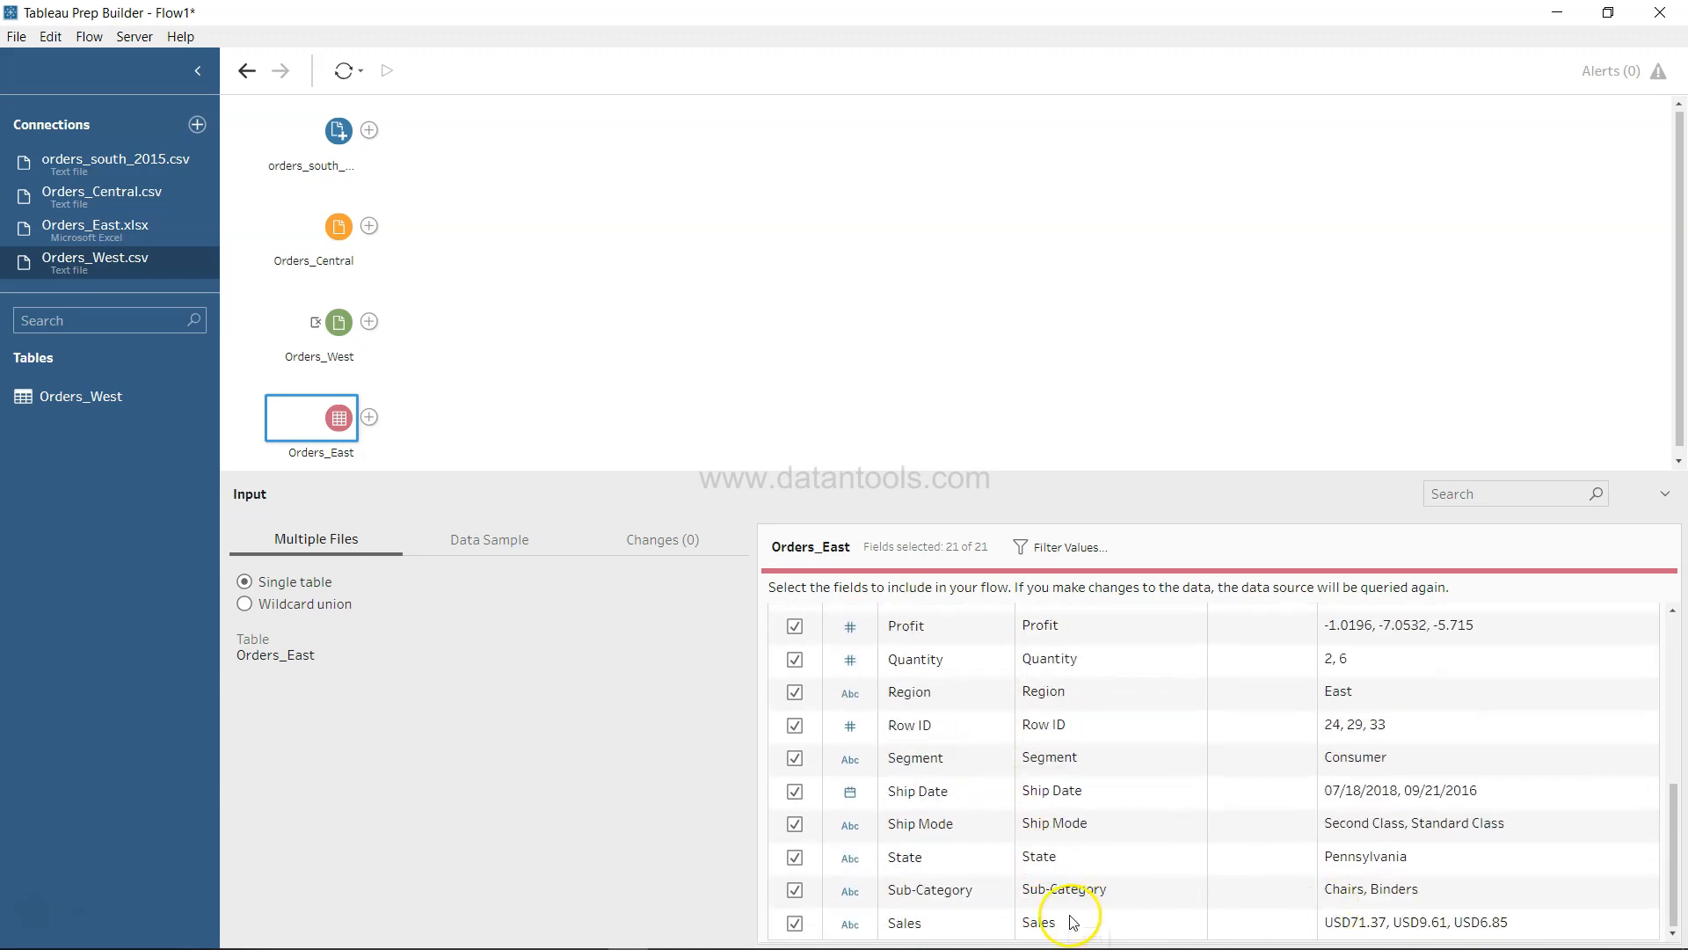
{"action": "mouse_move", "coordinate": [1383, 878]}
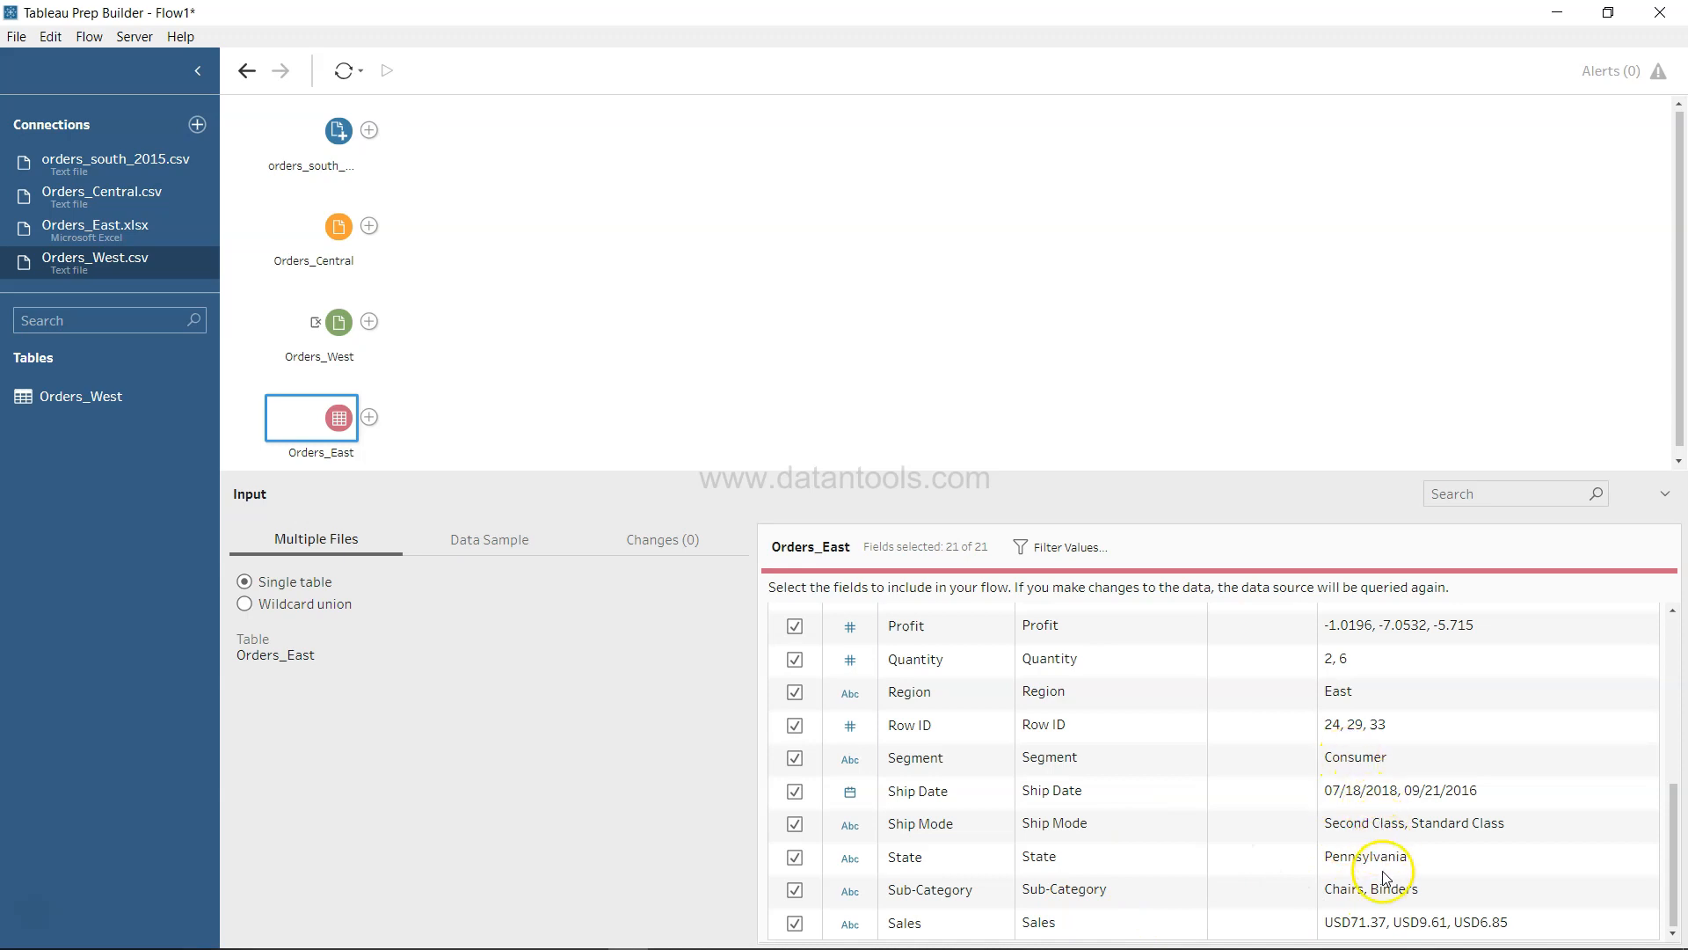
{"action": "mouse_move", "coordinate": [958, 924]}
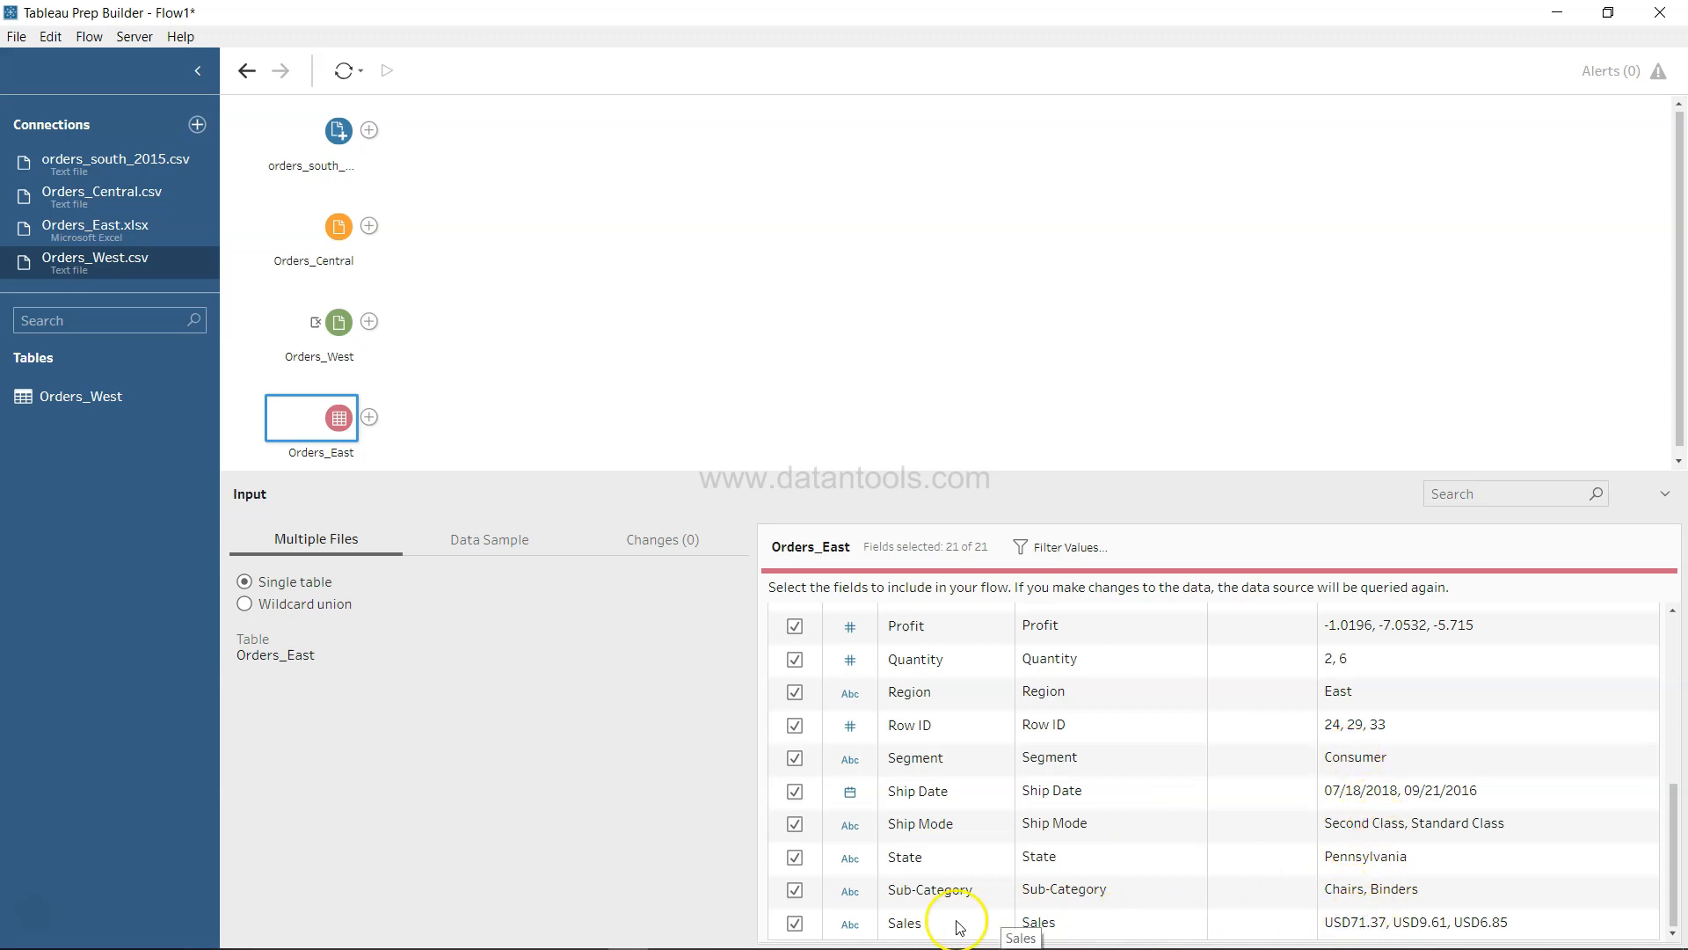
{"action": "mouse_move", "coordinate": [1353, 934]}
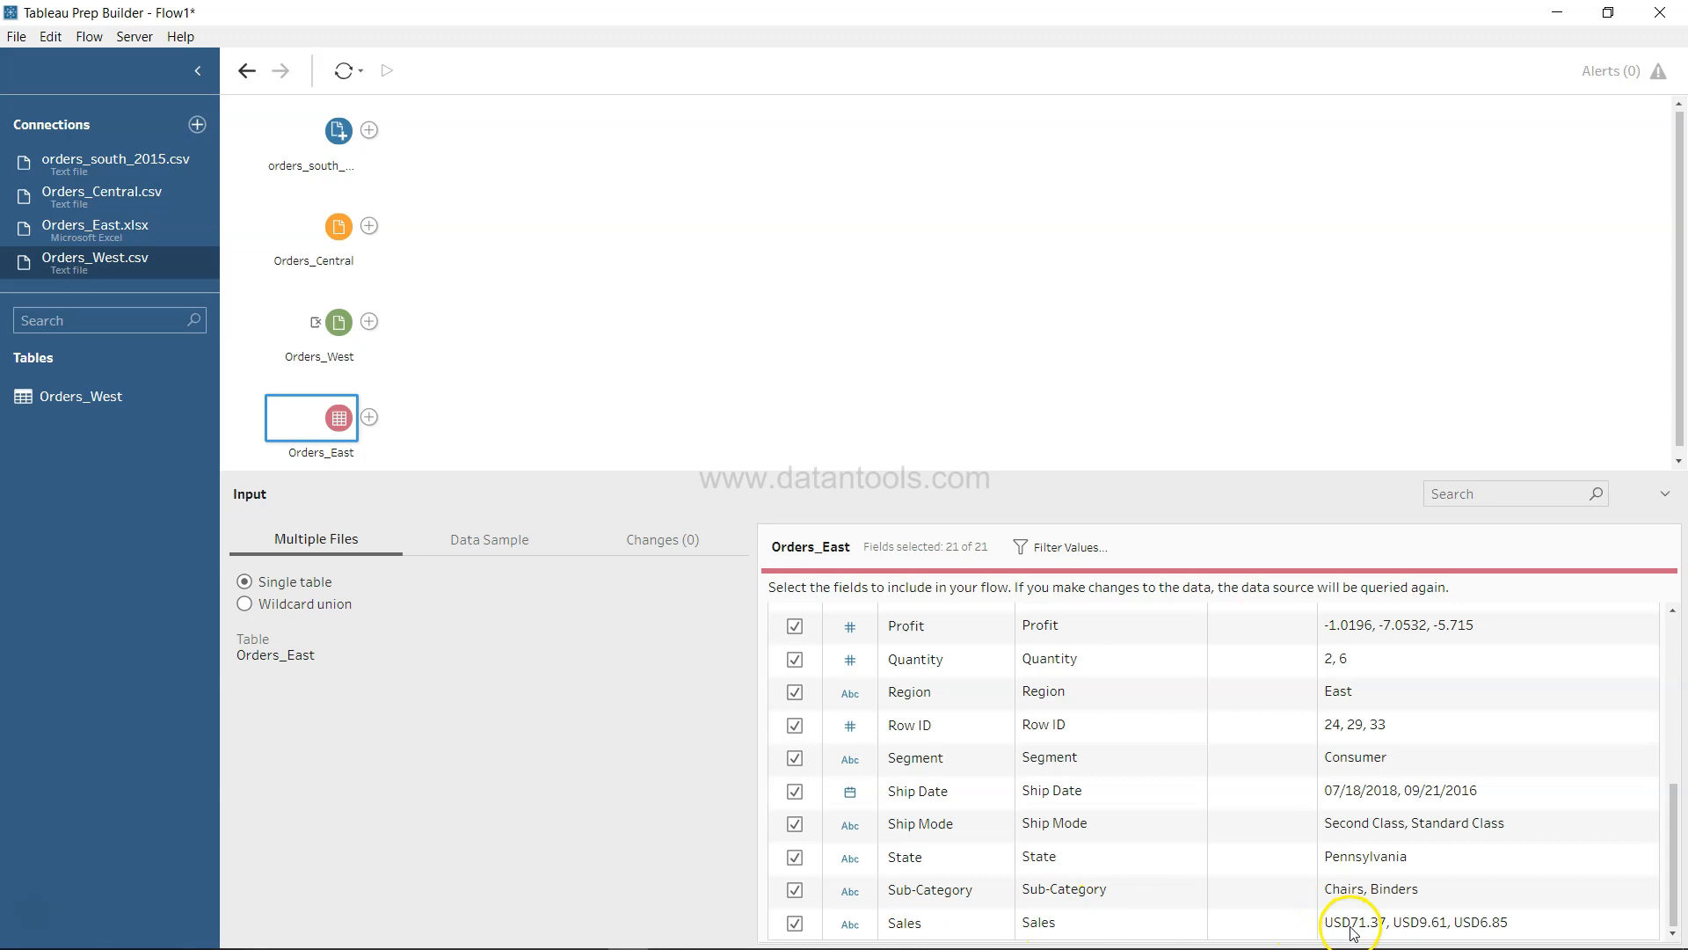
{"action": "mouse_move", "coordinate": [1354, 928]}
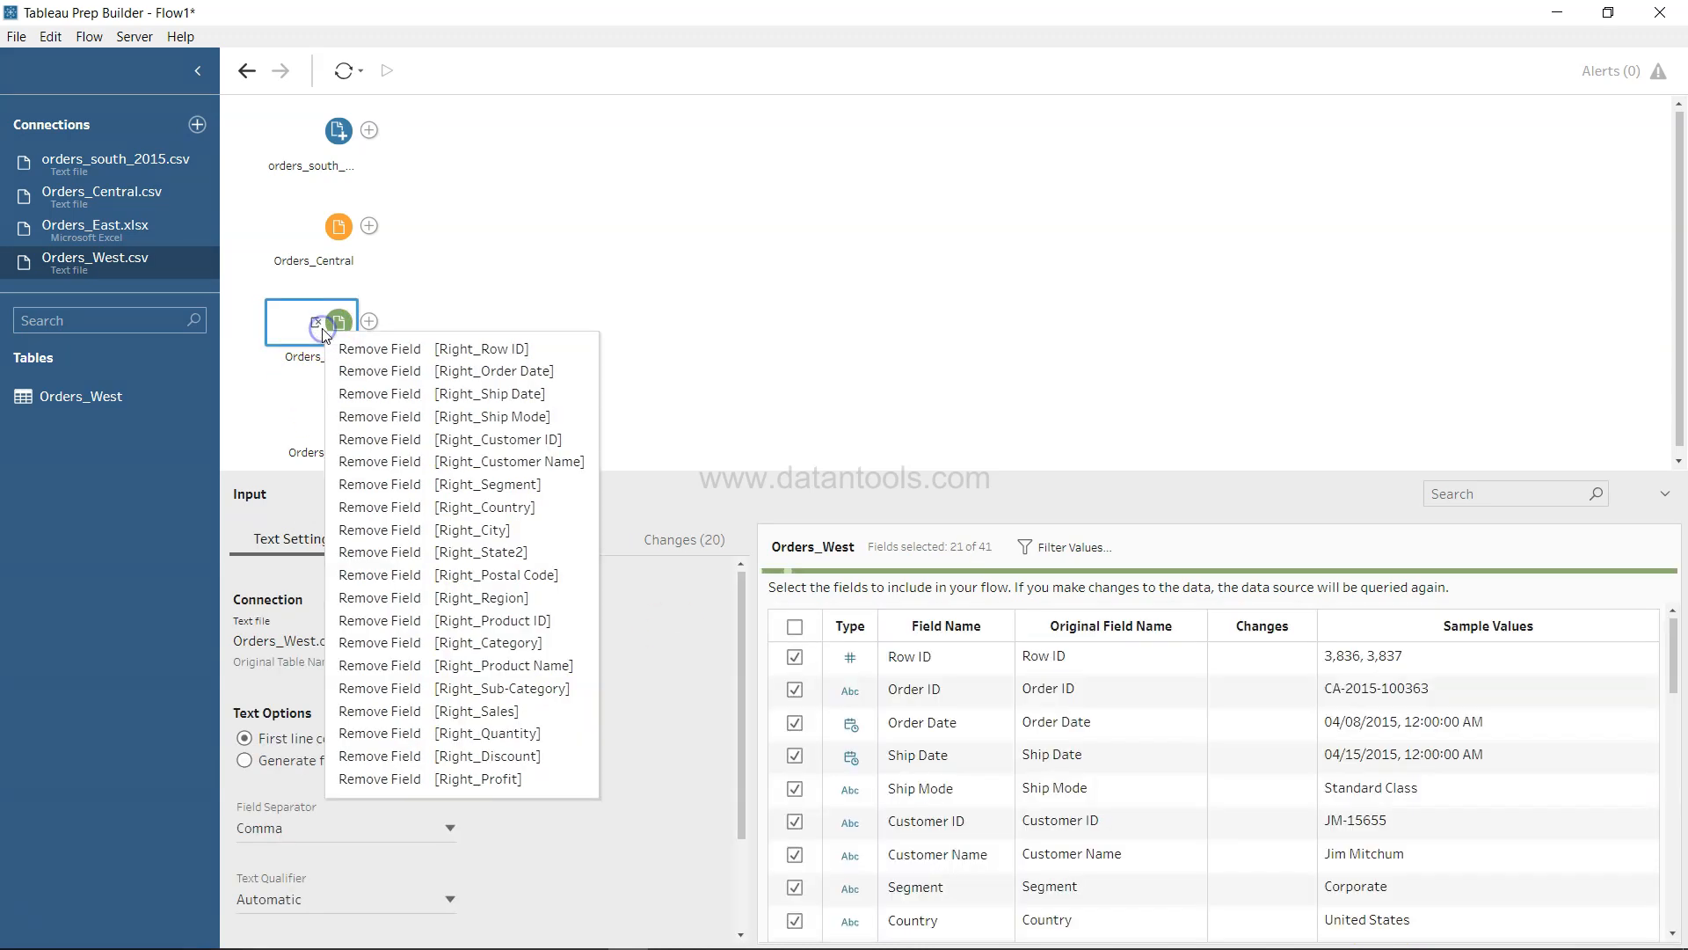
{"action": "mouse_move", "coordinate": [1172, 856]}
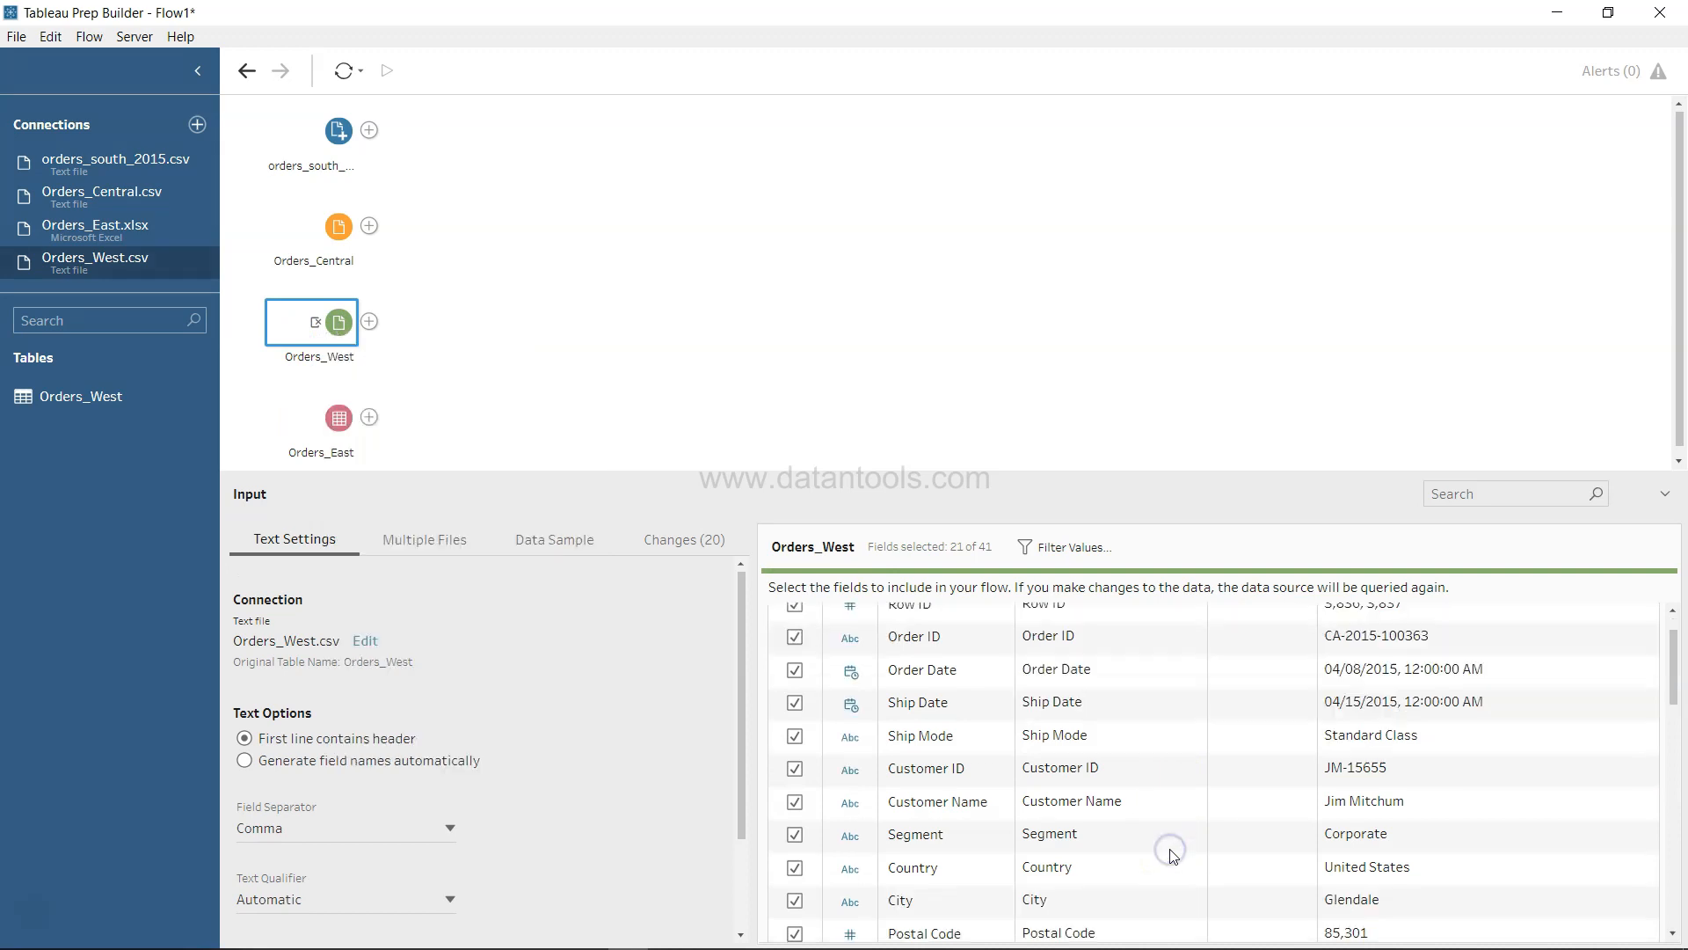
Step: Check Orders_Central, then review orders_south_2015's 22 fields with numeric Sales values
{"action": "scroll", "scroll_direction": "down", "scroll_amount": 3}
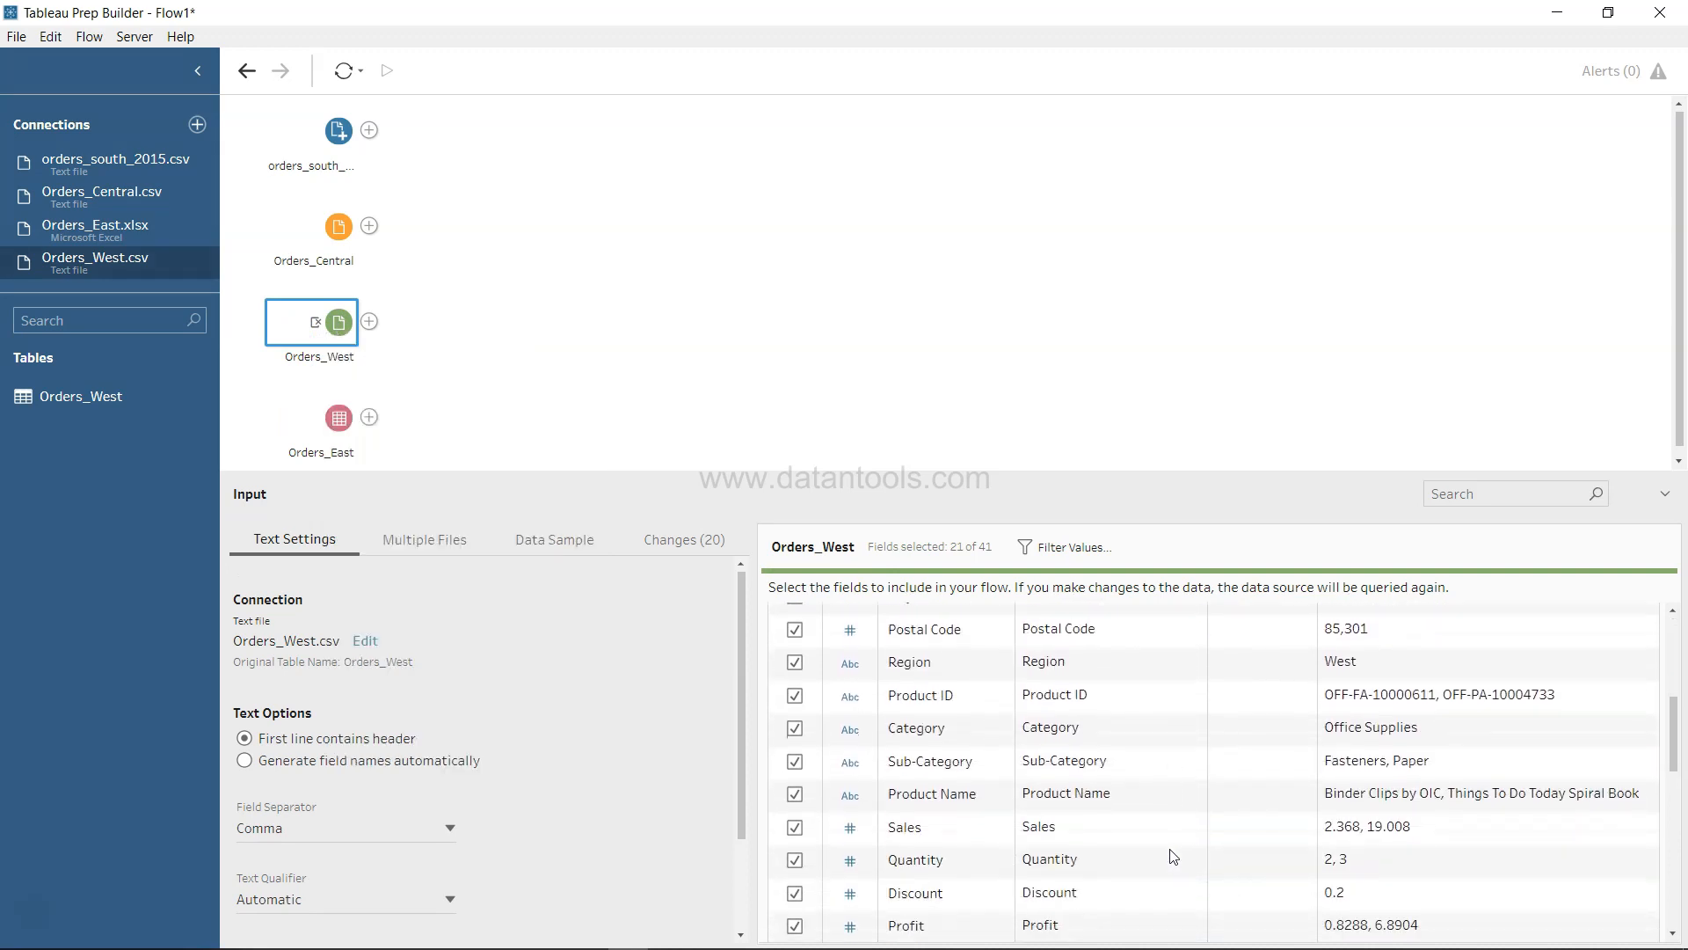
{"action": "mouse_move", "coordinate": [1388, 836]}
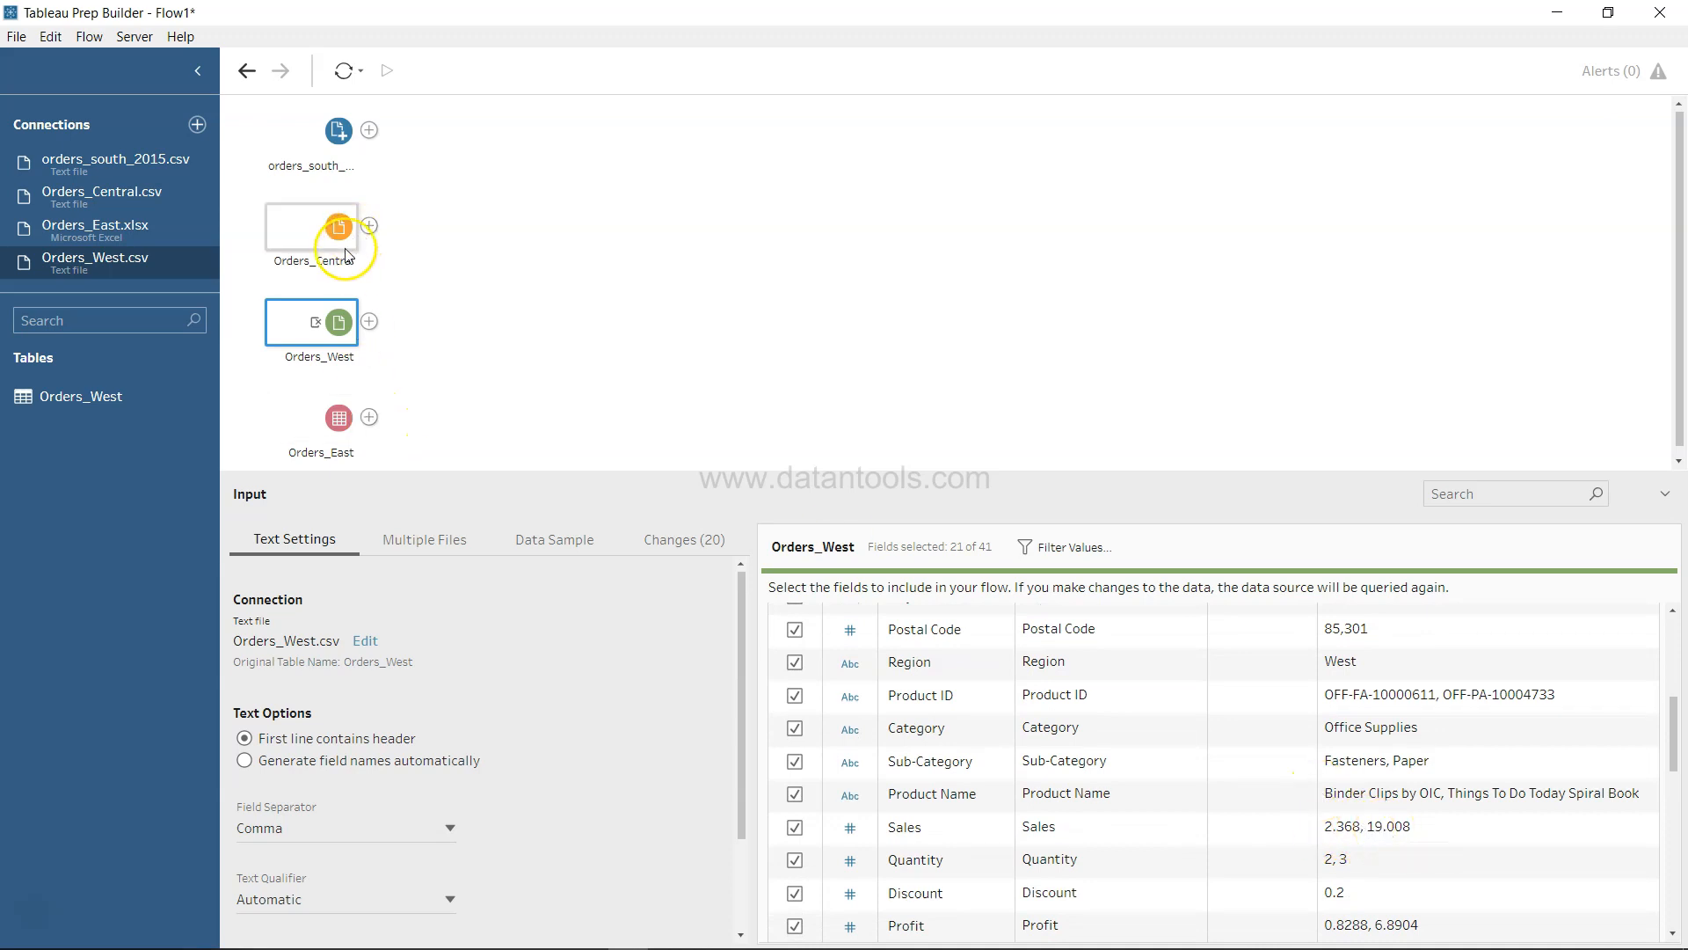
{"action": "left_click", "coordinate": [311, 226]}
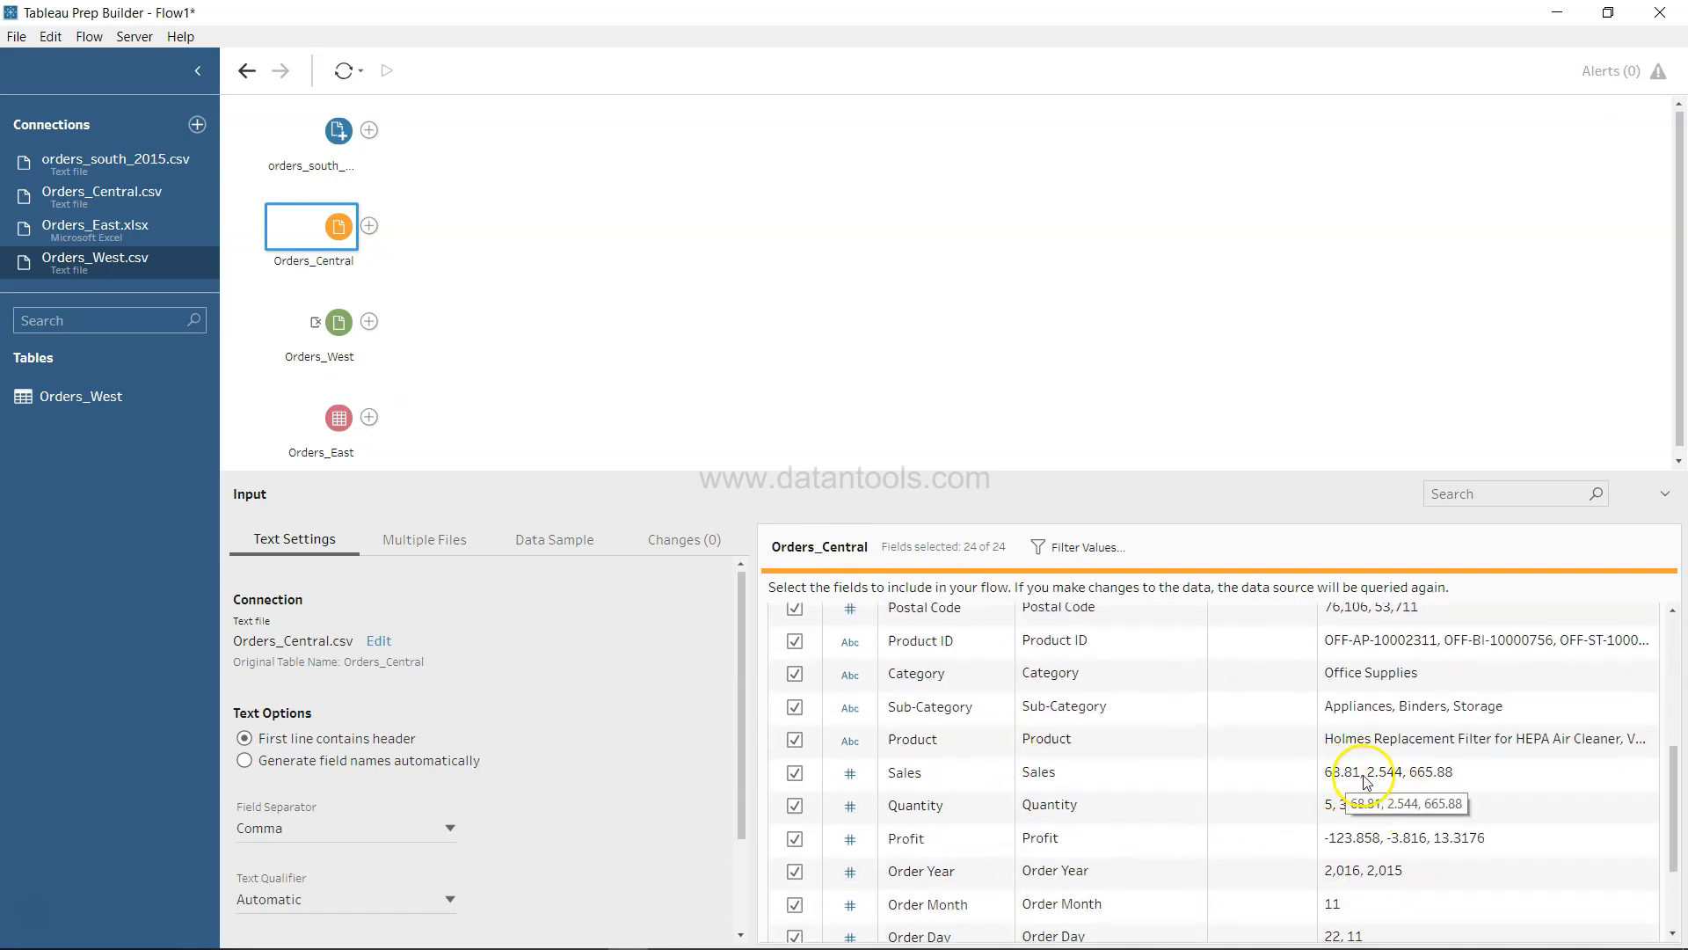
{"action": "left_click", "coordinate": [310, 131]}
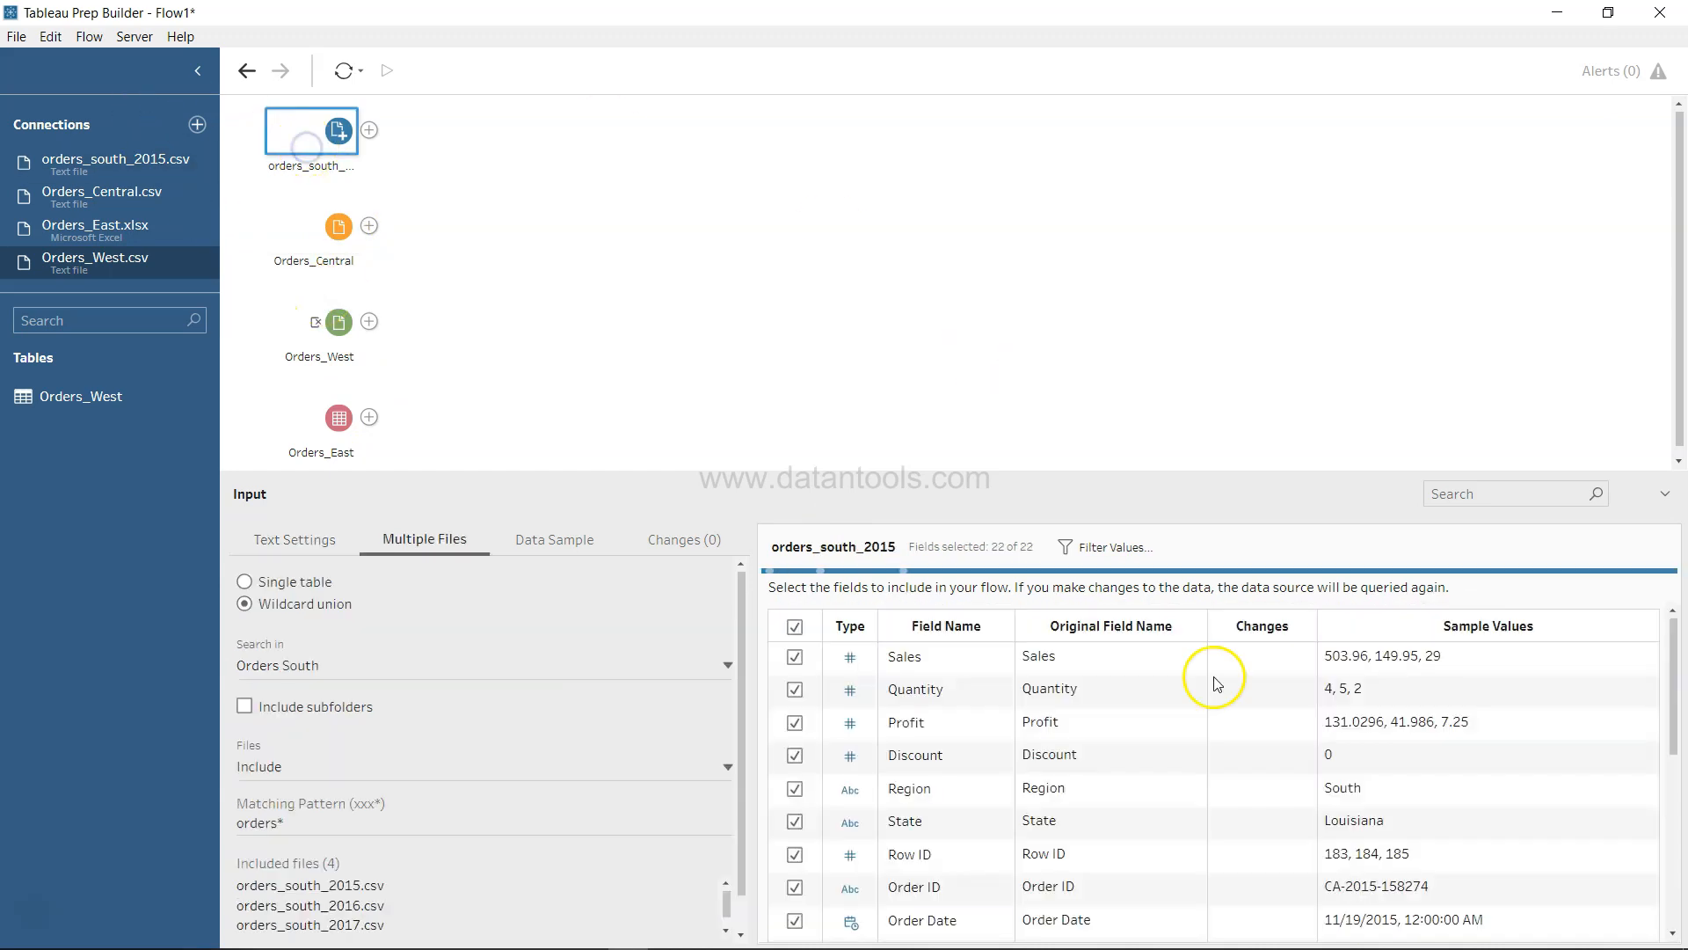
{"action": "scroll", "scroll_direction": "down", "scroll_amount": 3}
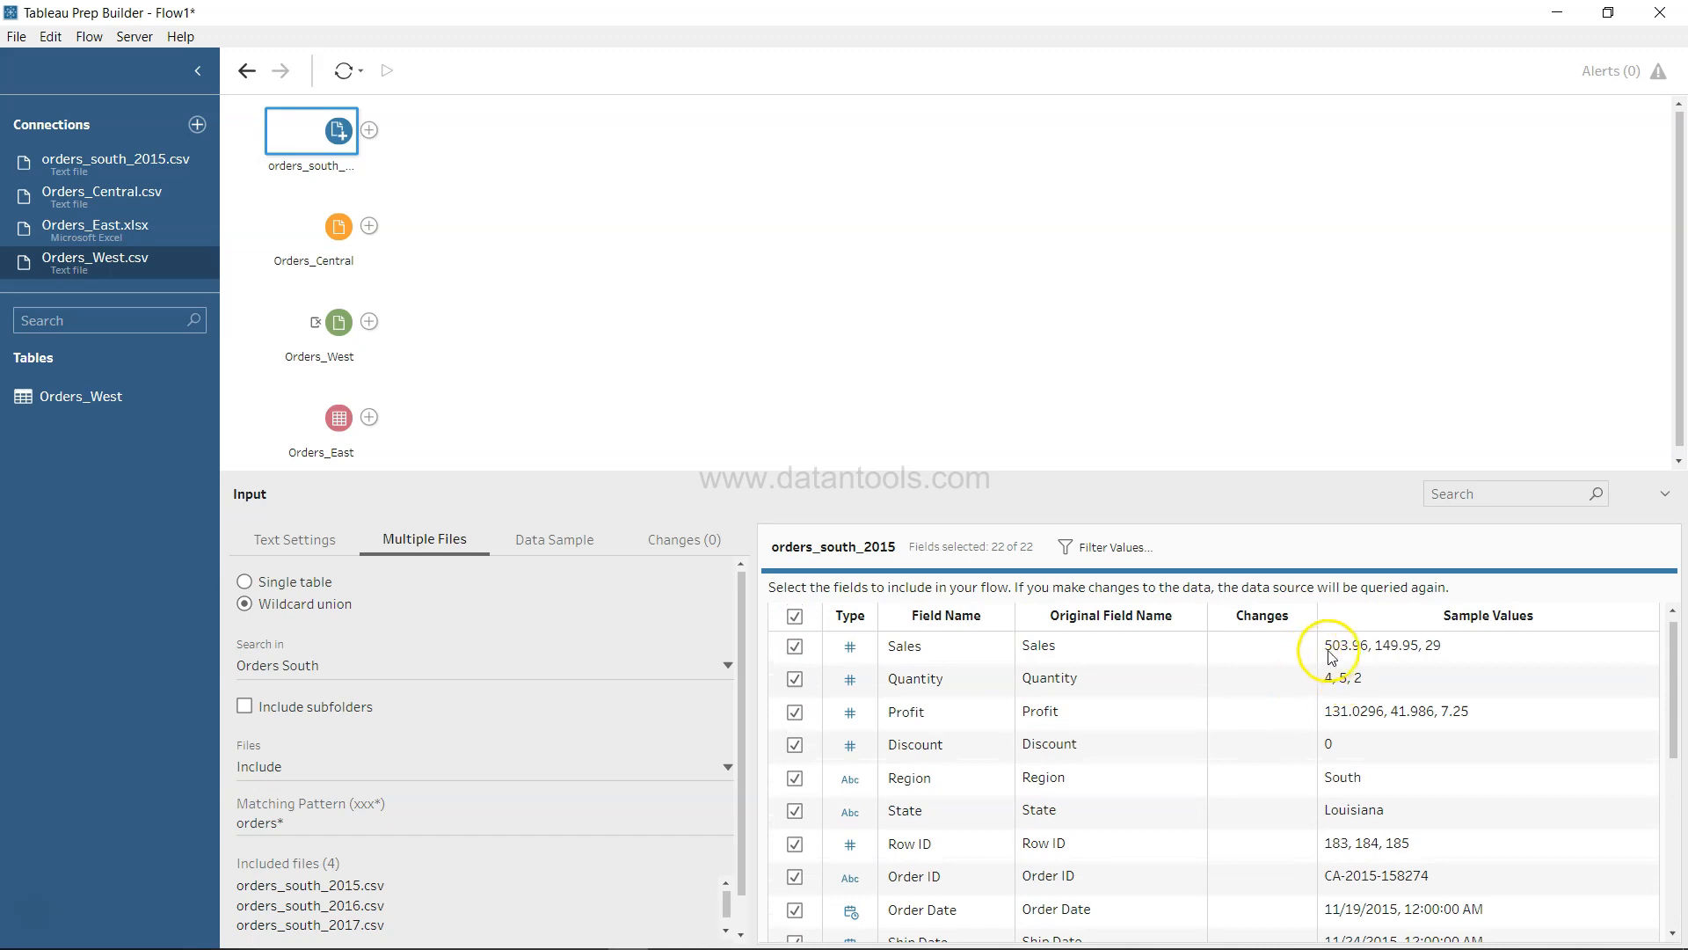
Step: Reselect Orders_East and reveal its full USD-prefixed text Sales sample values
{"action": "left_click", "coordinate": [338, 418]}
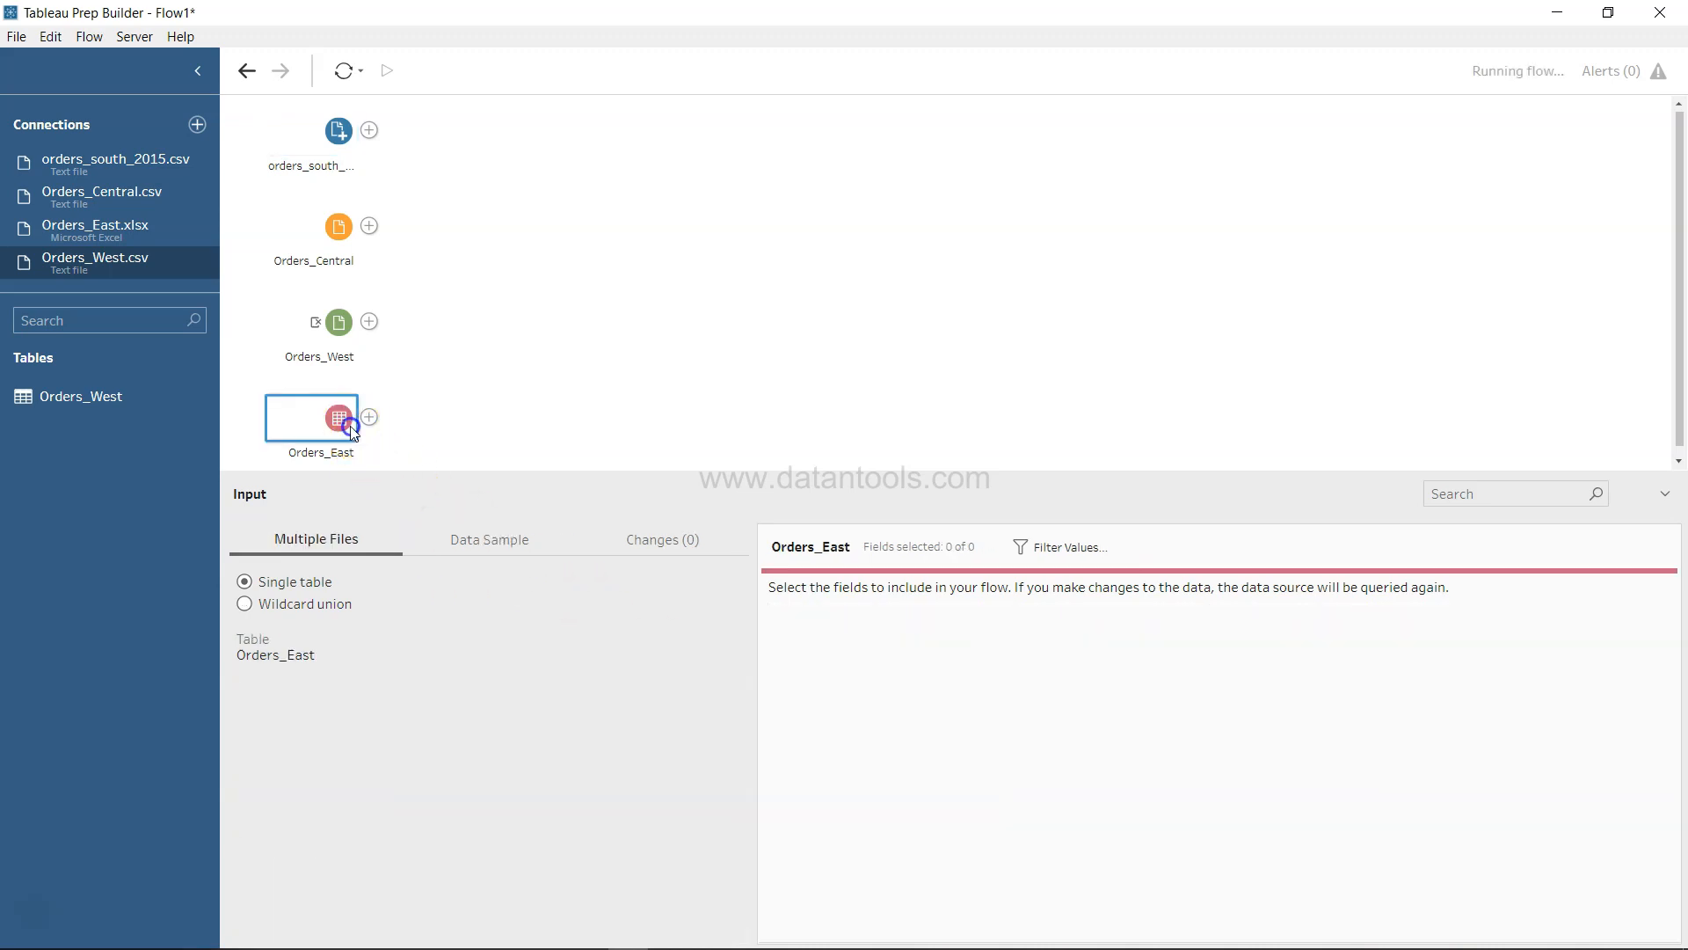
{"action": "left_click", "coordinate": [337, 418]}
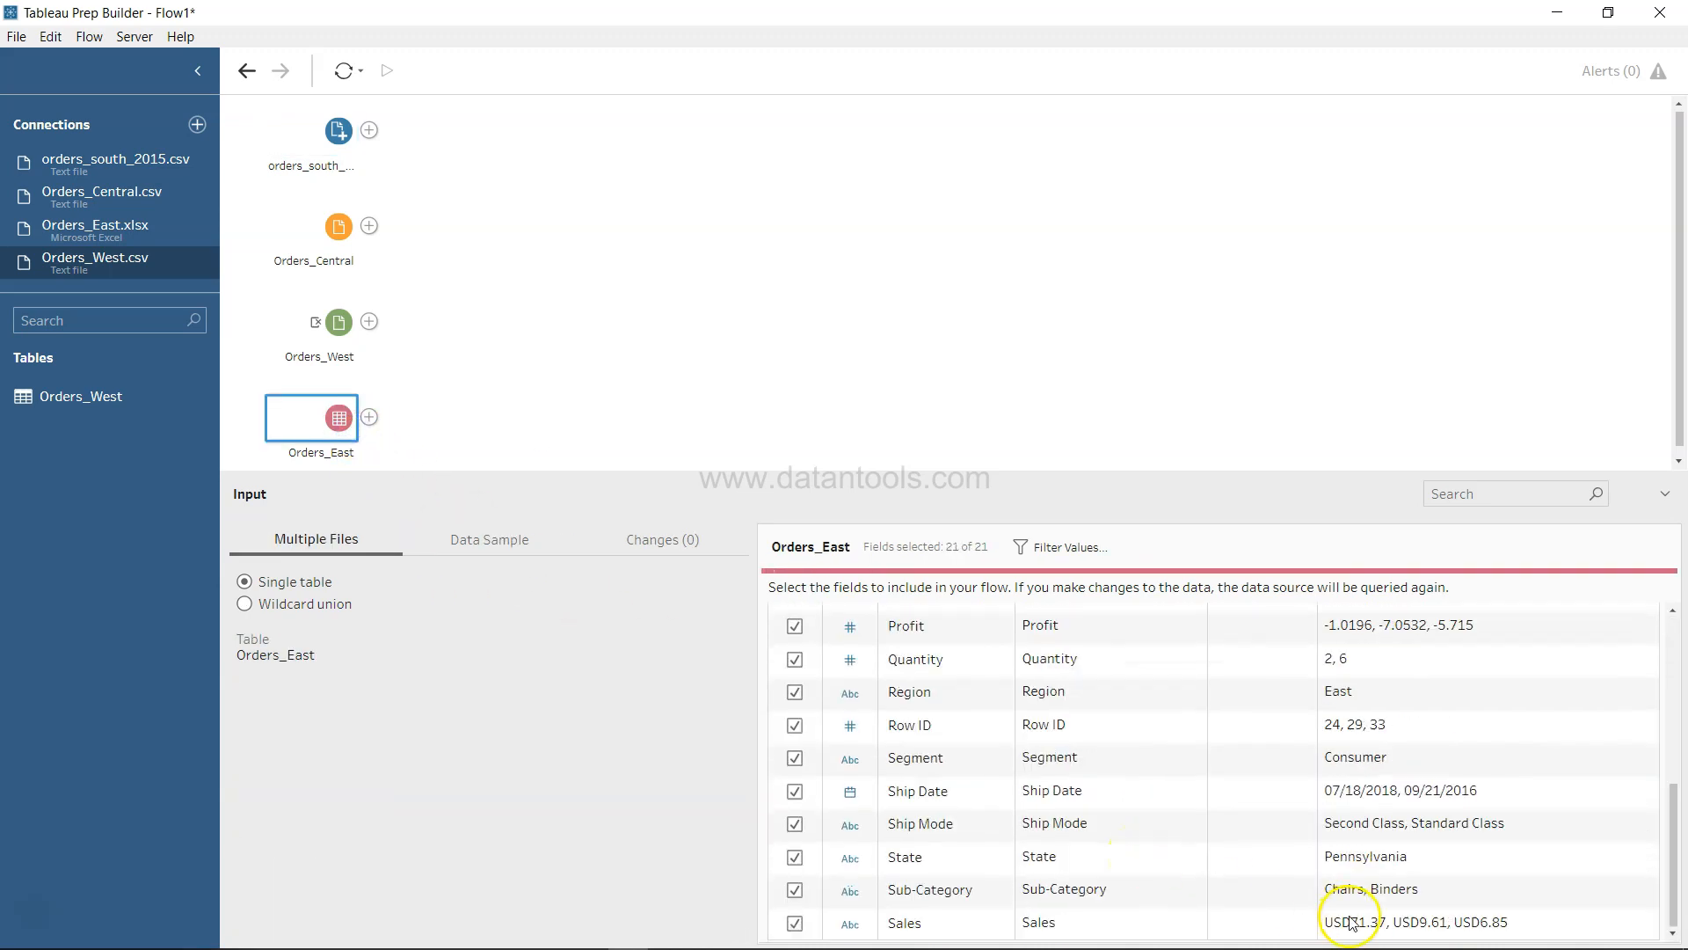
{"action": "mouse_move", "coordinate": [1372, 929]}
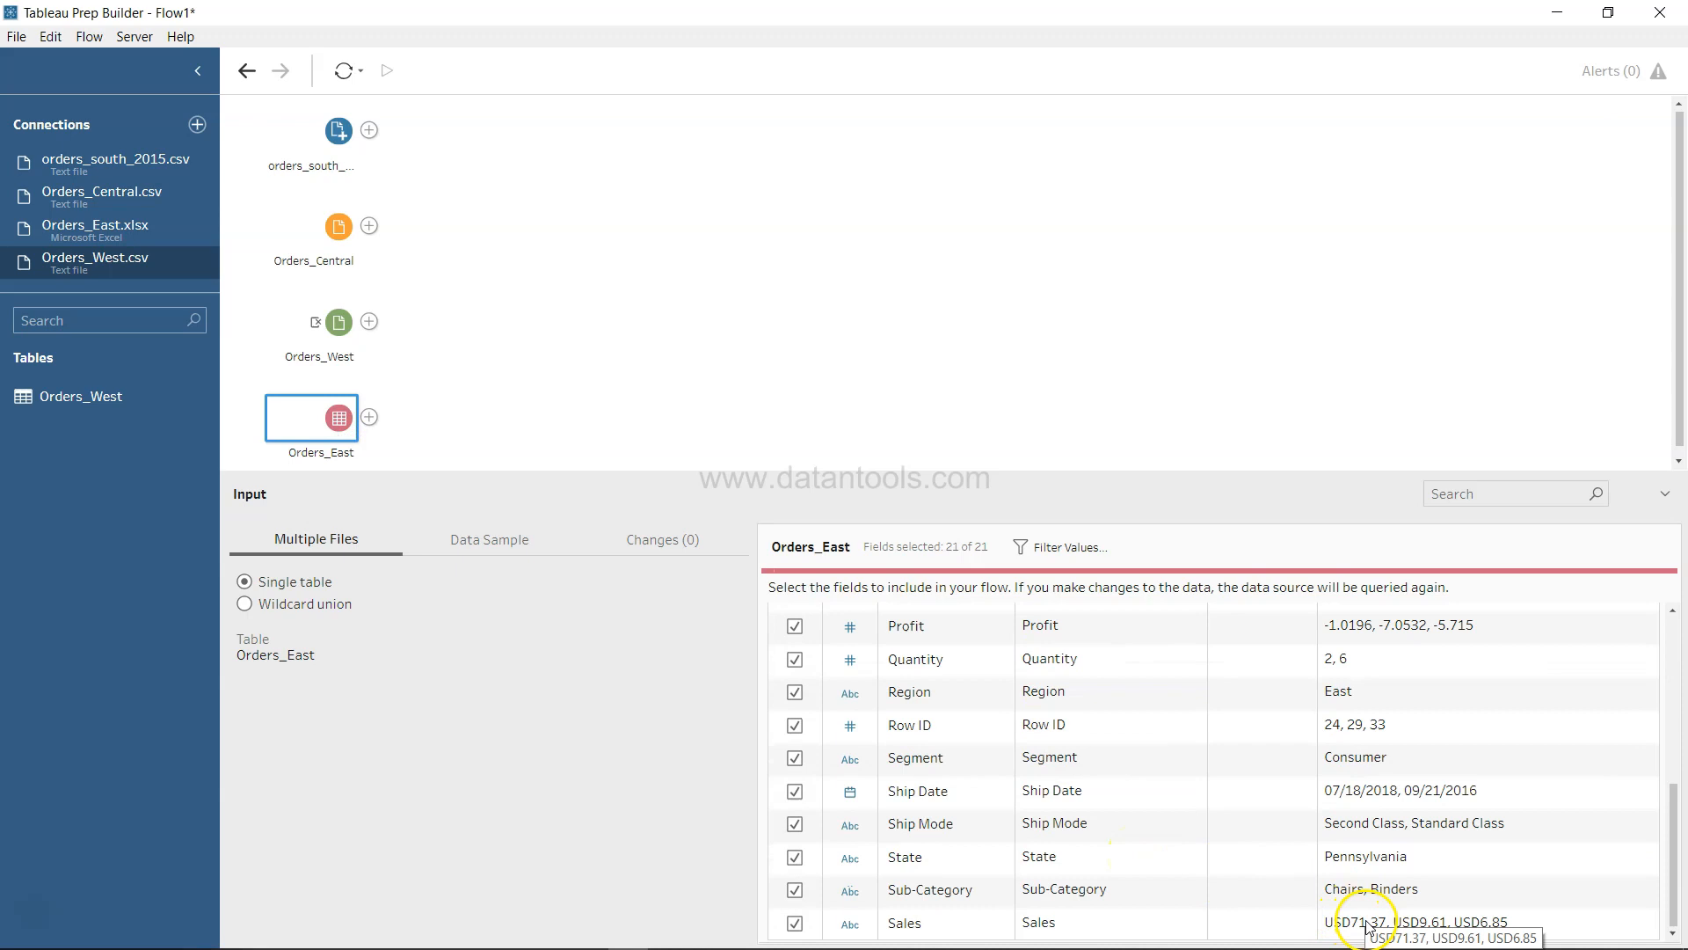